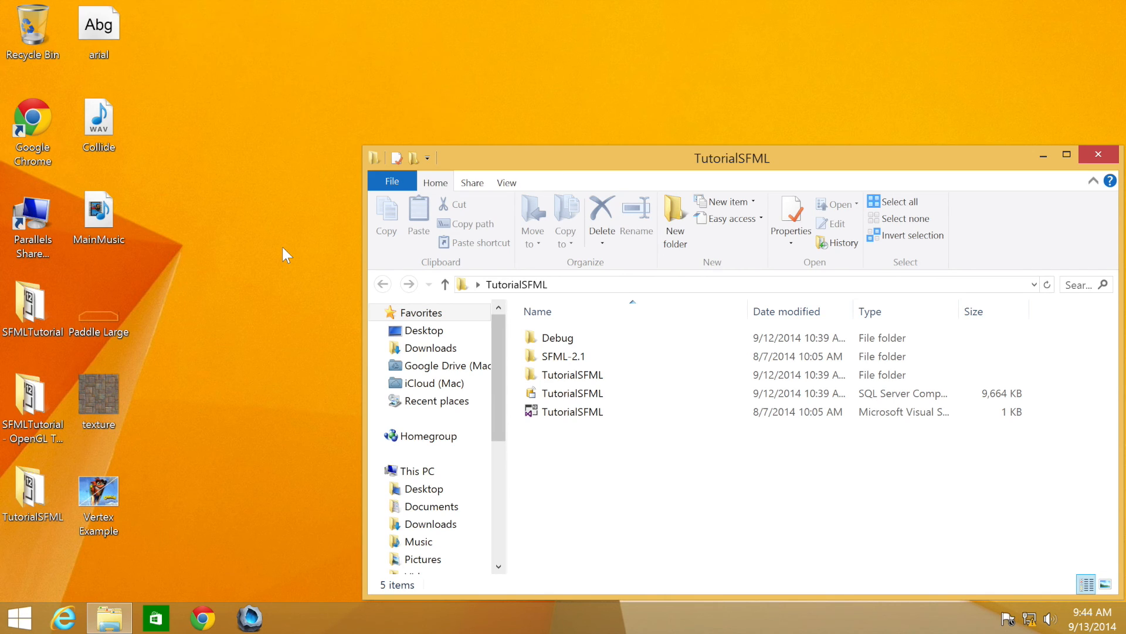
Open the TutorialSFML solution file from the project folder in Visual Studio.
{"action": "left_click", "coordinate": [568, 410]}
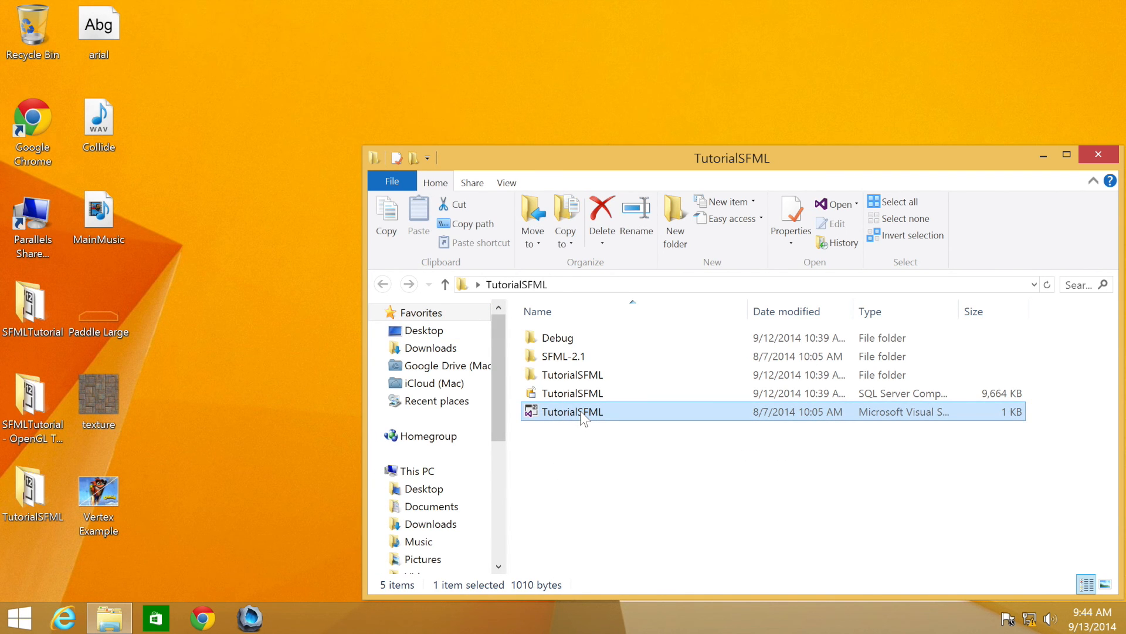
{"action": "double_click", "coordinate": [572, 411]}
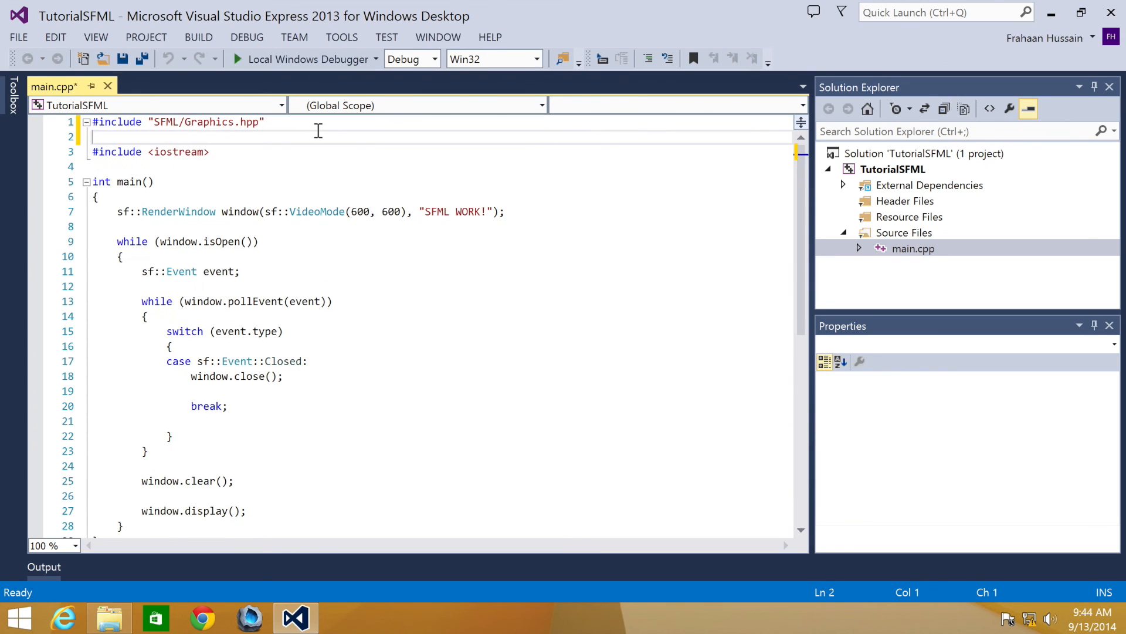
Add #include "SFML/OpenGL.hpp" on line 2 below the Graphics include.
{"action": "type", "text": "@include \"SFML/OpenGL.hpp"}
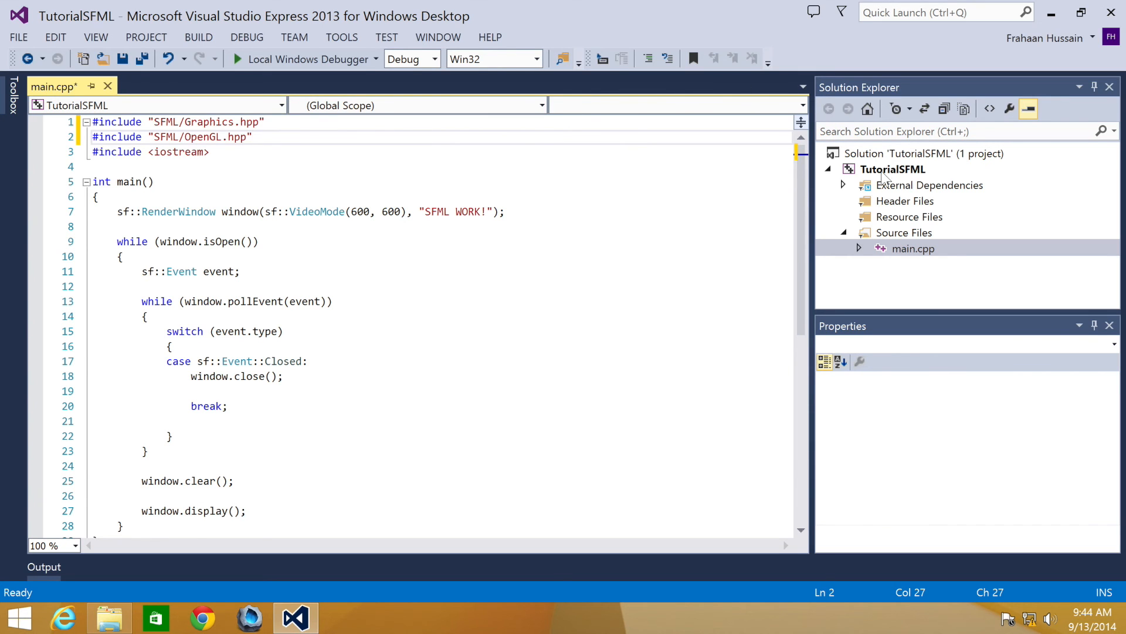
Reach the editable Additional Dependencies list under the project's Linker > Input properties.
{"action": "right_click", "coordinate": [892, 169]}
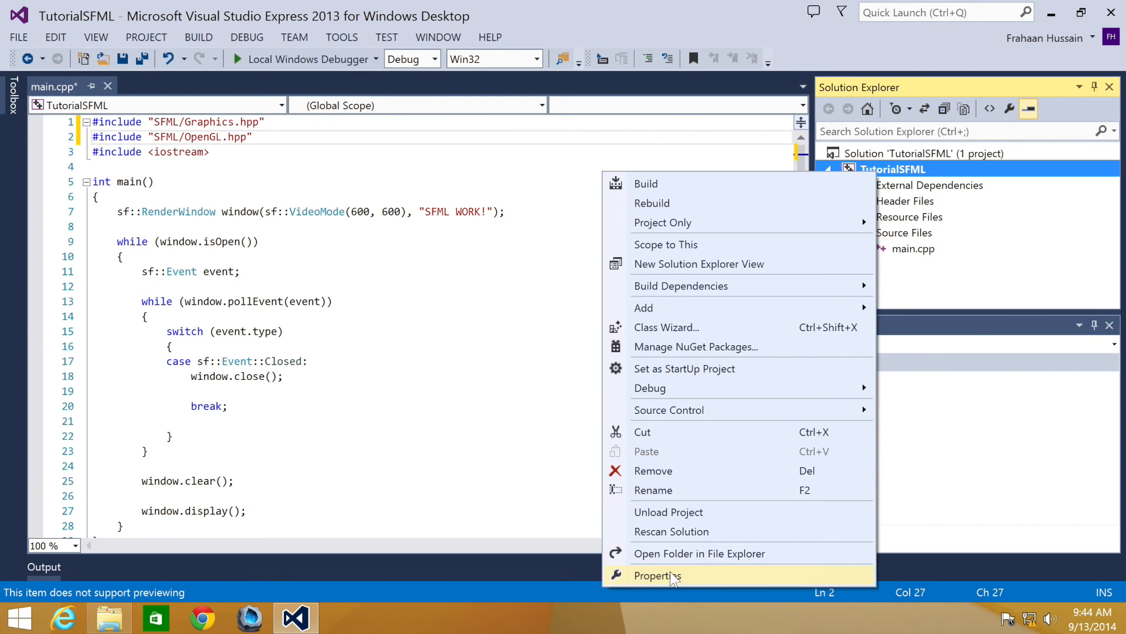
{"action": "left_click", "coordinate": [655, 575]}
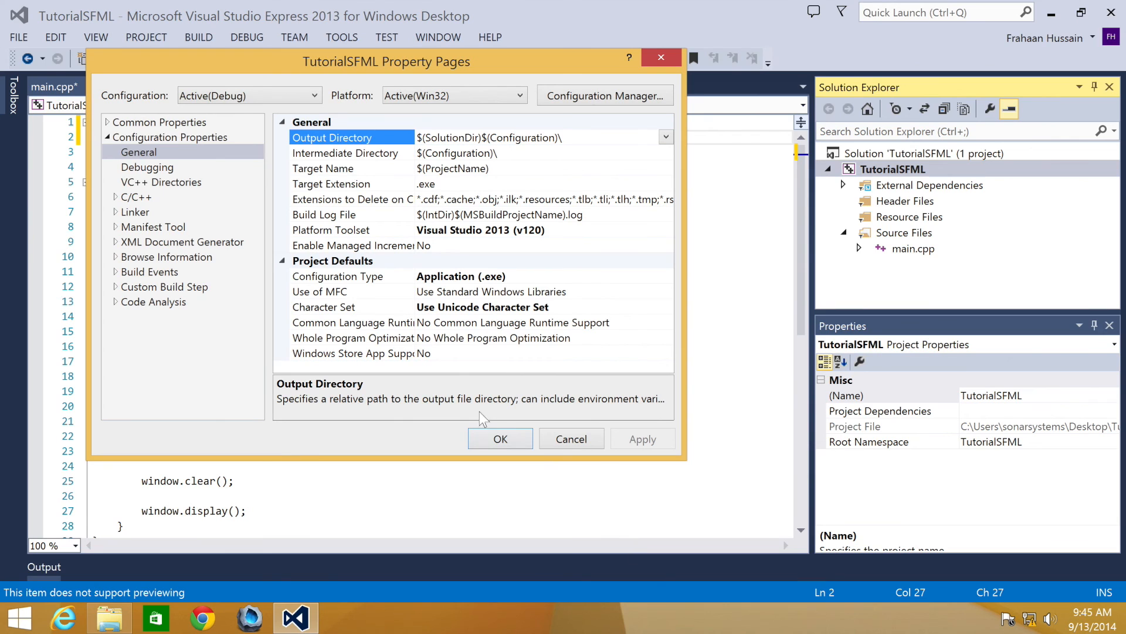
{"action": "left_click", "coordinate": [135, 211]}
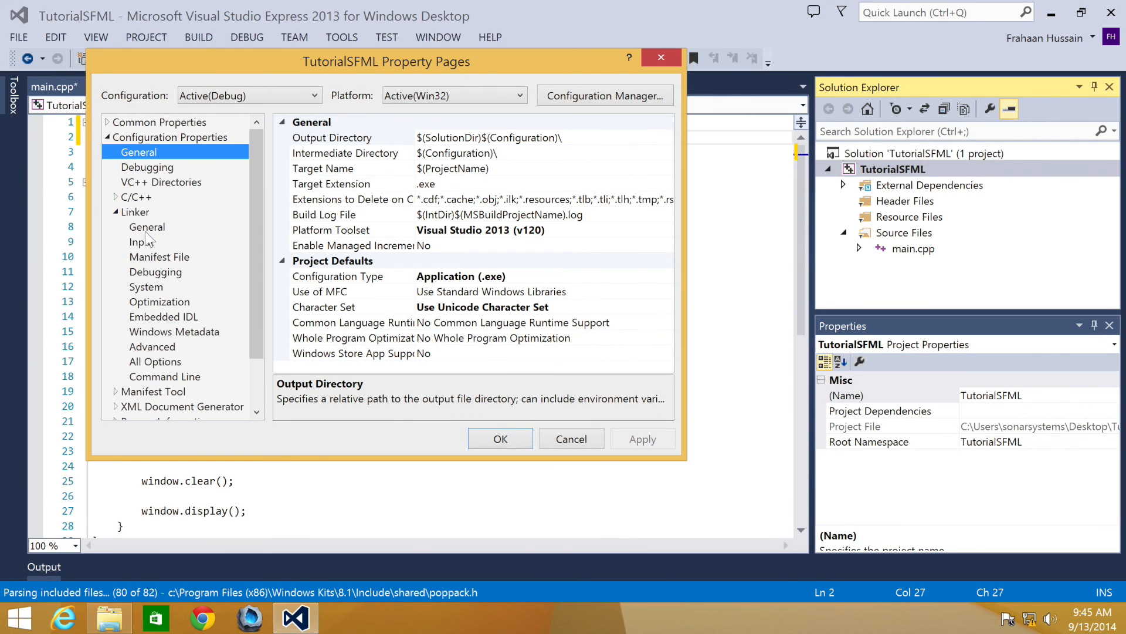
{"action": "left_click", "coordinate": [142, 242]}
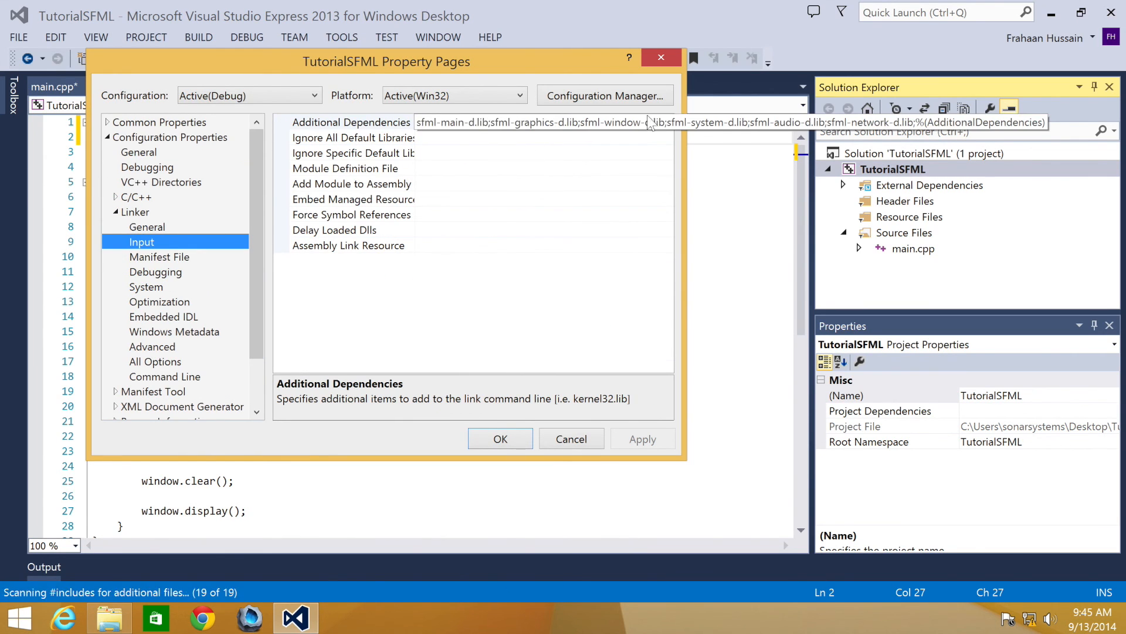
{"action": "left_click", "coordinate": [664, 122]}
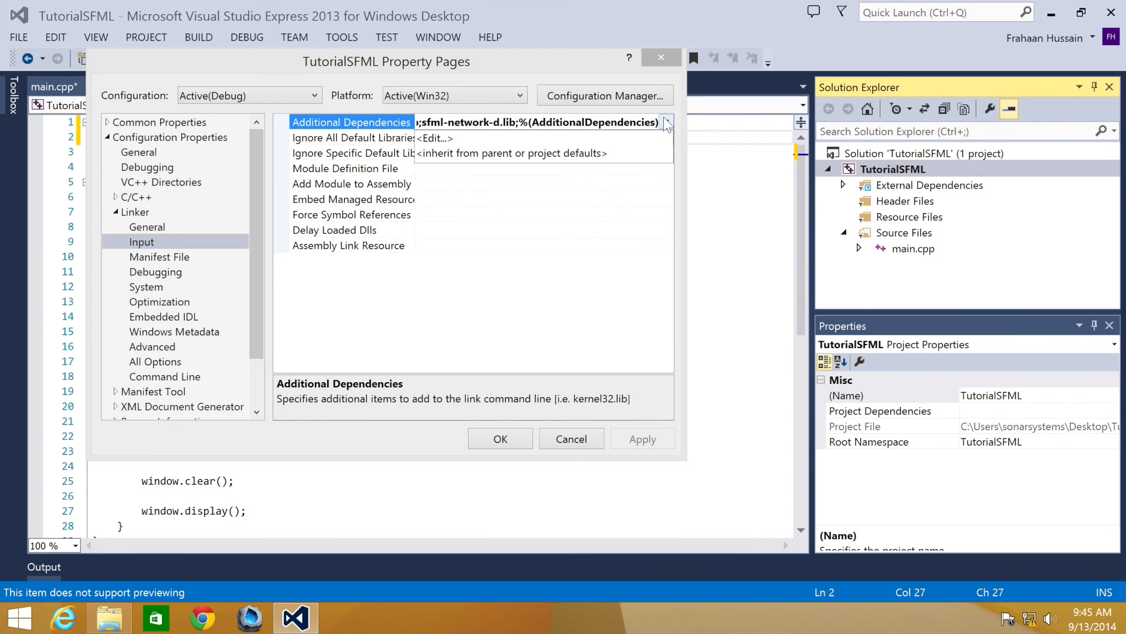
{"action": "left_click", "coordinate": [666, 122]}
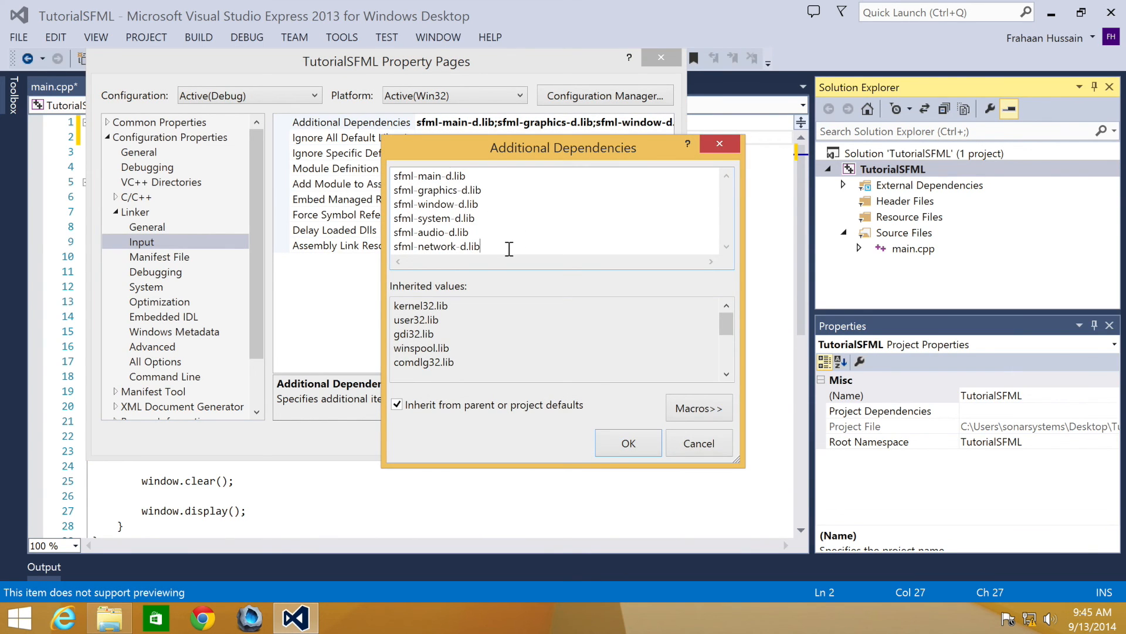
Add opengl32.lib and glu32.lib to the additional dependencies and confirm.
{"action": "type", "text": "opengl"}
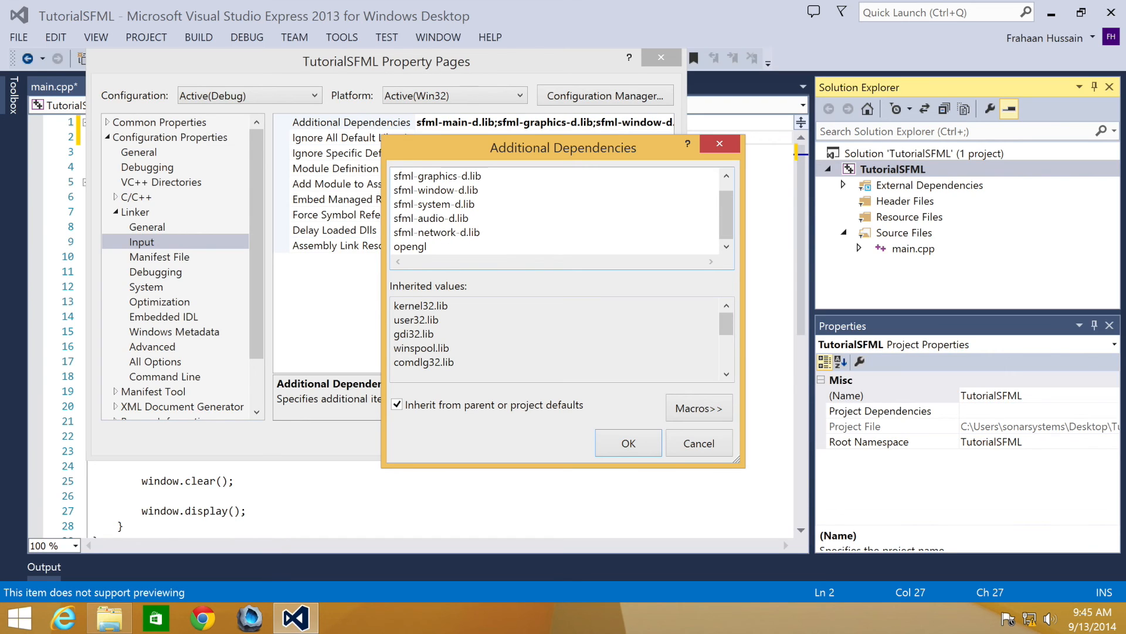
{"action": "type", "text": "32."}
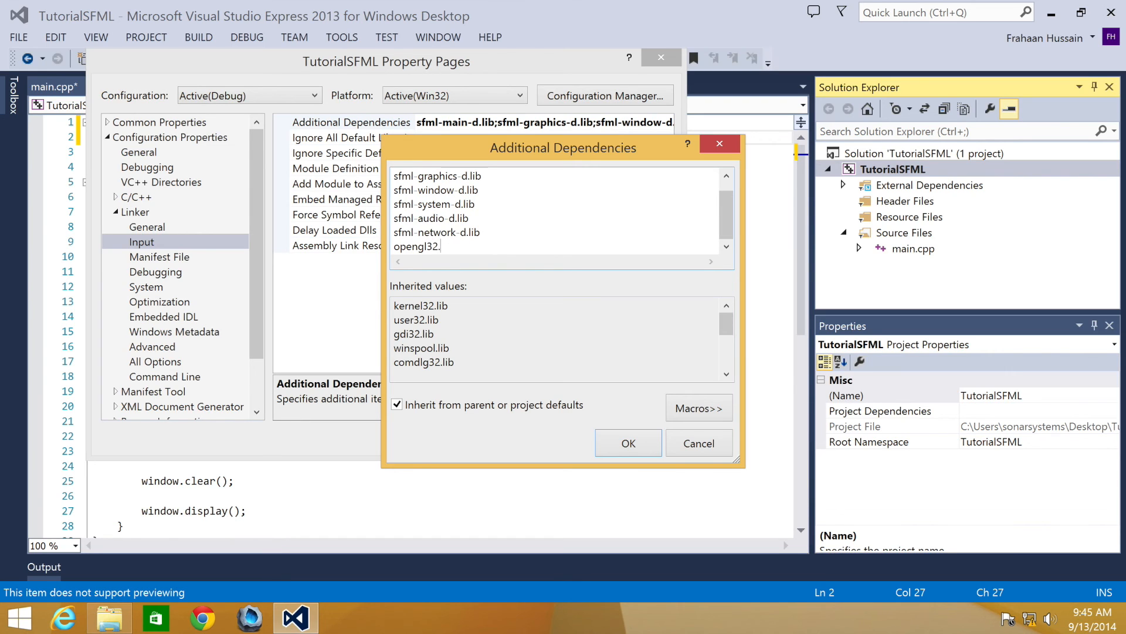
{"action": "type", "text": "glu"}
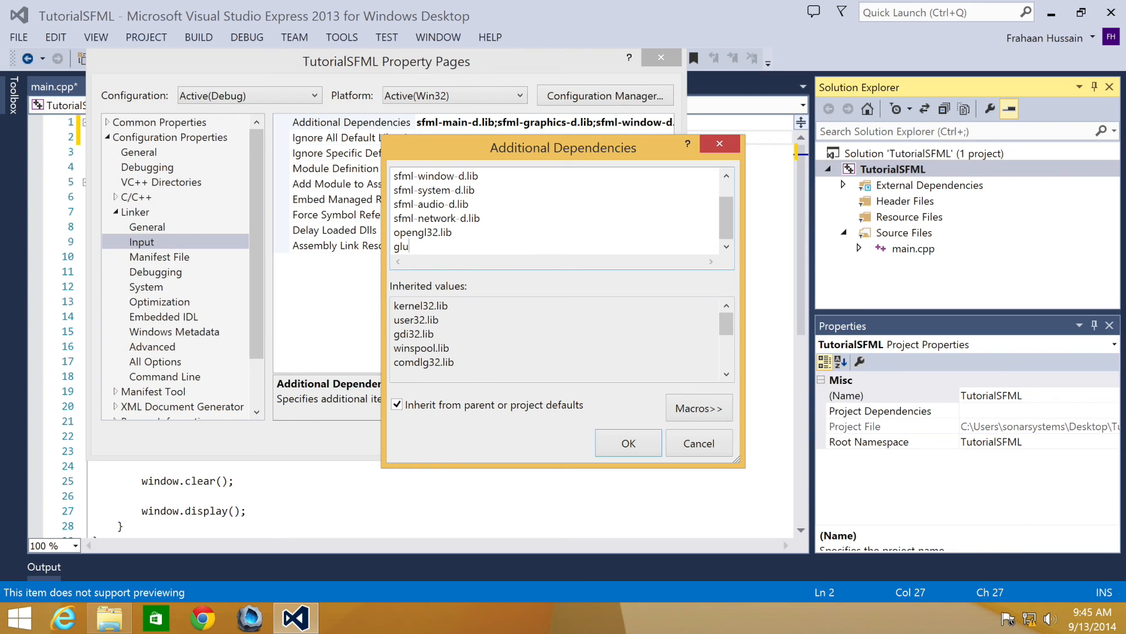
{"action": "type", "text": "32.lib"}
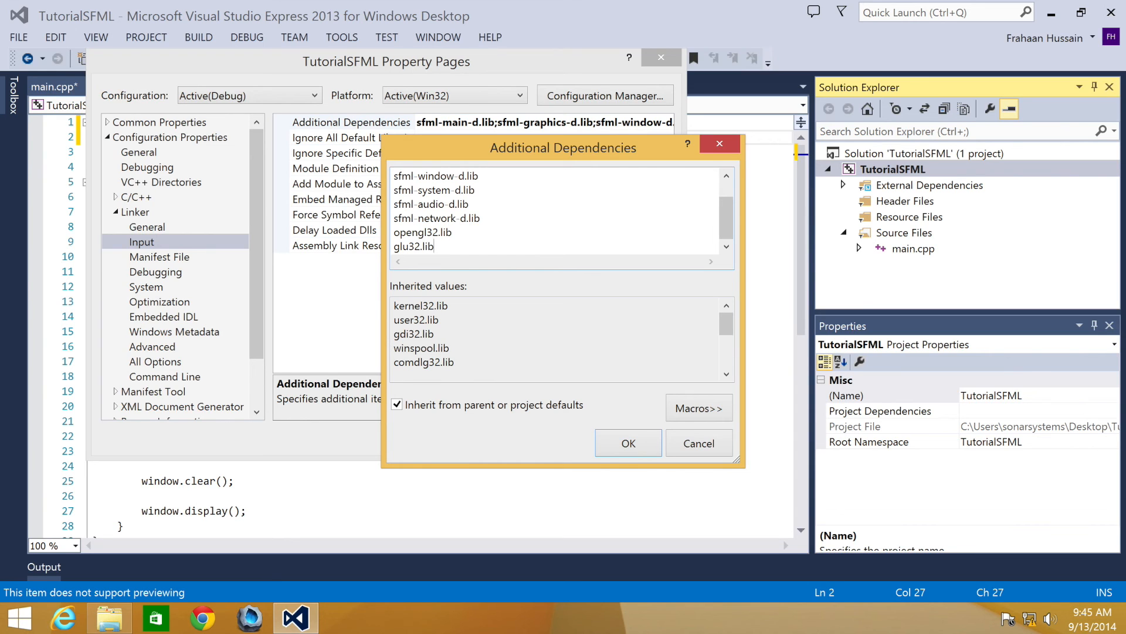
{"action": "left_click", "coordinate": [628, 442]}
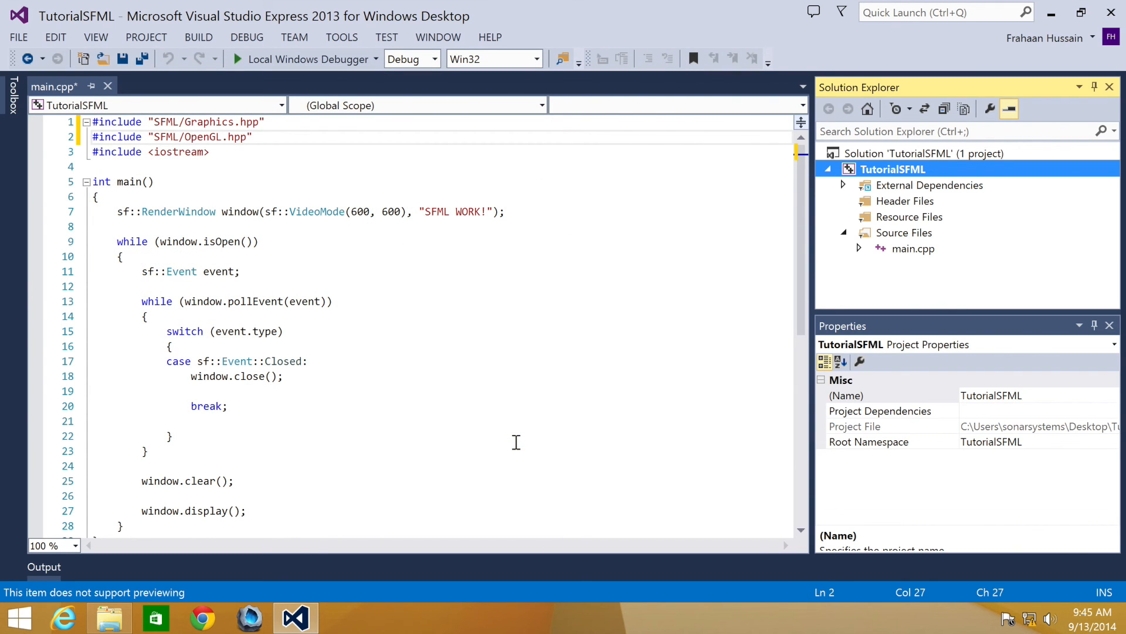
{"action": "mouse_move", "coordinate": [191, 280]}
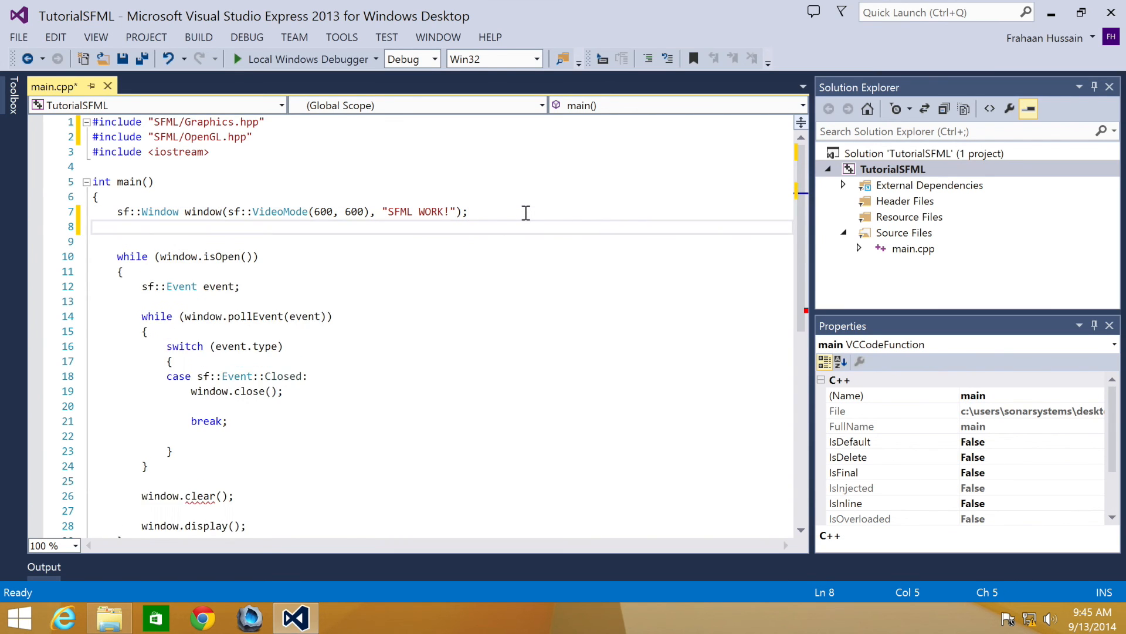
Write glClearColor(0.0f, 0.0f, 0.0f); on a new line after the sf::Window.
{"action": "type", "text": "glCle"}
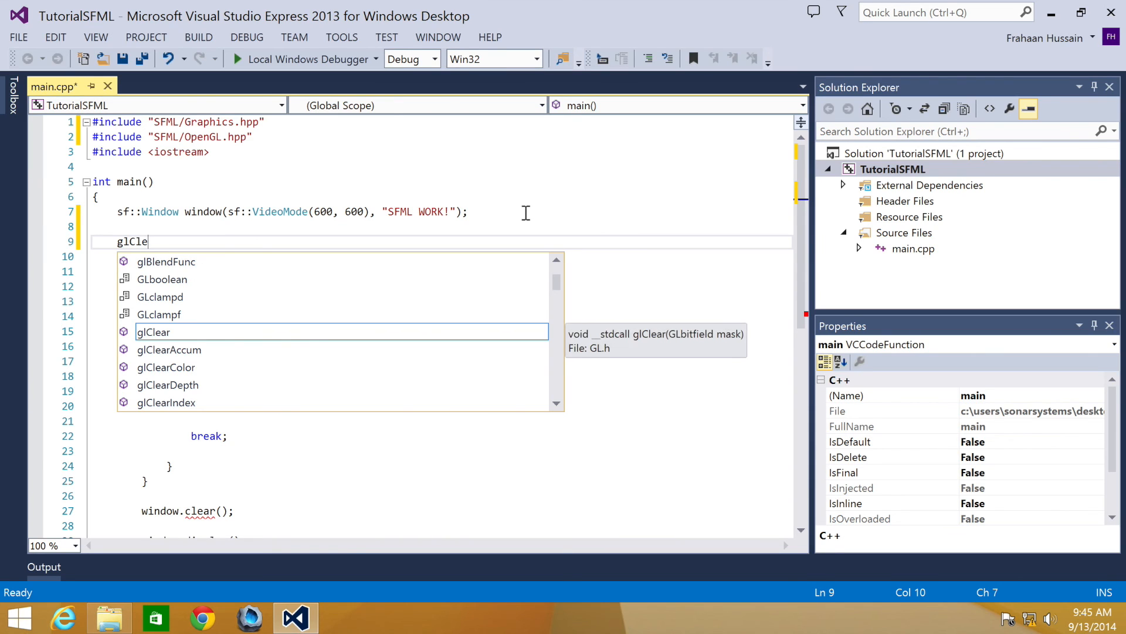
{"action": "type", "text": "arcolor"}
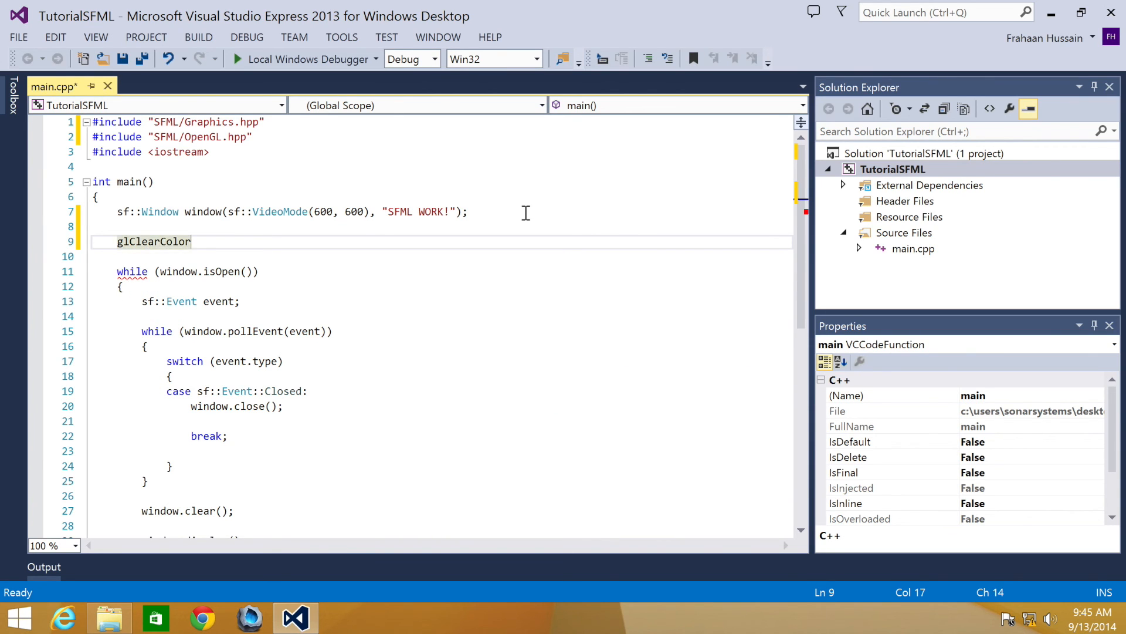
{"action": "type", "text": "();"}
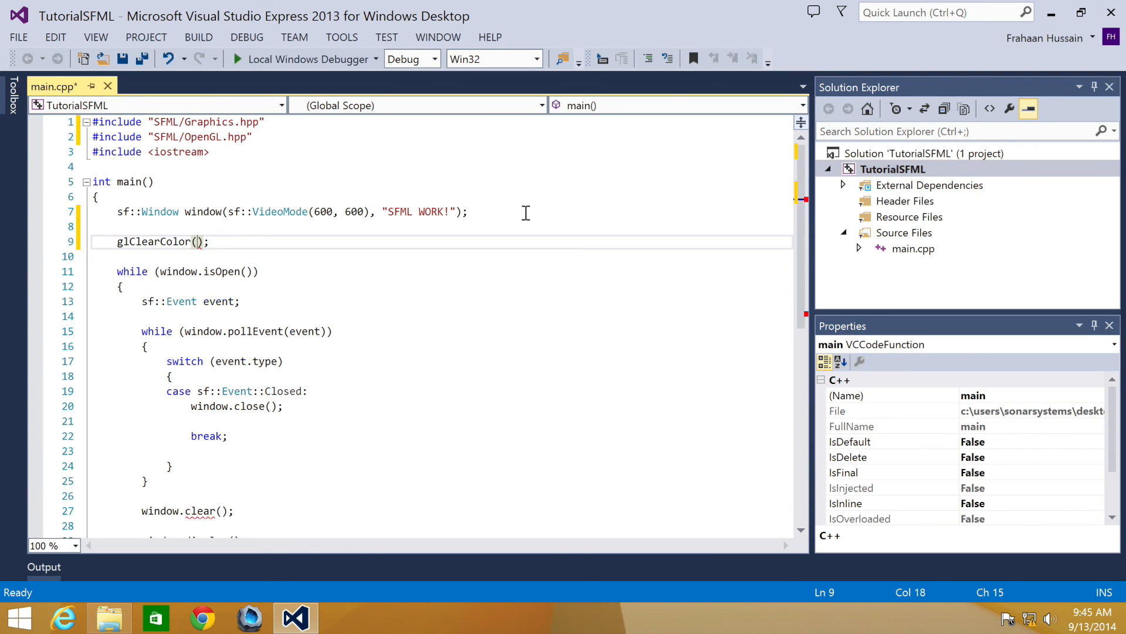
{"action": "type", "text": "0.0"}
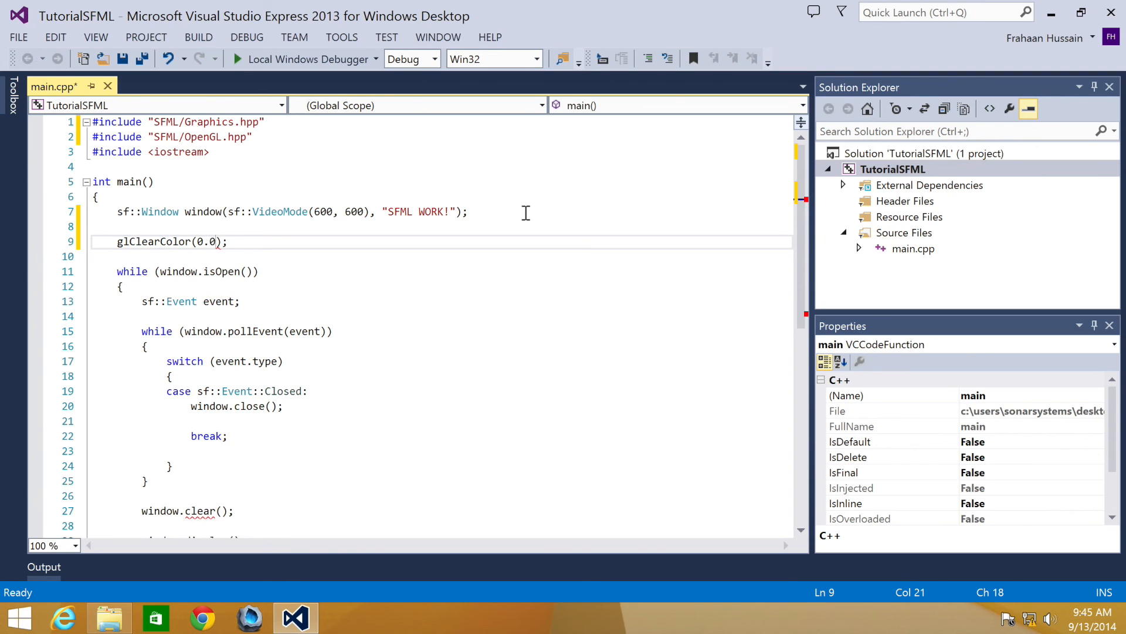
{"action": "type", "text": "f, 0.0f"}
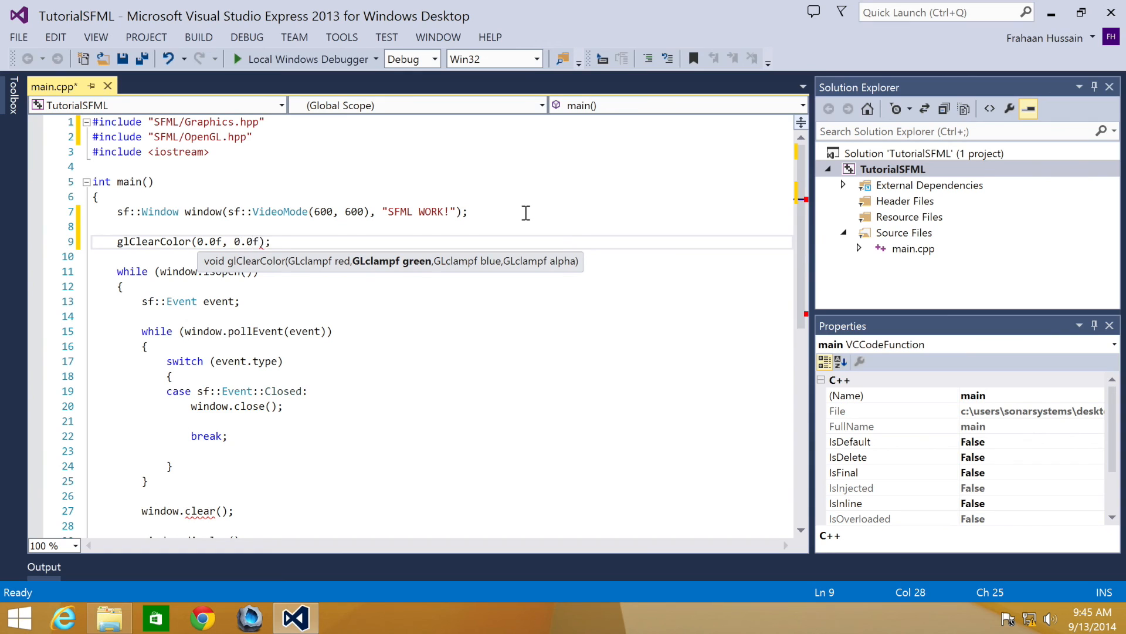
{"action": "type", "text": ", 0.0f"}
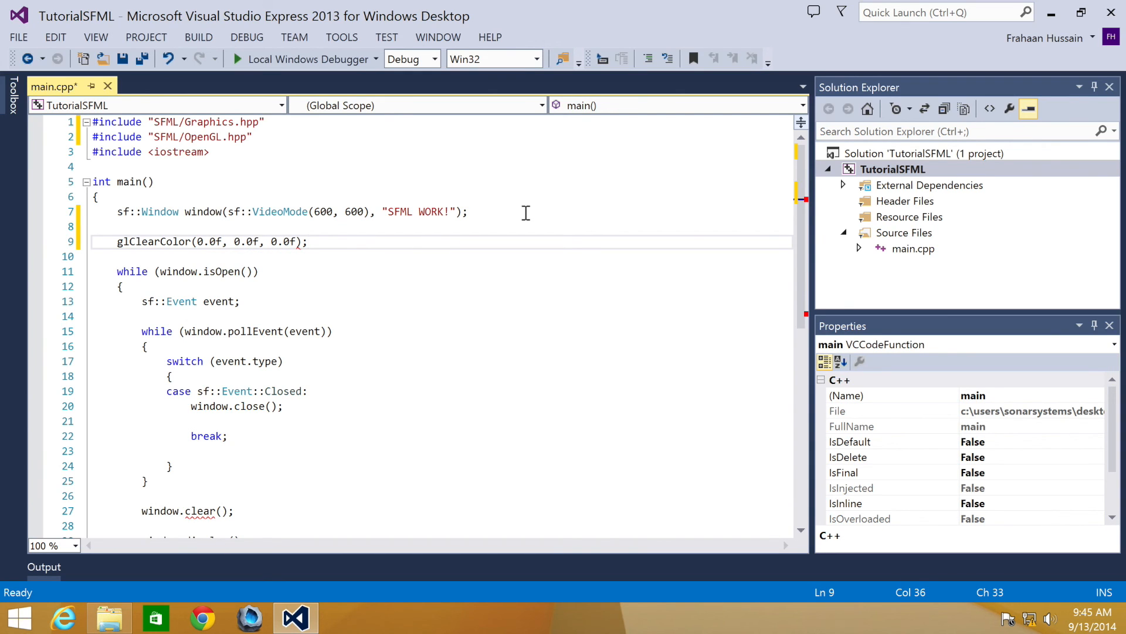
Add glMatrixMode(GL_PROJECTION); and a fourth 0.0f argument to glClearColor.
{"action": "type", "text": "gl"}
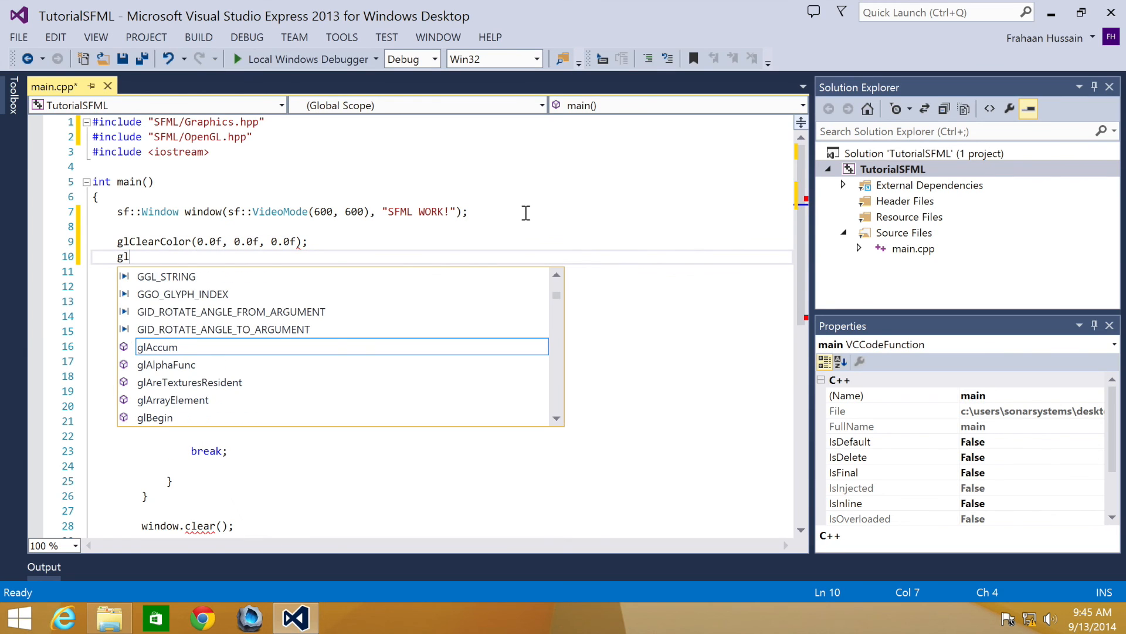
{"action": "type", "text": "MatrixMode("}
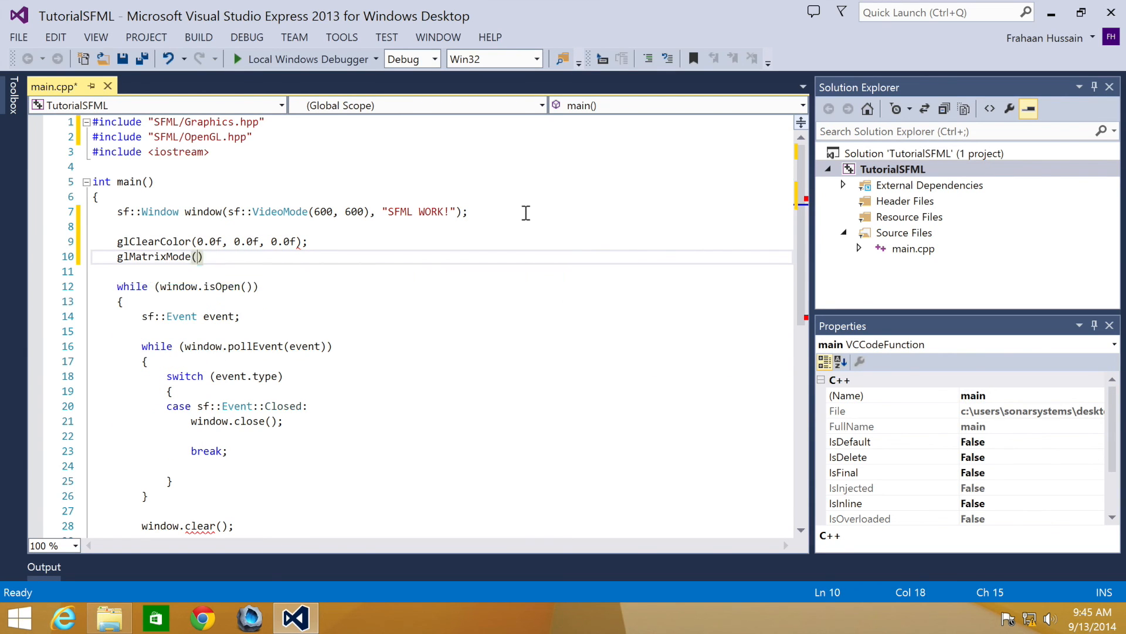
{"action": "type", "text": "G"}
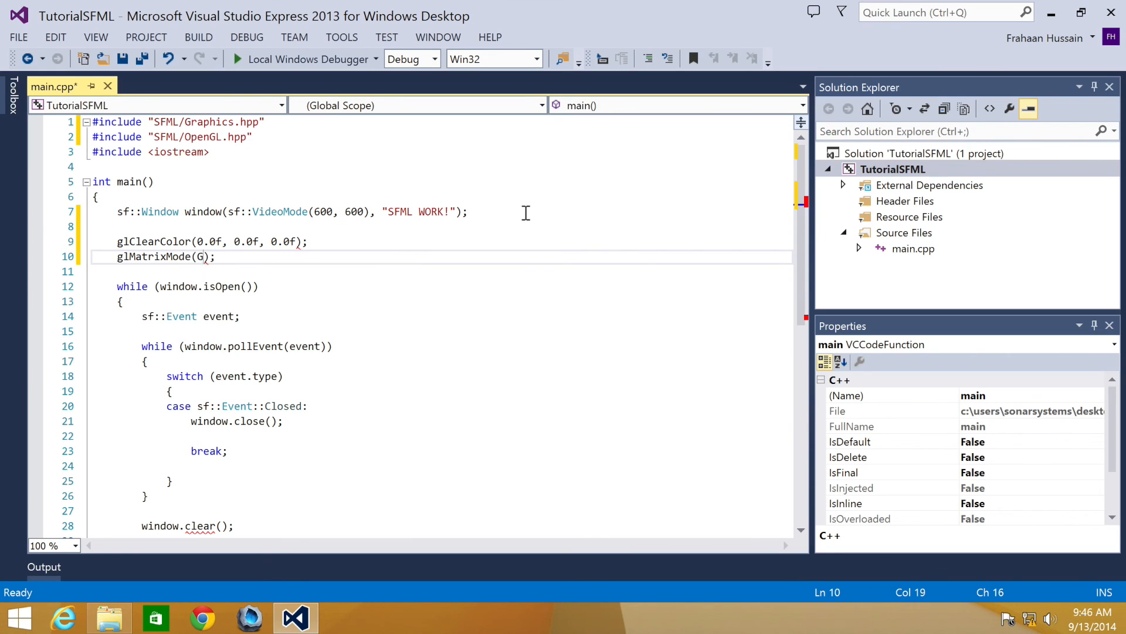
{"action": "type", "text": "L_PROJECTION"}
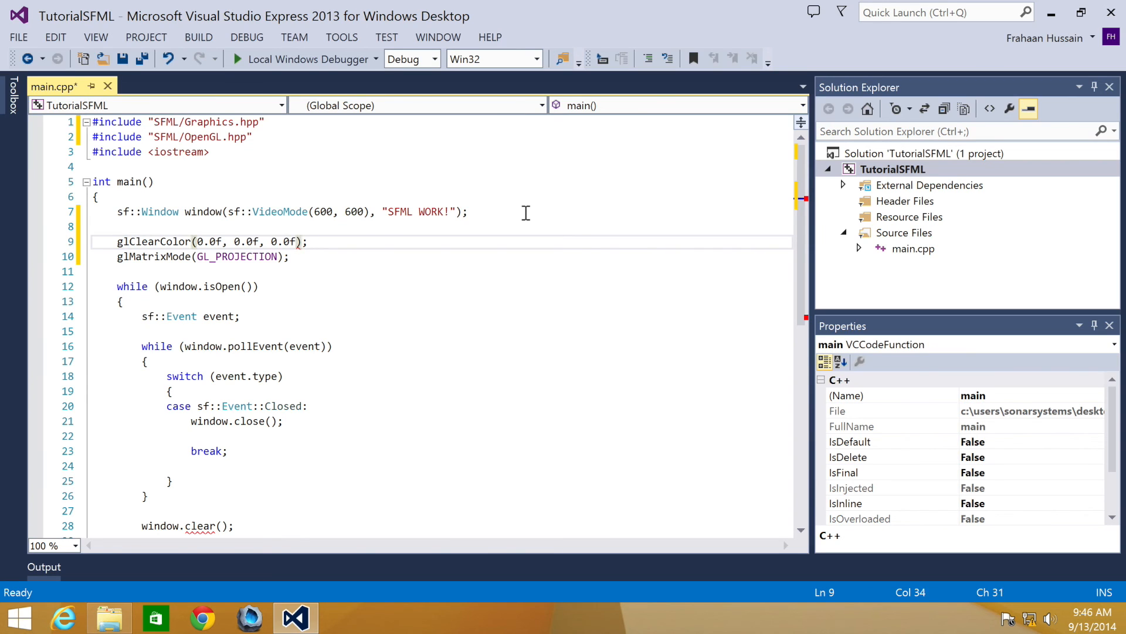
{"action": "type", "text": ", 0.0f"}
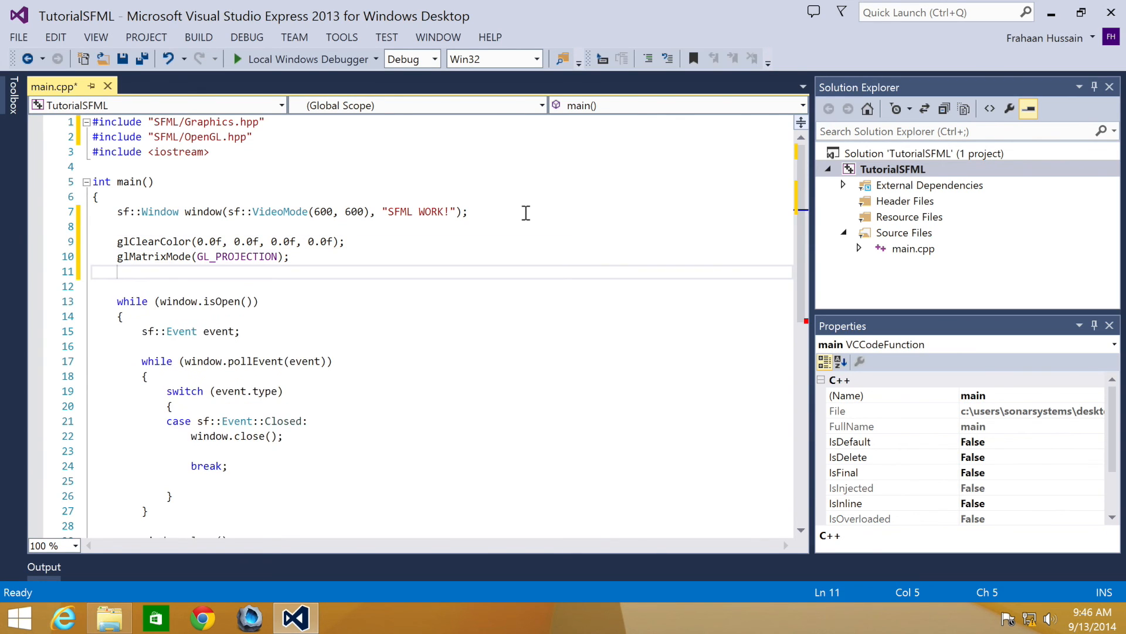
Follow it with glLoadIdentity(); completed via IntelliSense.
{"action": "type", "text": "glLoad"}
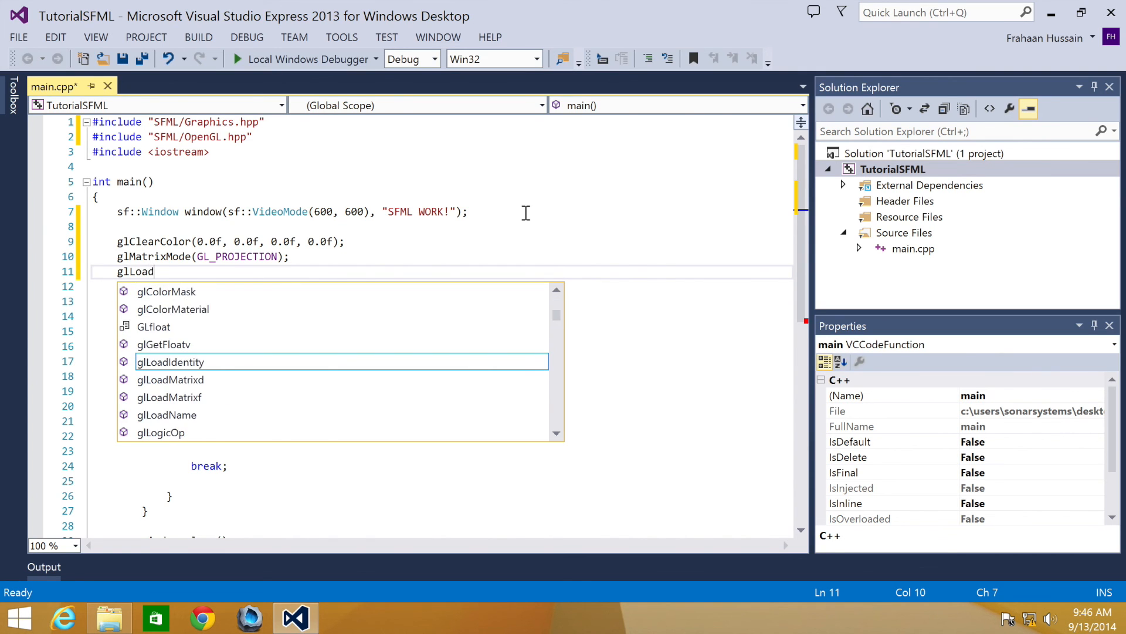
{"action": "key", "text": "Tab"}
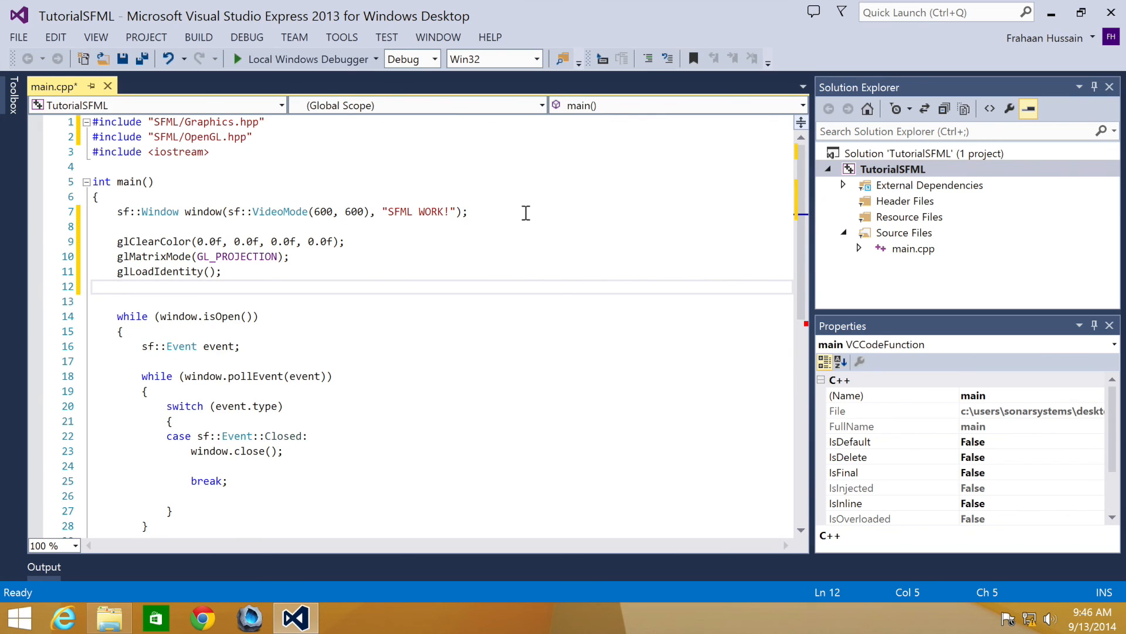
Start gluPerspective(45.0 ...); on line 12 with a 45-degree field of view.
{"action": "type", "text": "glupr"}
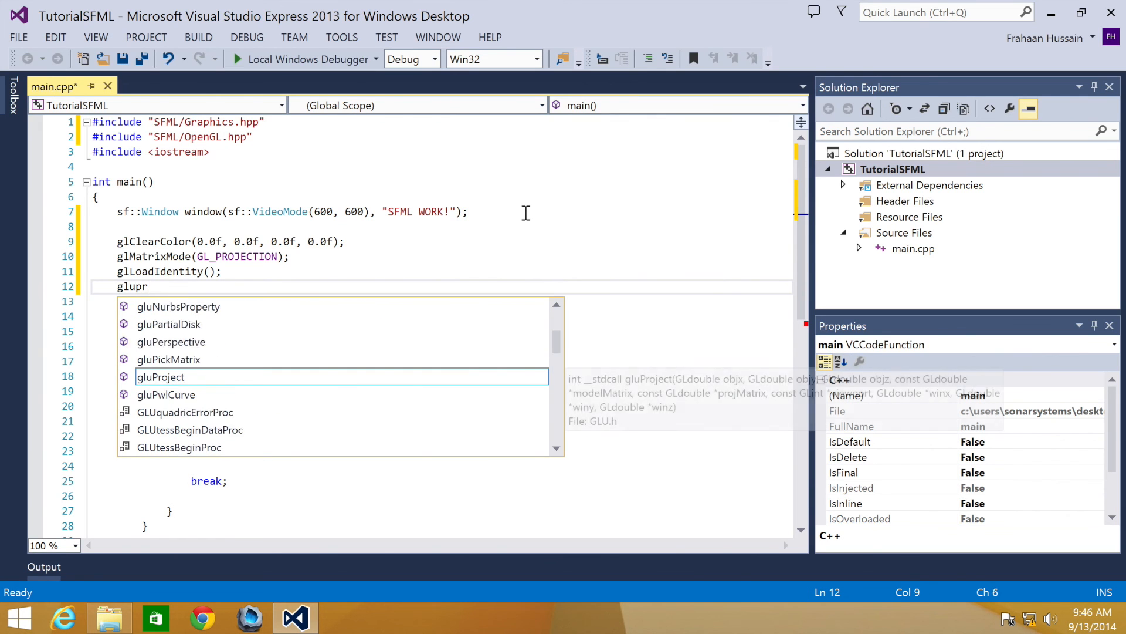
{"action": "type", "text": "erspective("}
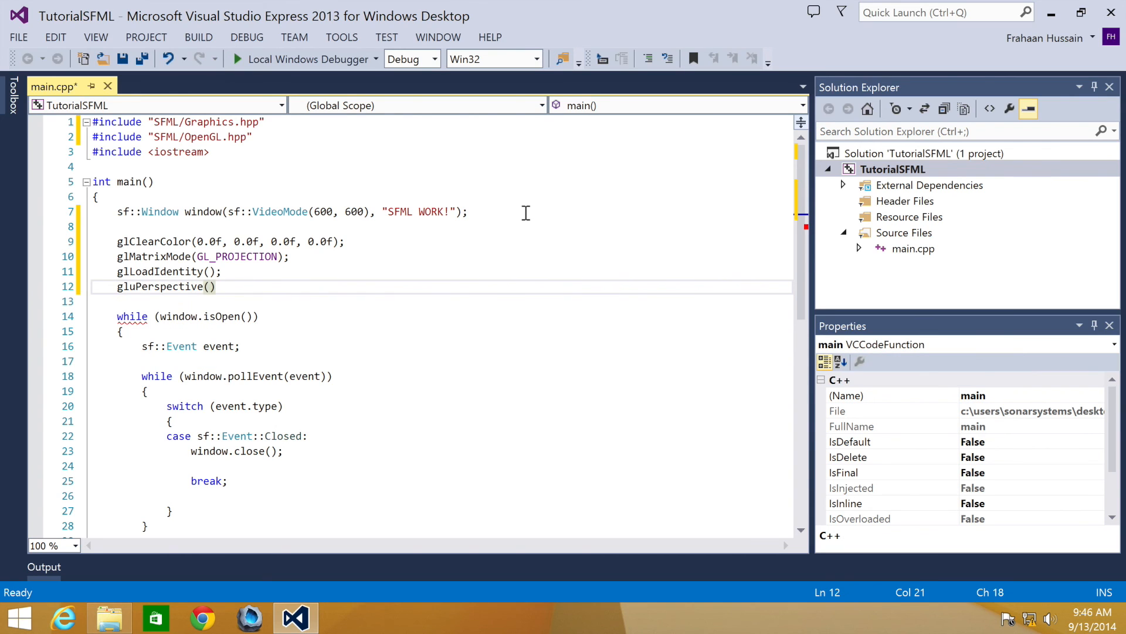
{"action": "type", "text": ";"}
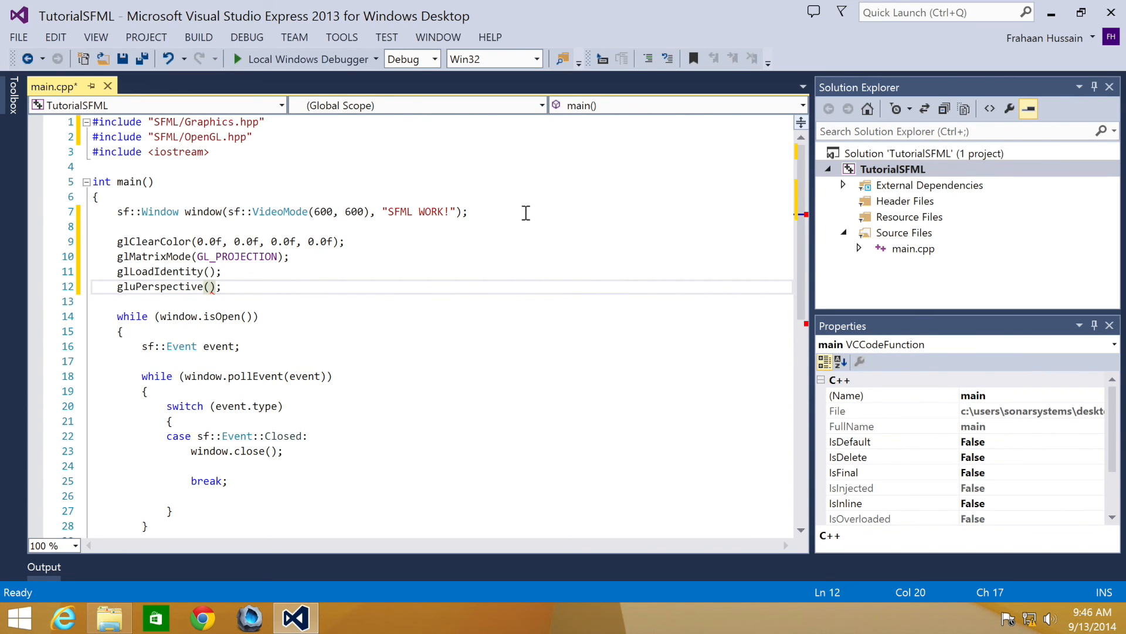
{"action": "type", "text": "45.0,"}
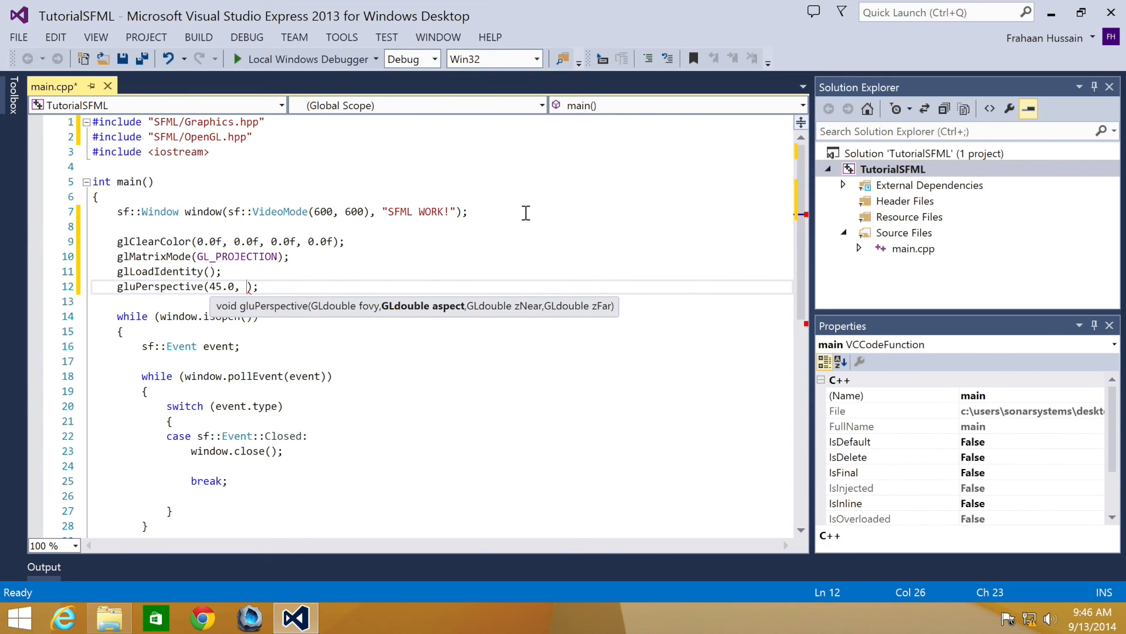
{"action": "mouse_move", "coordinate": [332, 292]}
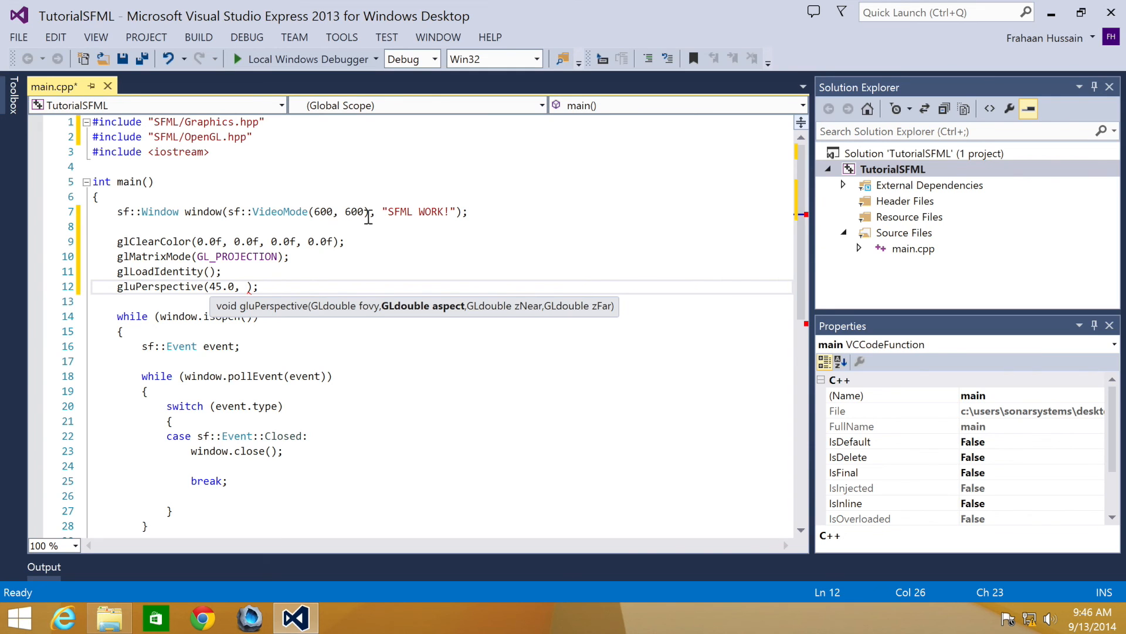
Finish the call with window.getSize().x / window.getSize().y, near 1.0 and far 500.0.
{"action": "type", "text": "window"}
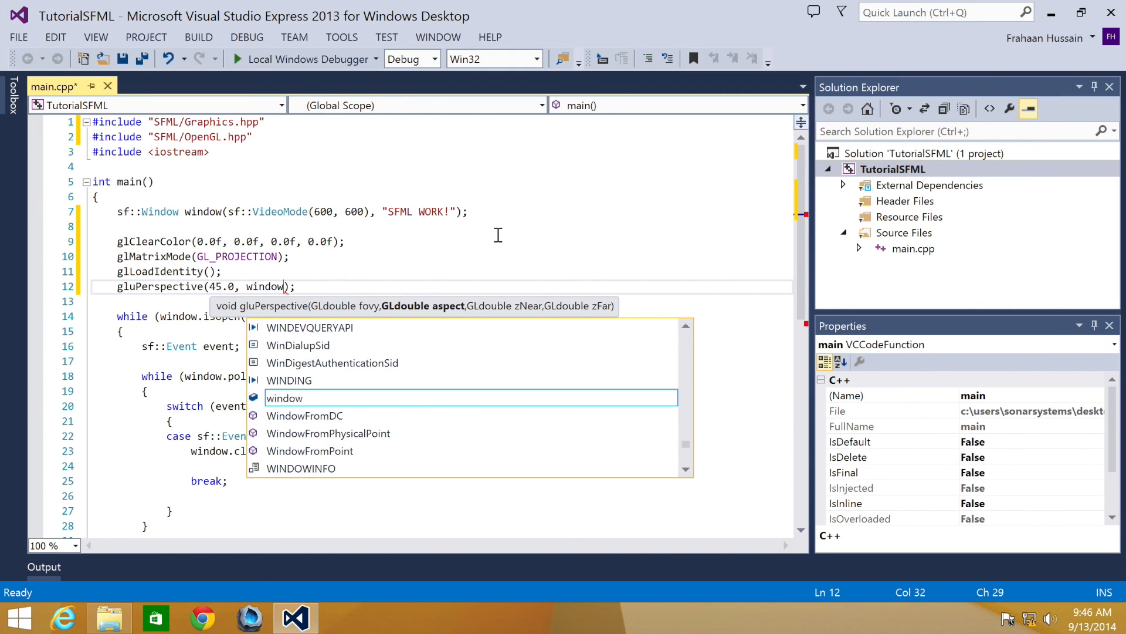
{"action": "type", "text": "->gets"}
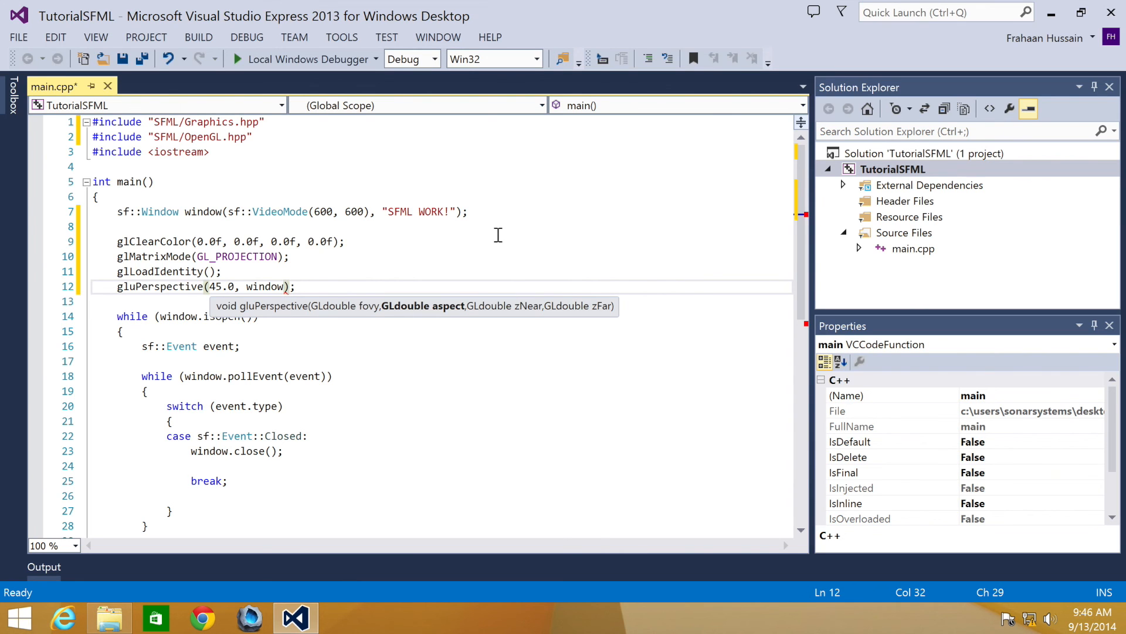
{"action": "type", "text": ".gets"}
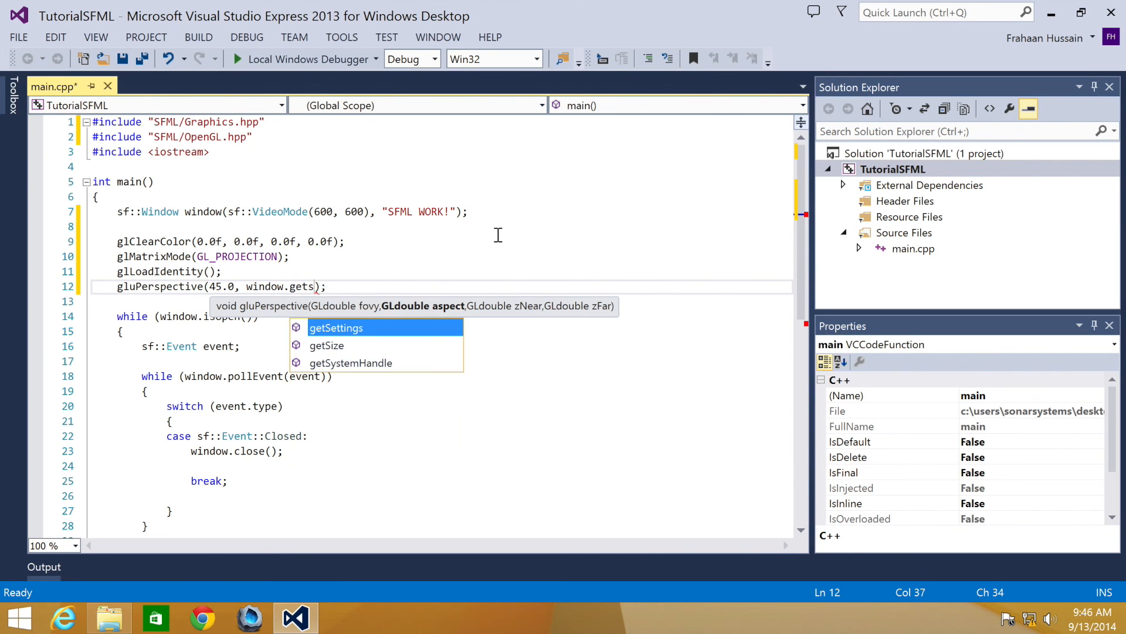
{"action": "type", "text": "Size().x / window.getSize"}
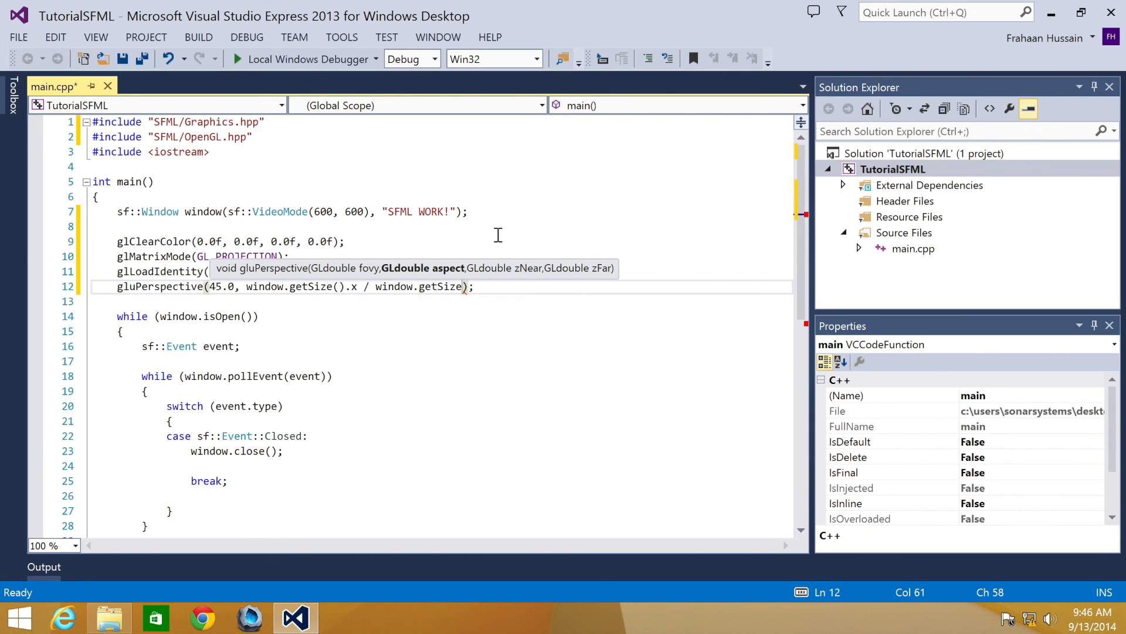
{"action": "type", "text": "()"}
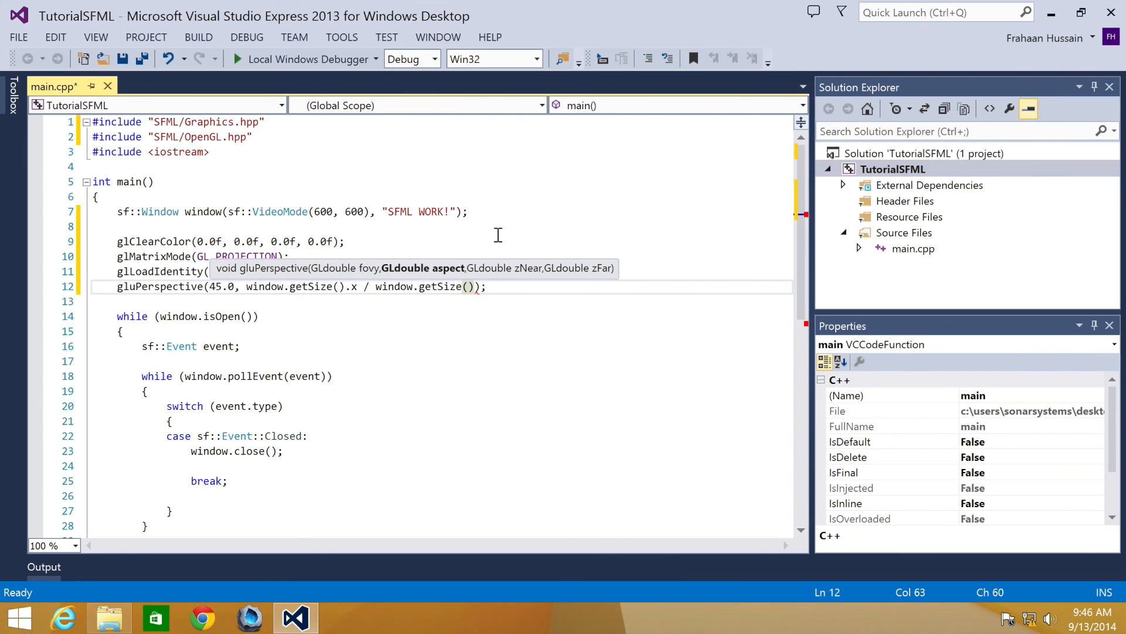
{"action": "type", "text": ".y"}
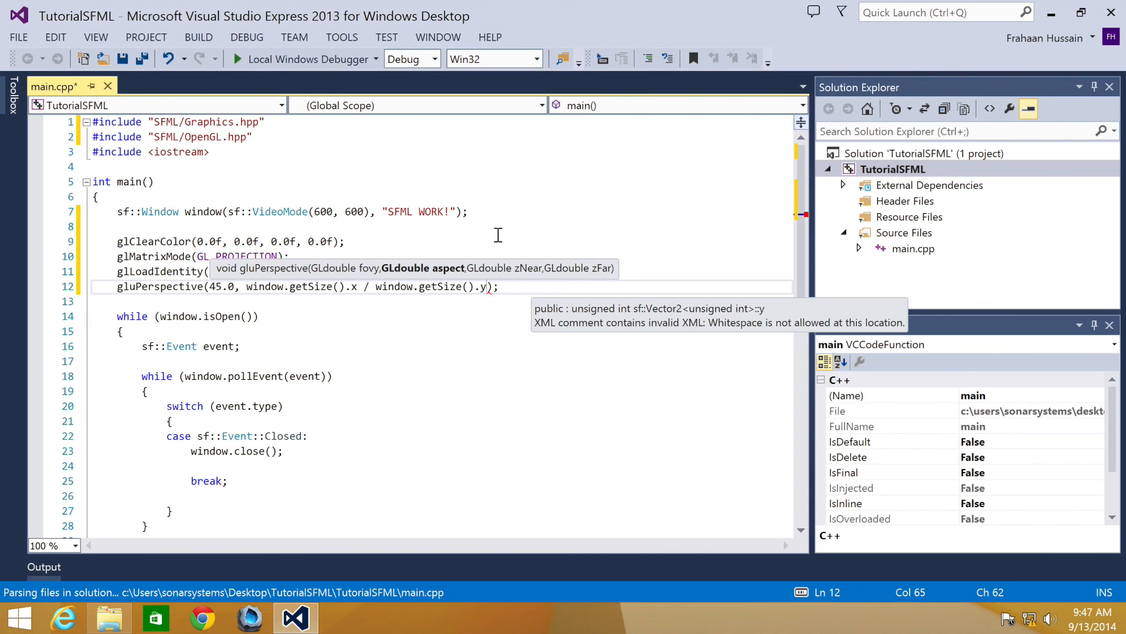
{"action": "type", "text": ","}
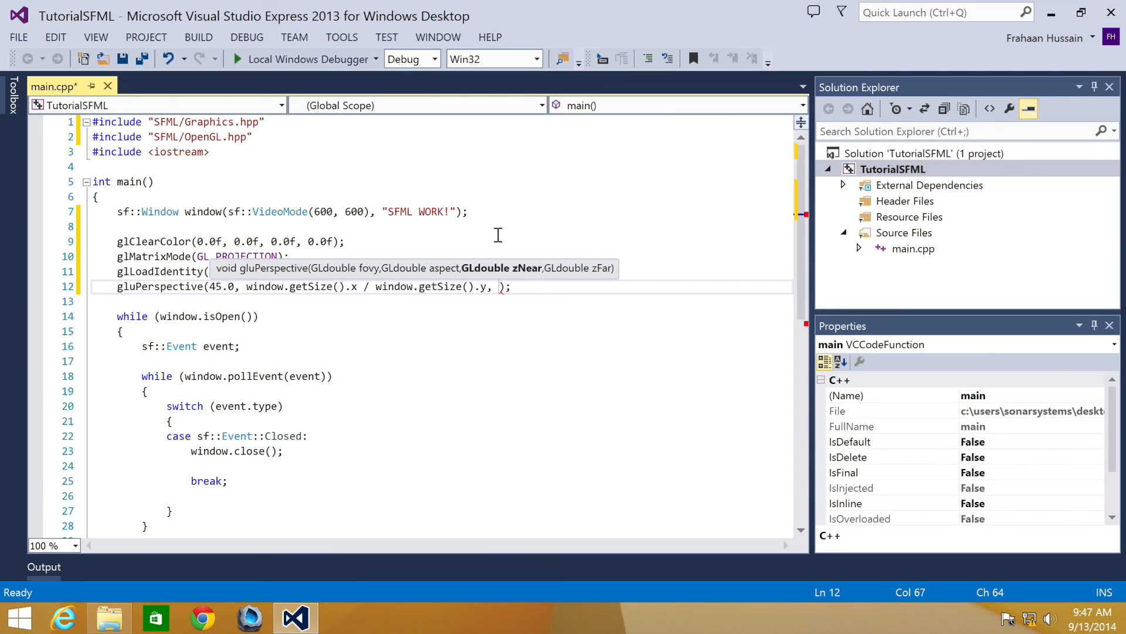
{"action": "type", "text": "1.0,"}
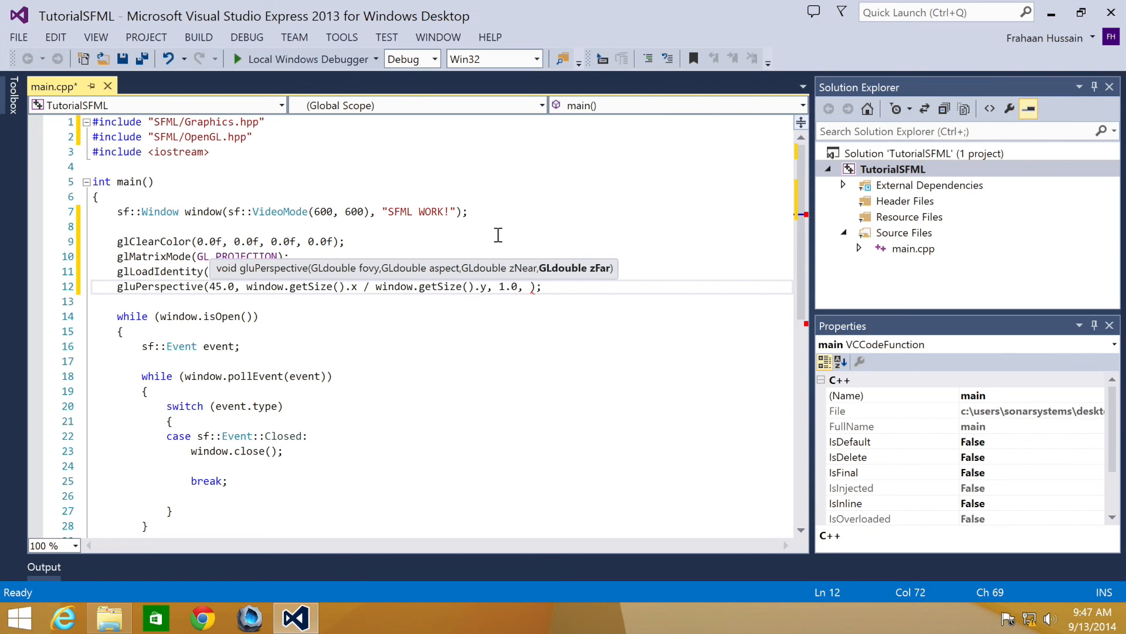
{"action": "type", "text": "500.0"}
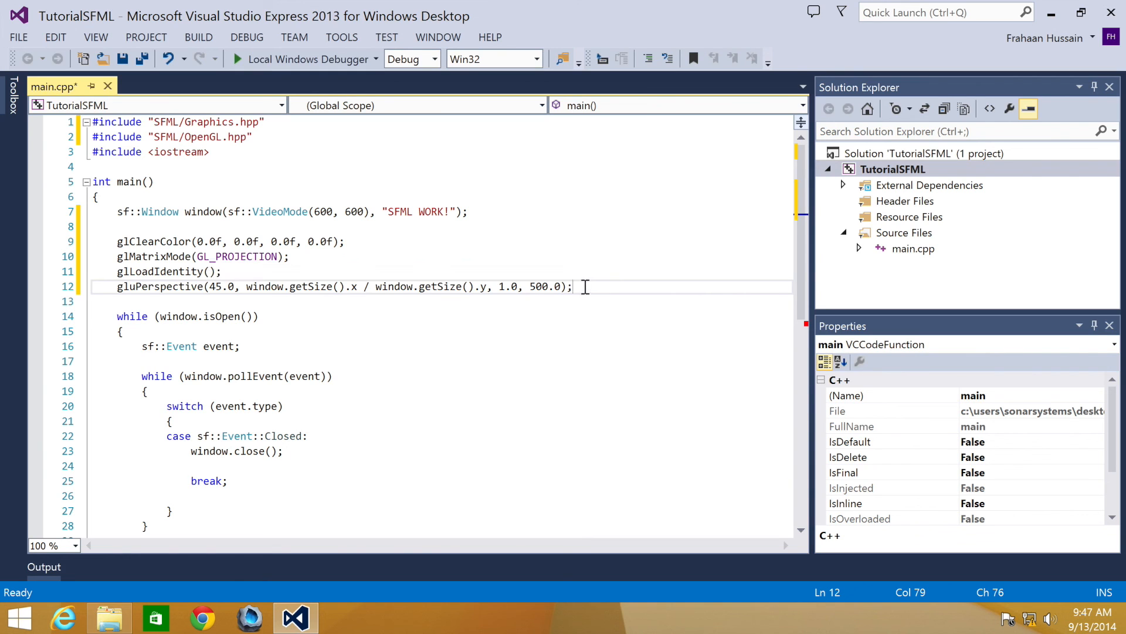
Write glMatrixMode(GL_MODELVIEW); on line 13 after the perspective setup.
{"action": "type", "text": "gluMat"}
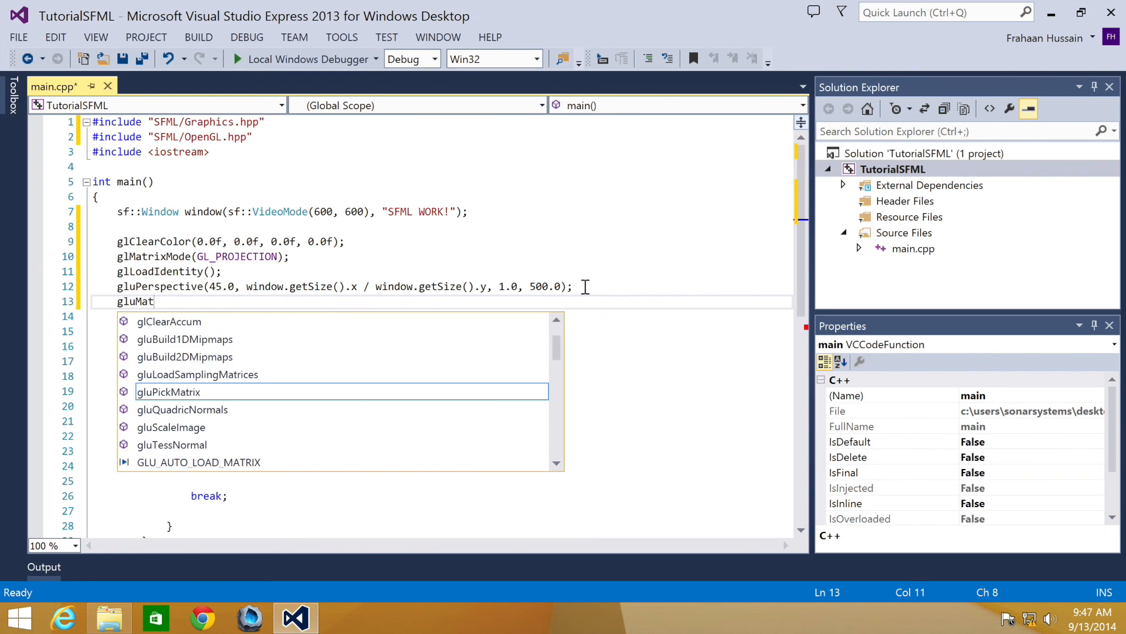
{"action": "type", "text": "r"}
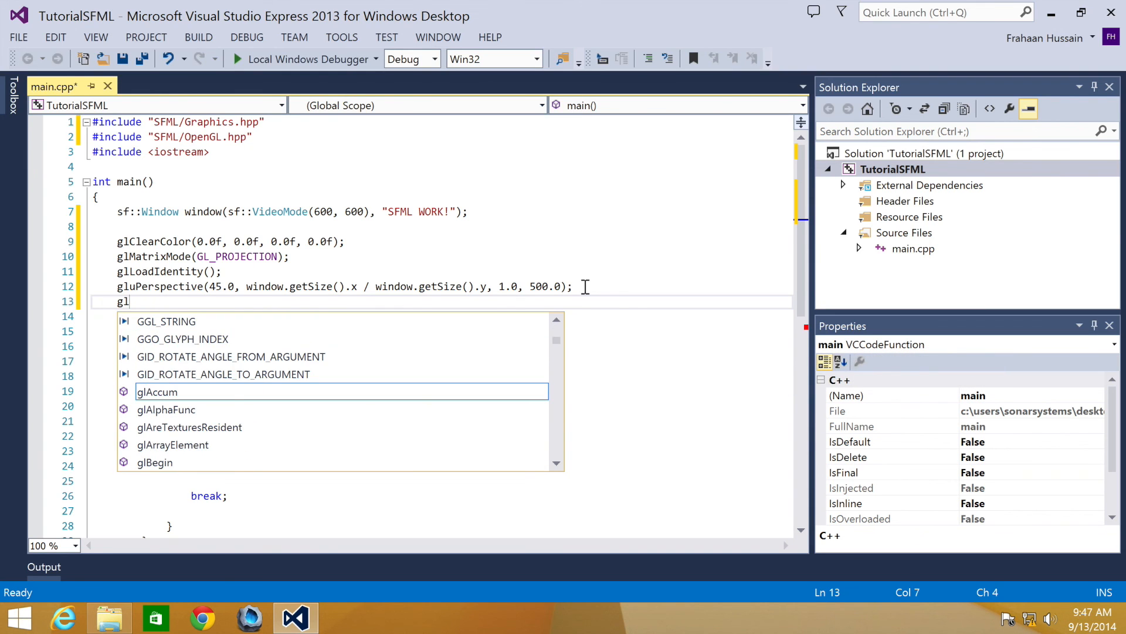
{"action": "type", "text": "MatrixMode"}
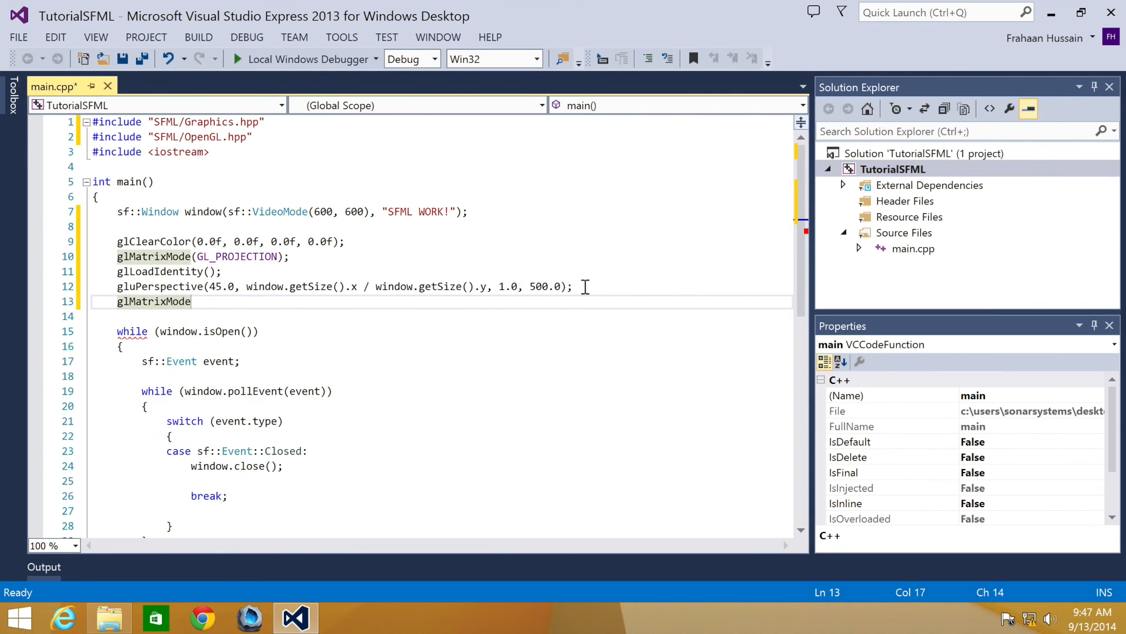
{"action": "type", "text": "();"}
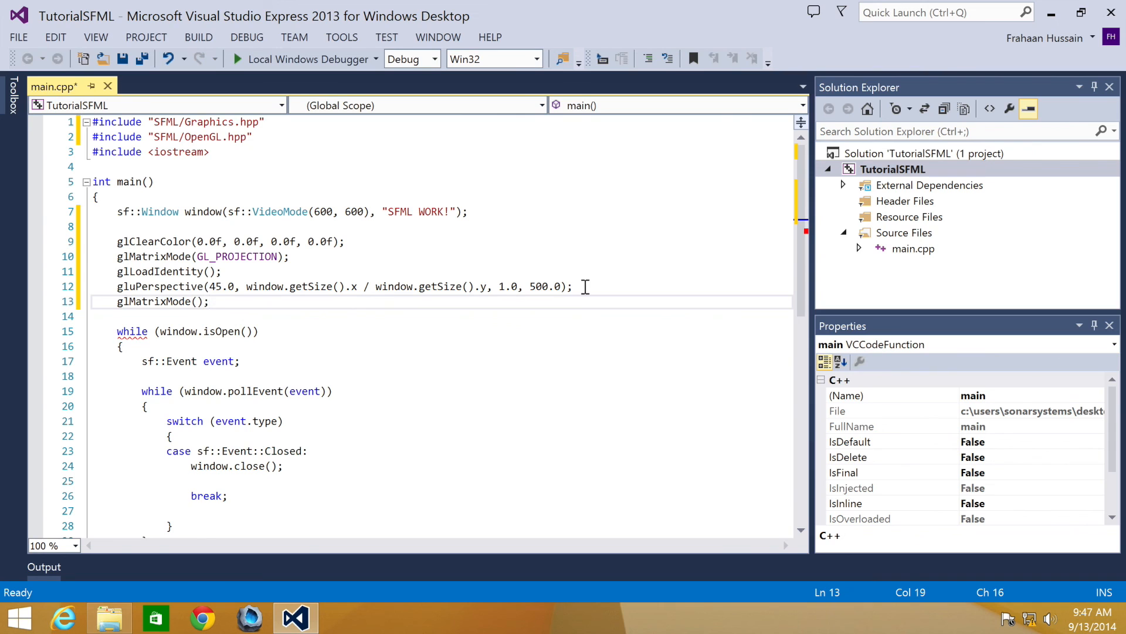
{"action": "type", "text": "GL_MODELVIEW"}
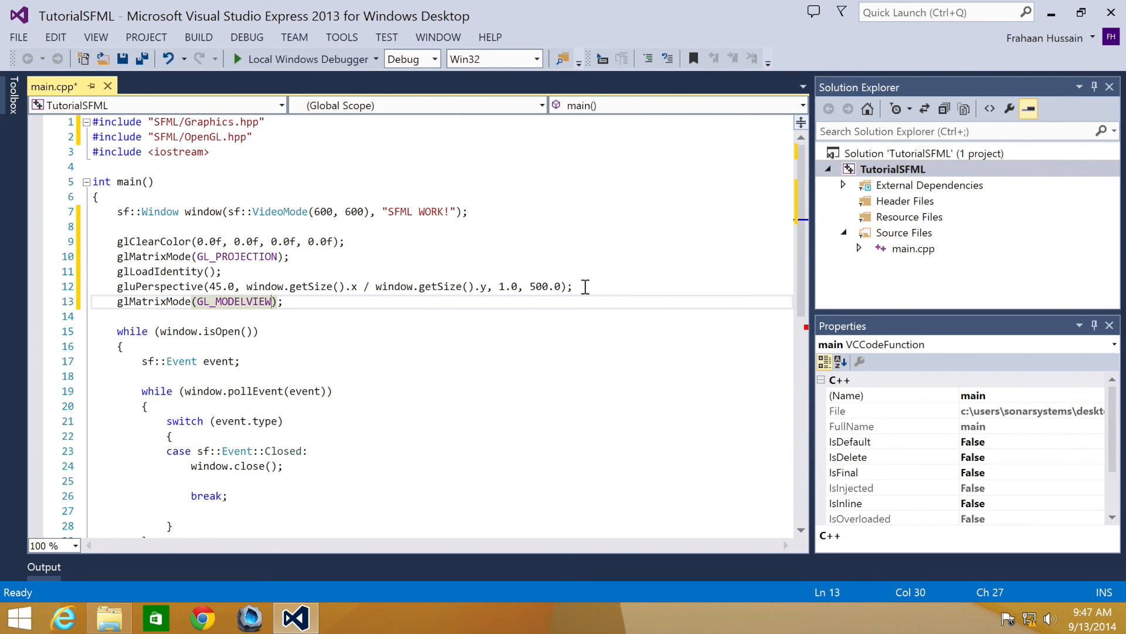
{"action": "mouse_move", "coordinate": [450, 349]}
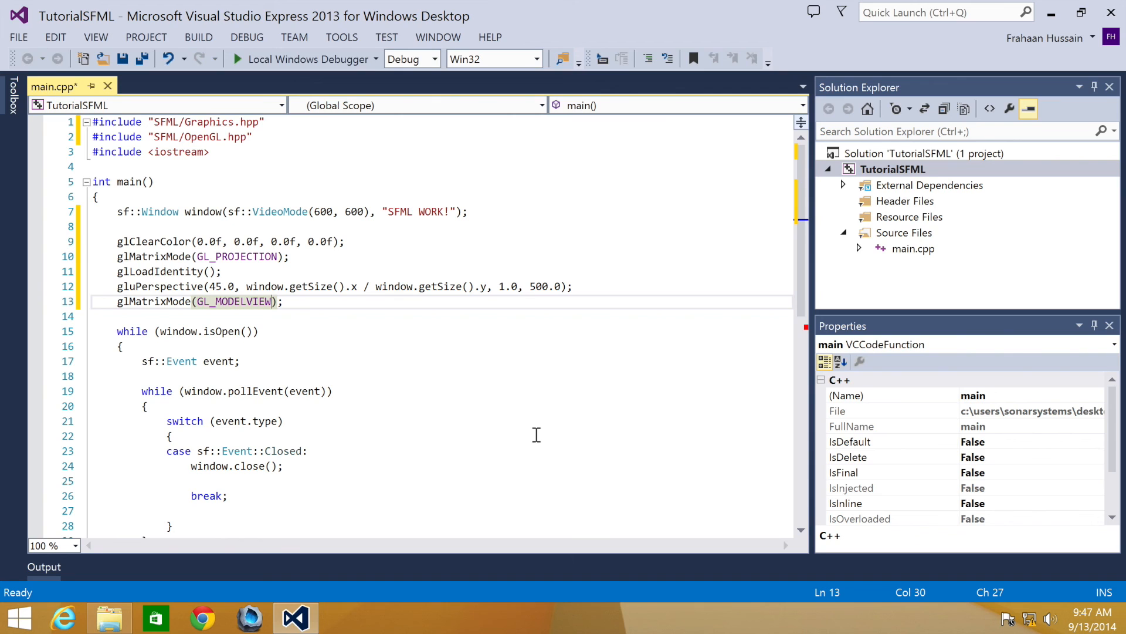
{"action": "mouse_move", "coordinate": [524, 427]}
{"action": "type", "text": "bool"}
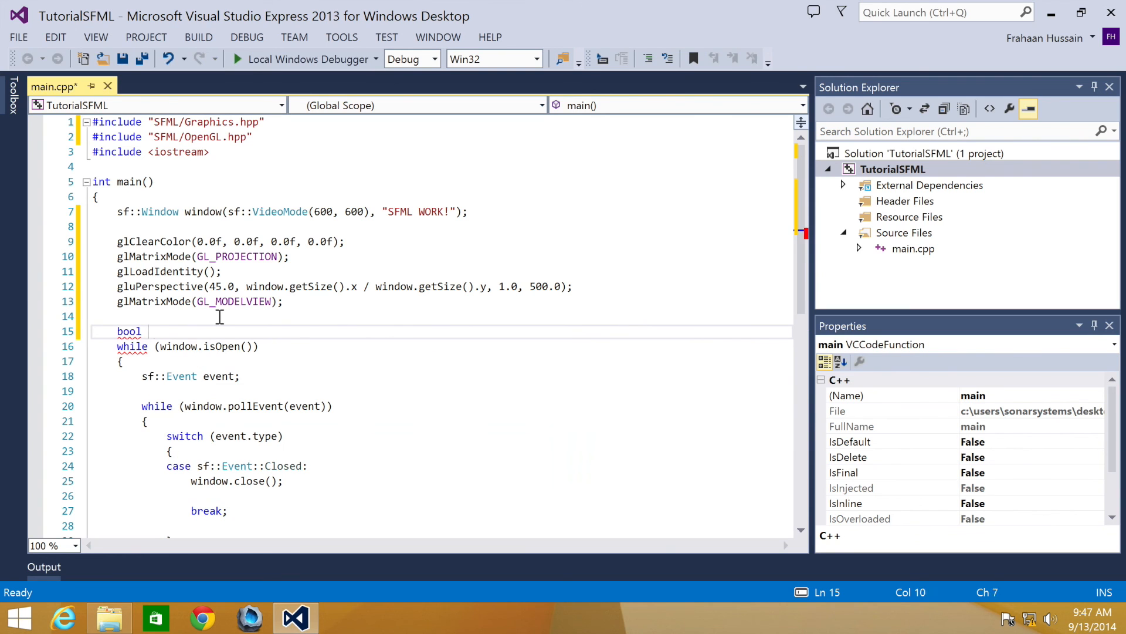
Declare a bool running flag and replace window.close(); with running = false; in the Closed case.
{"action": "type", "text": "running = true;"}
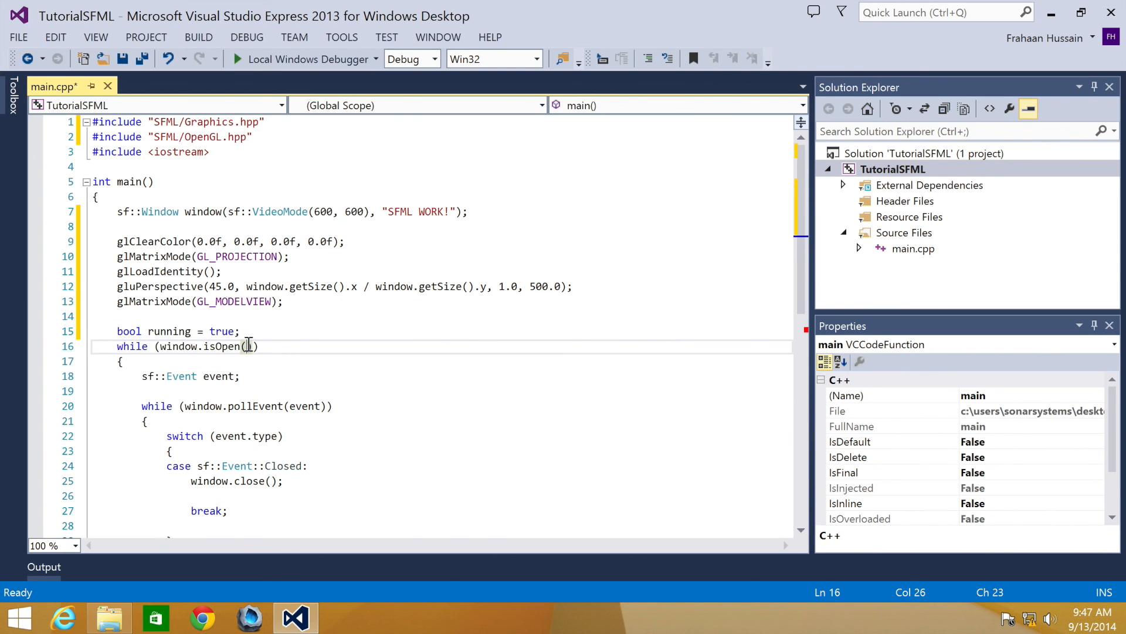
{"action": "key", "text": "BackSpace"}
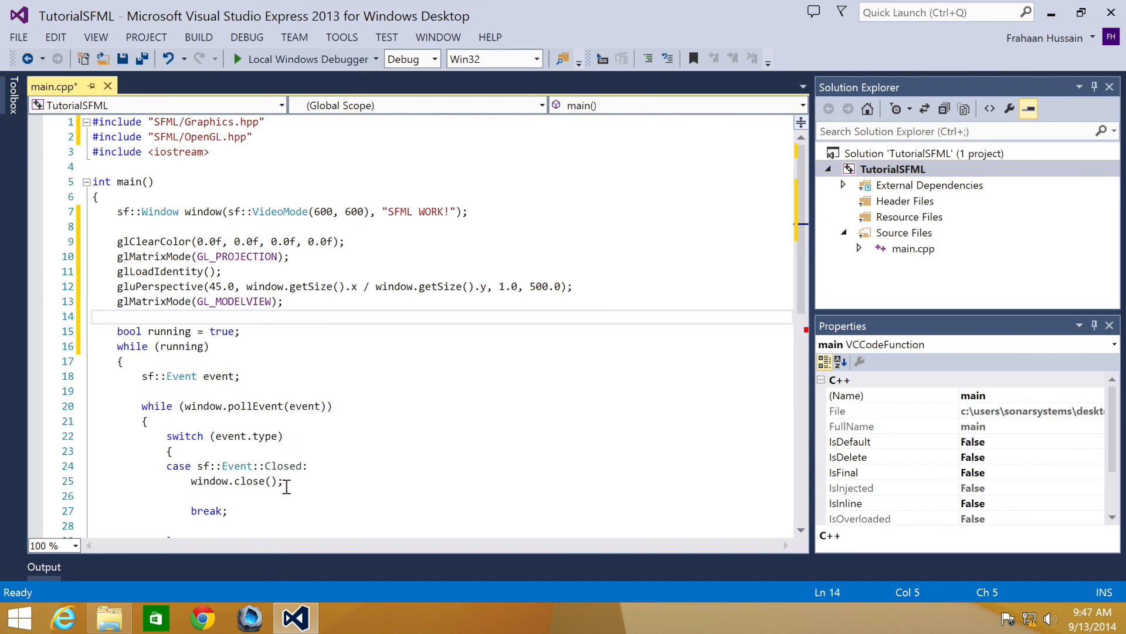
{"action": "double_click", "coordinate": [236, 481]}
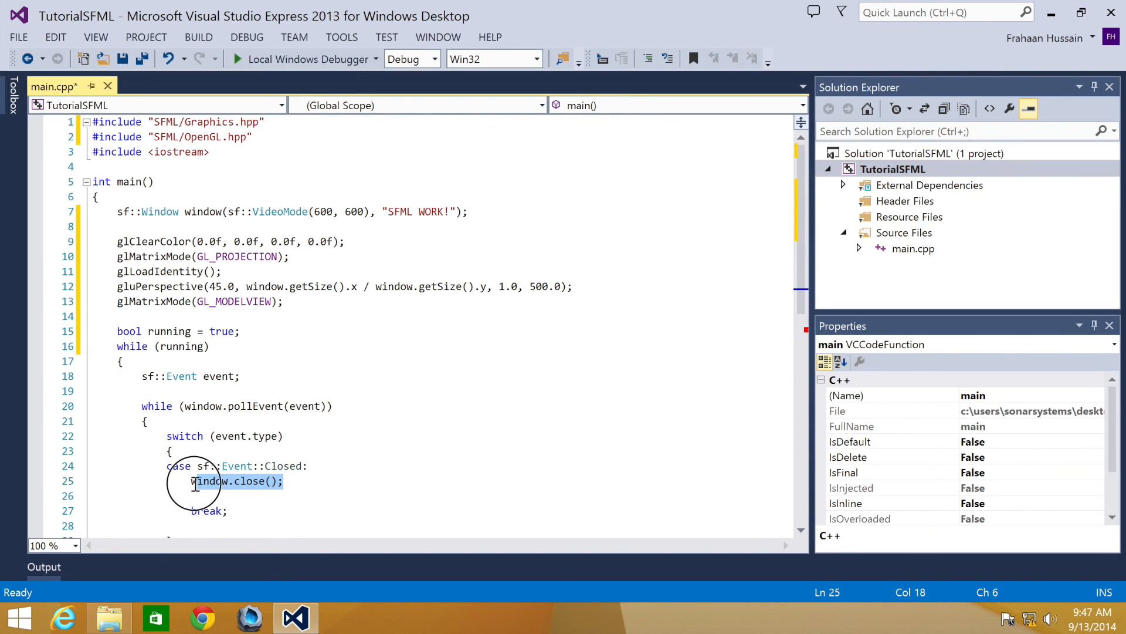
{"action": "type", "text": "running"}
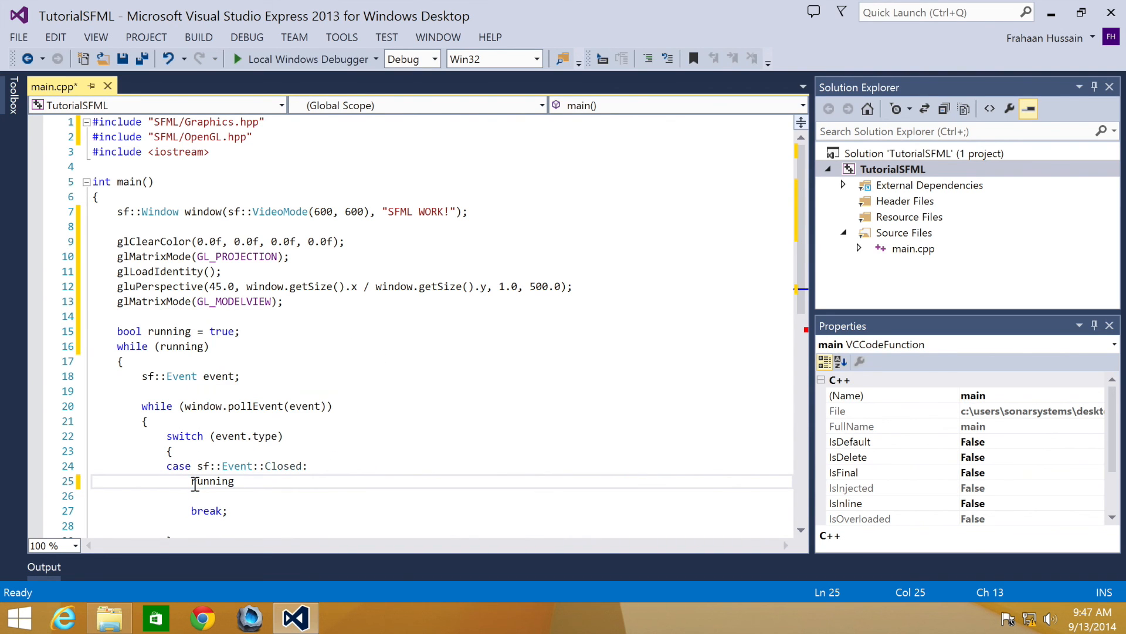
{"action": "type", "text": "= false;"}
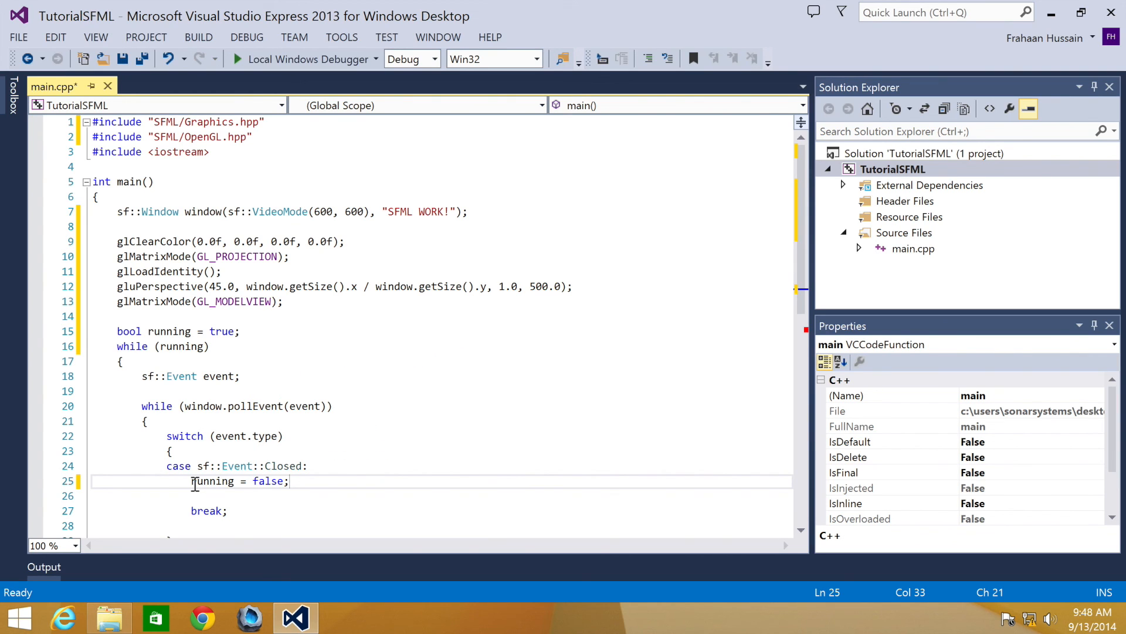
{"action": "scroll", "scroll_direction": "down", "scroll_amount": 3}
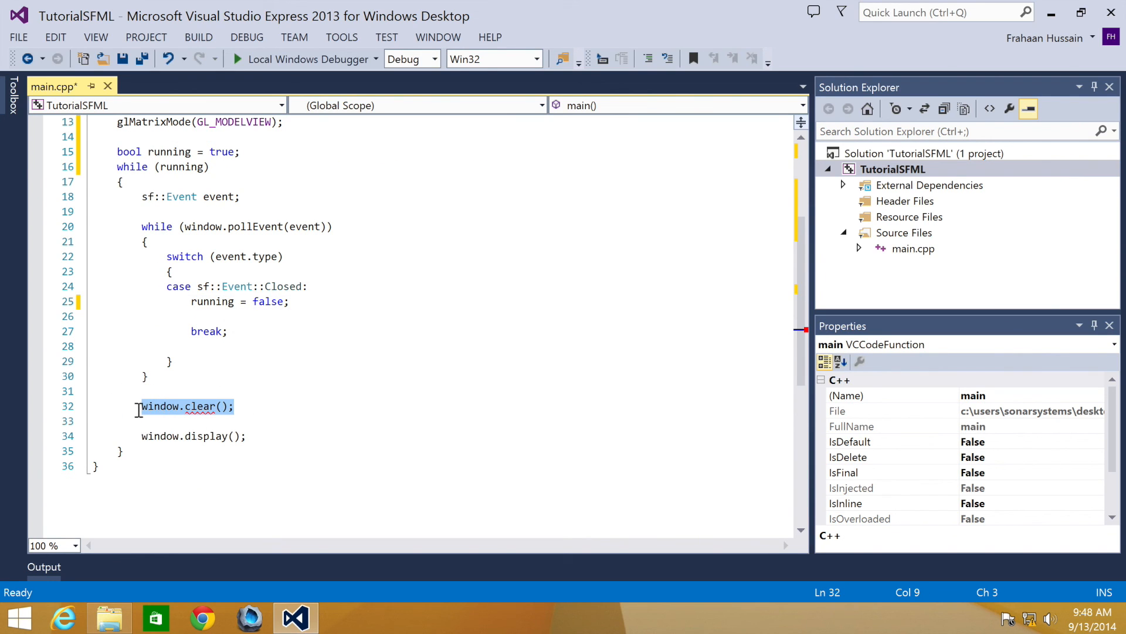
Replace window.clear(); with glClear(GL_COLOR_BUFFER_BIT | GL_DEPTH_BUFFER_BIT);.
{"action": "type", "text": "glcl"}
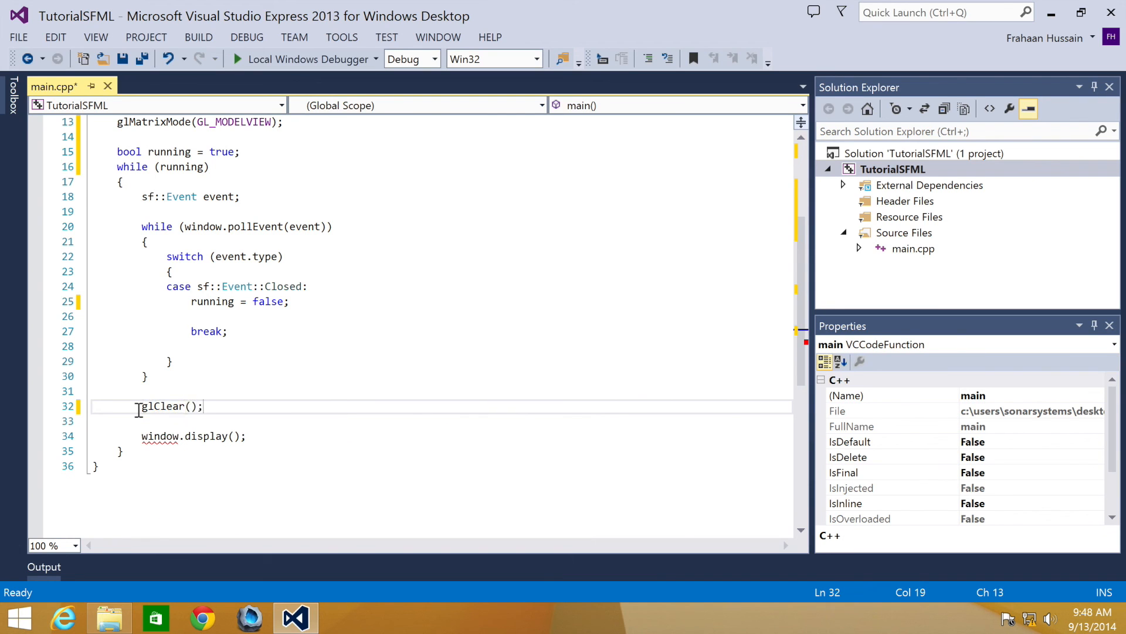
{"action": "type", "text": "GL_COLOR_"}
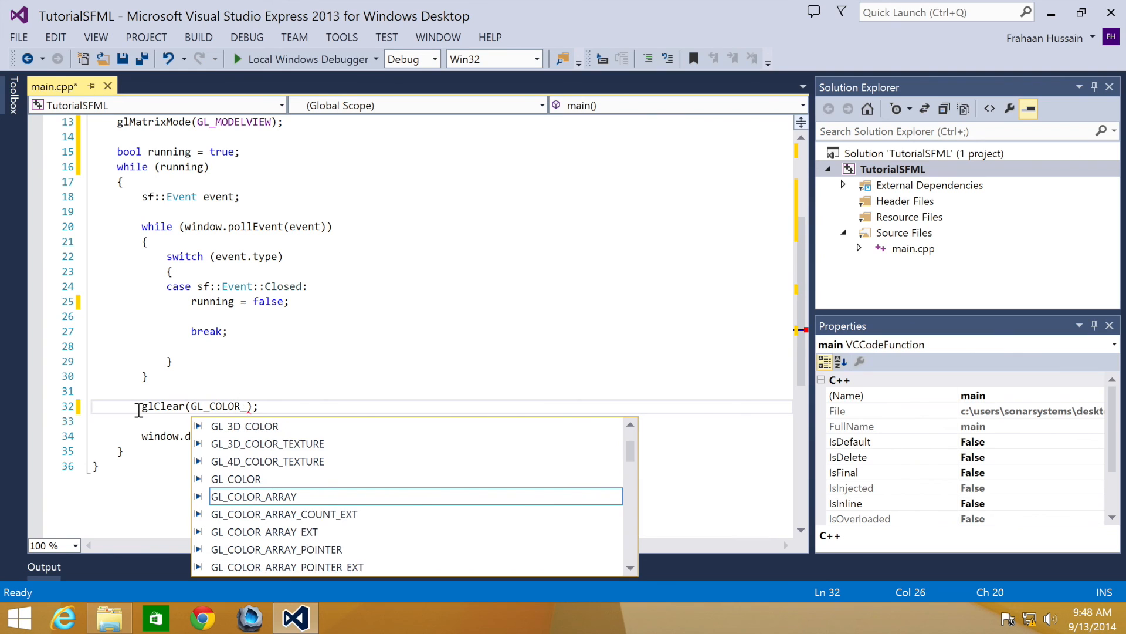
{"action": "type", "text": "BUFFER_BIT |"}
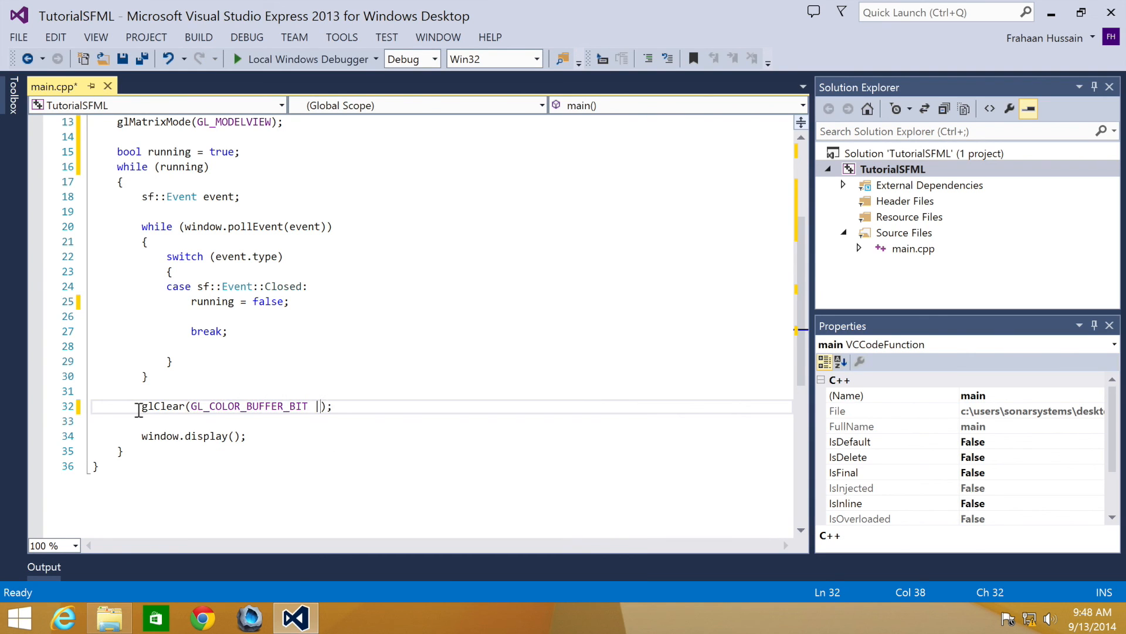
{"action": "type", "text": "GL_DEPTH_BUFFER_BIT"}
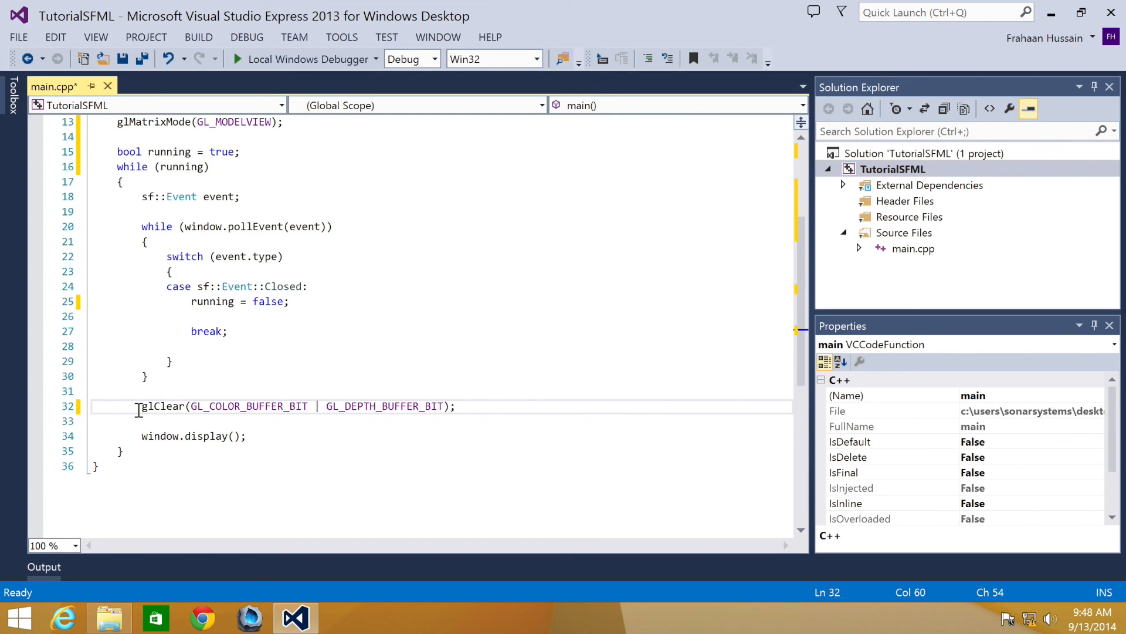
{"action": "key", "text": "Enter"}
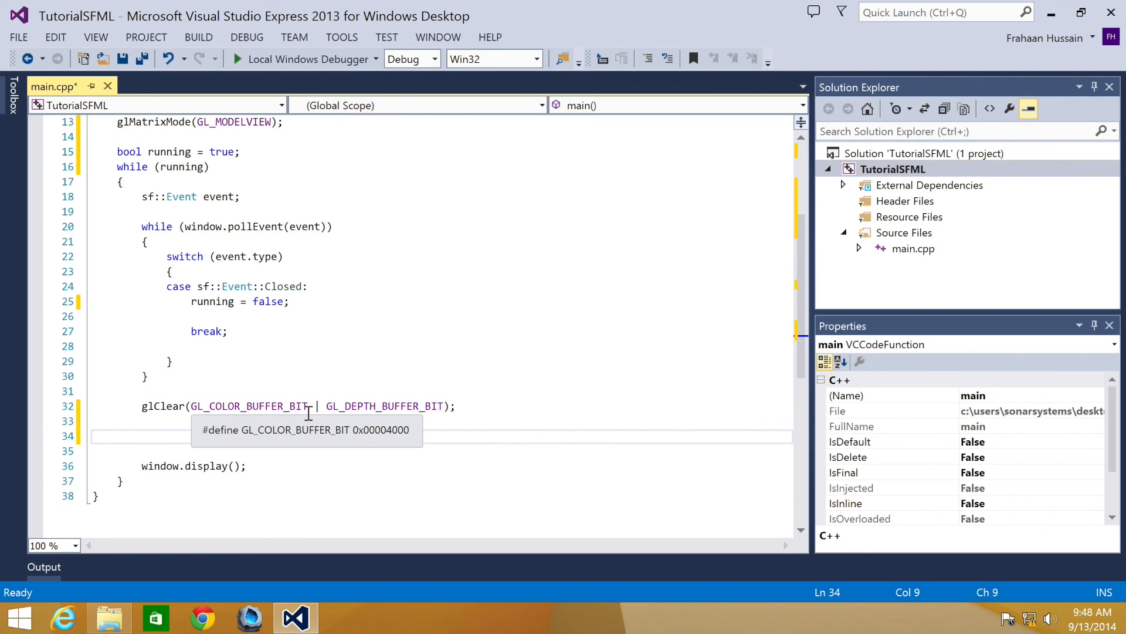
Retype the glClear colour-buffer call and open a glBegin(GL_TRIANGLES) block.
{"action": "type", "text": "glclear();"}
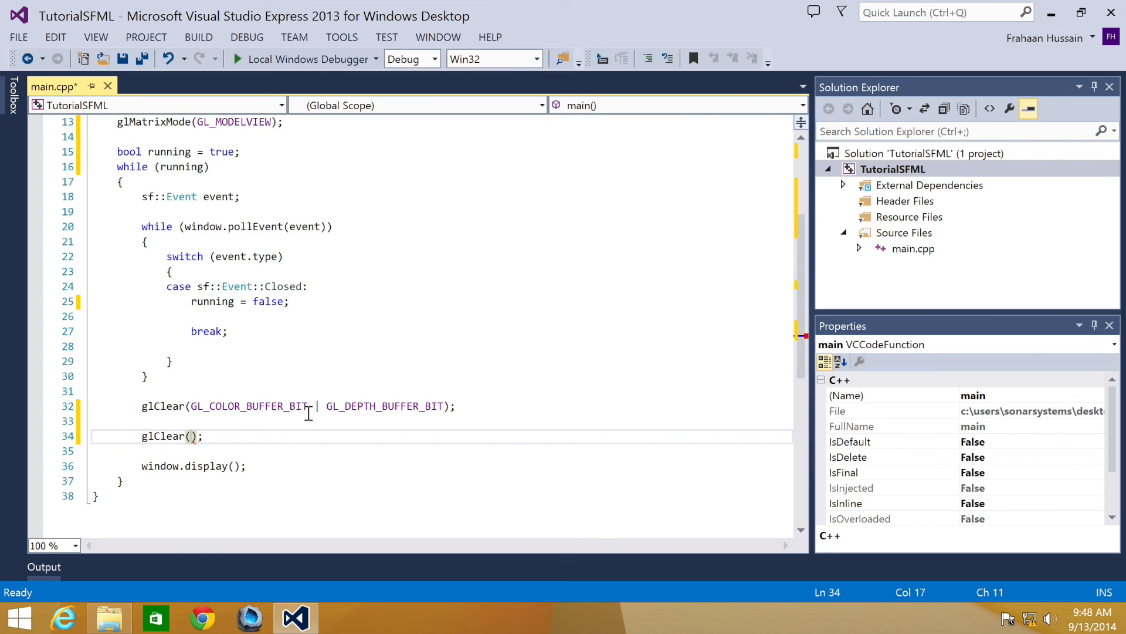
{"action": "type", "text": "G"}
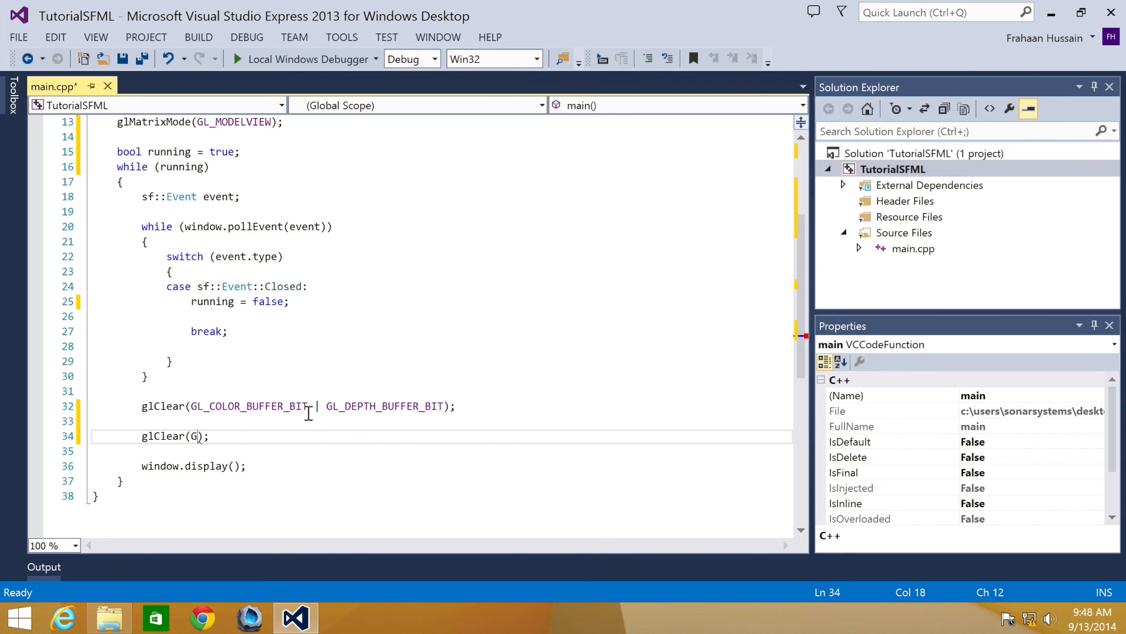
{"action": "type", "text": "L_COLOR"}
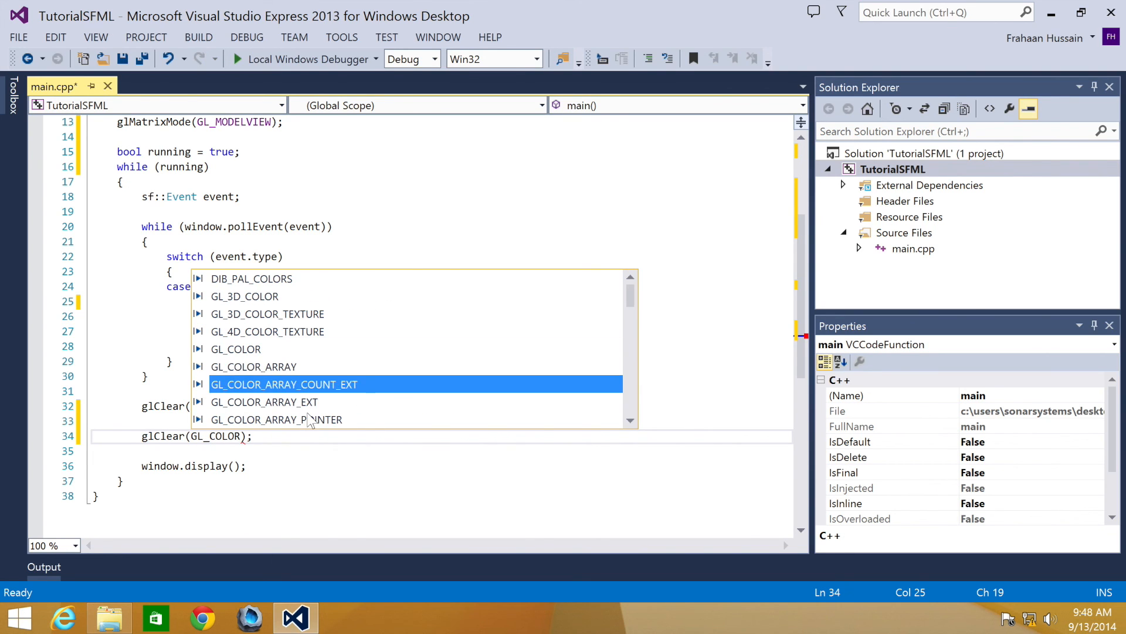
{"action": "scroll", "scroll_direction": "down", "scroll_amount": 3}
{"action": "type", "text": "_BUFFER_BIT"}
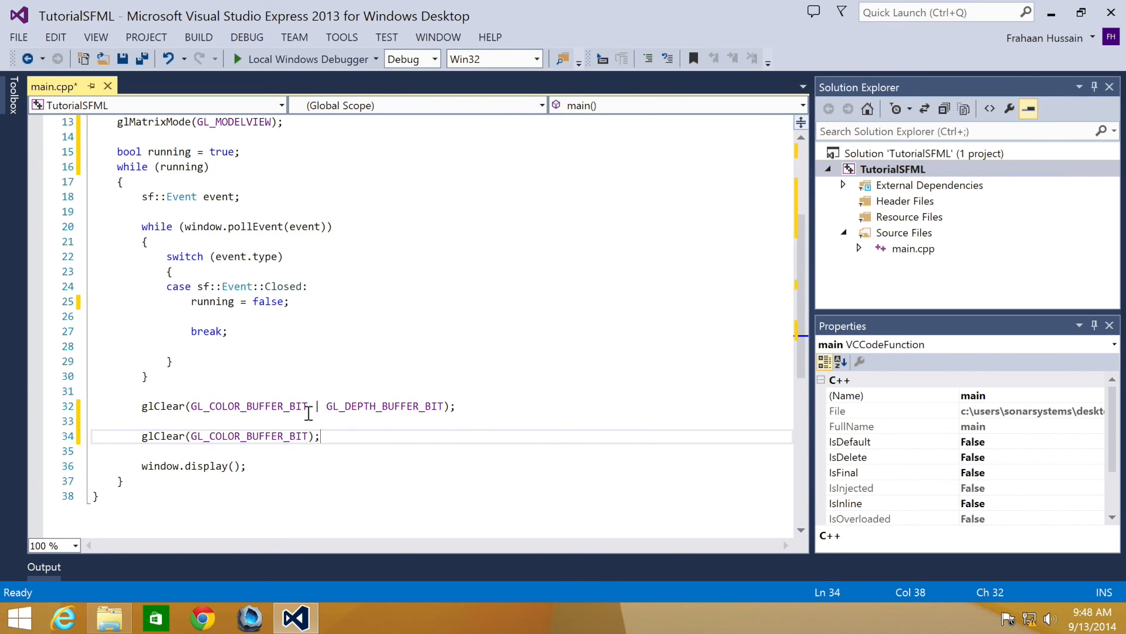
{"action": "type", "text": "glbegin("}
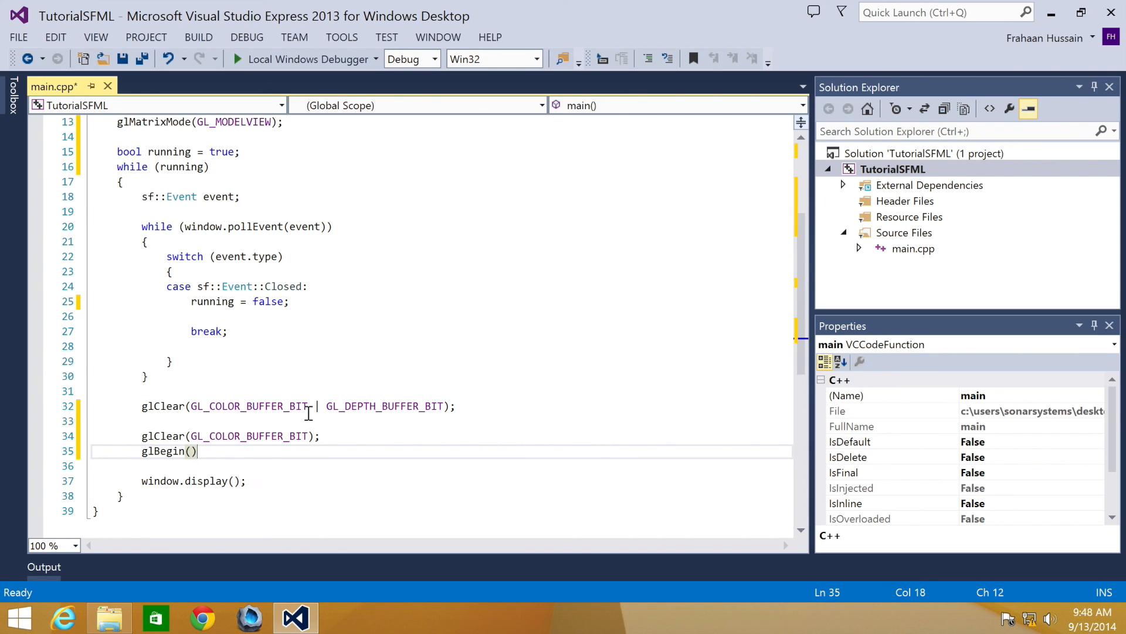
{"action": "type", "text": "GL_TRIANGLES"}
{"action": "type", "text": "{"}
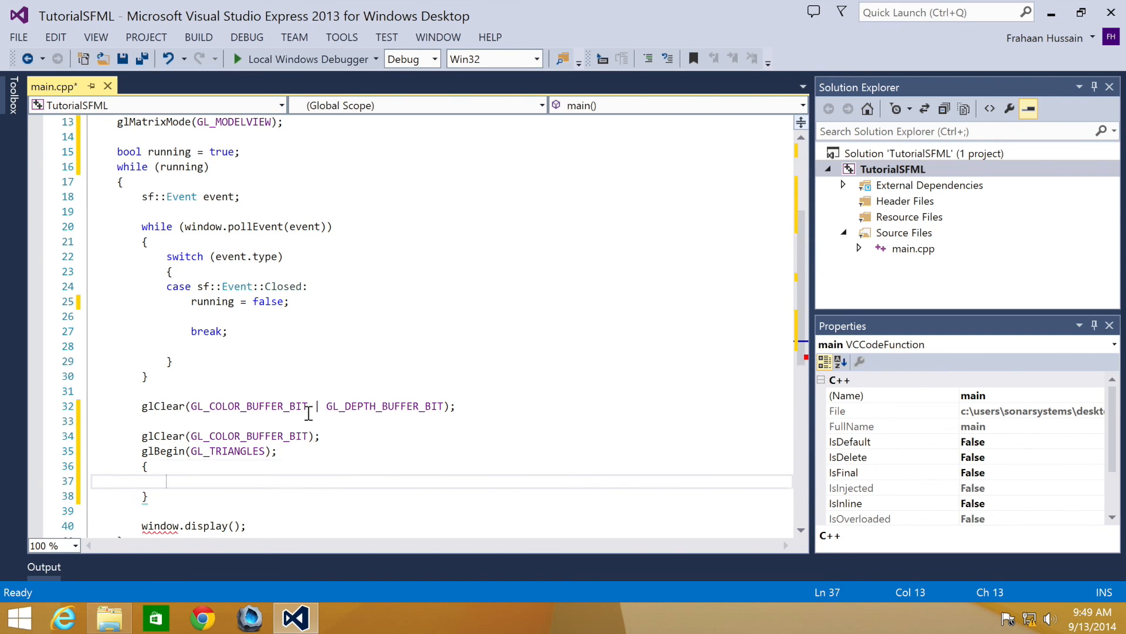
Add the first vertex glVertex3f(0.0, 2.0, -5.0);.
{"action": "type", "text": "glv"}
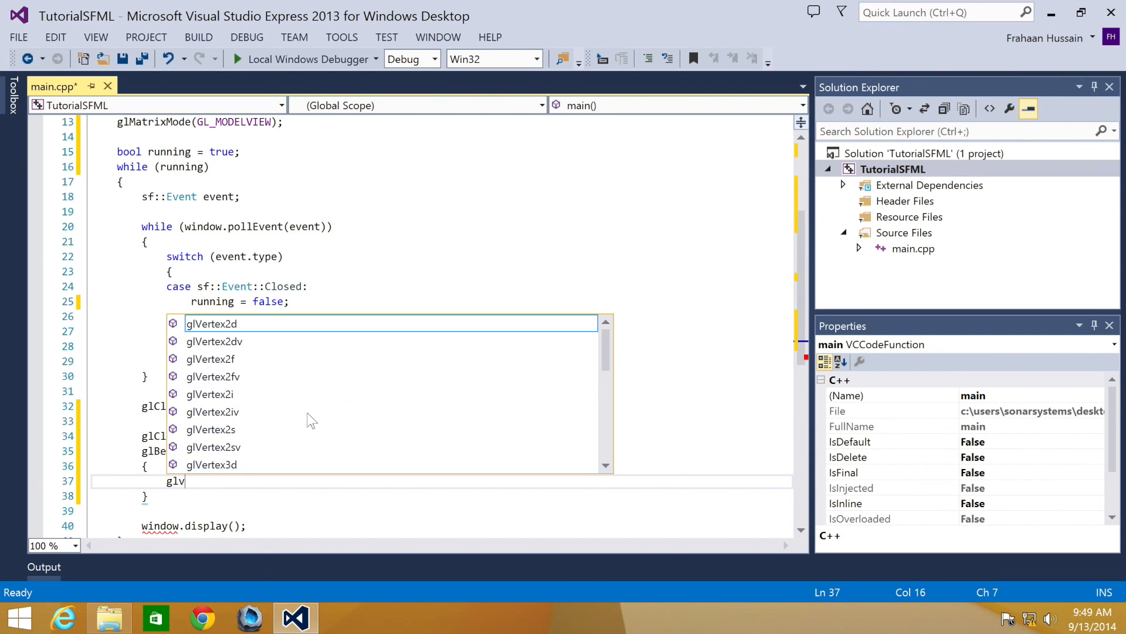
{"action": "type", "text": "ertex3f();"}
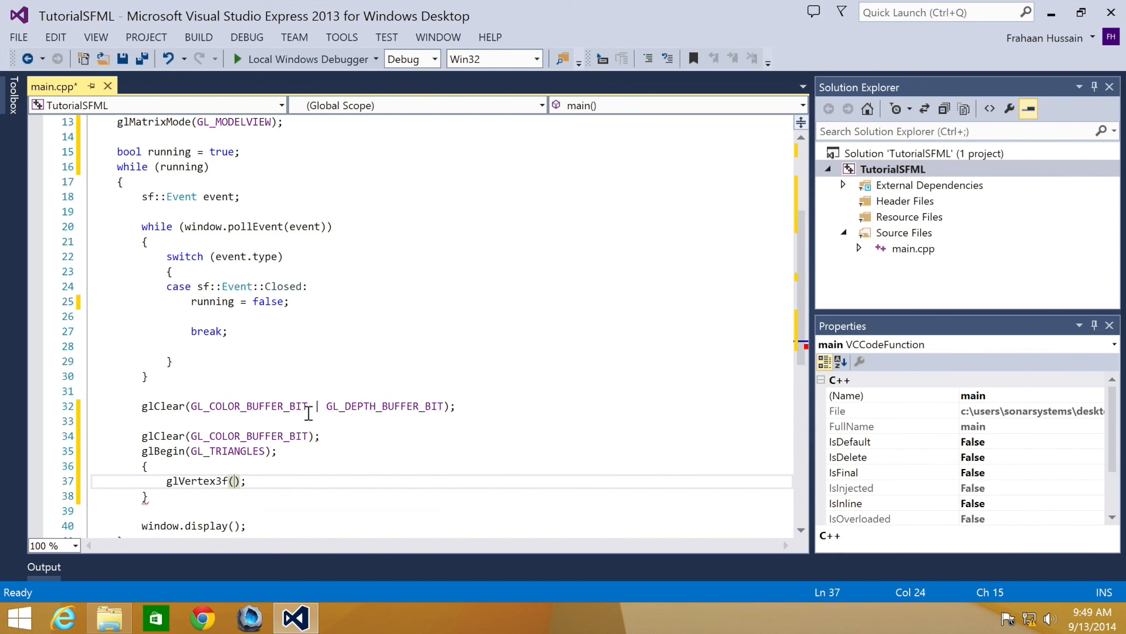
{"action": "type", "text": "0.0"}
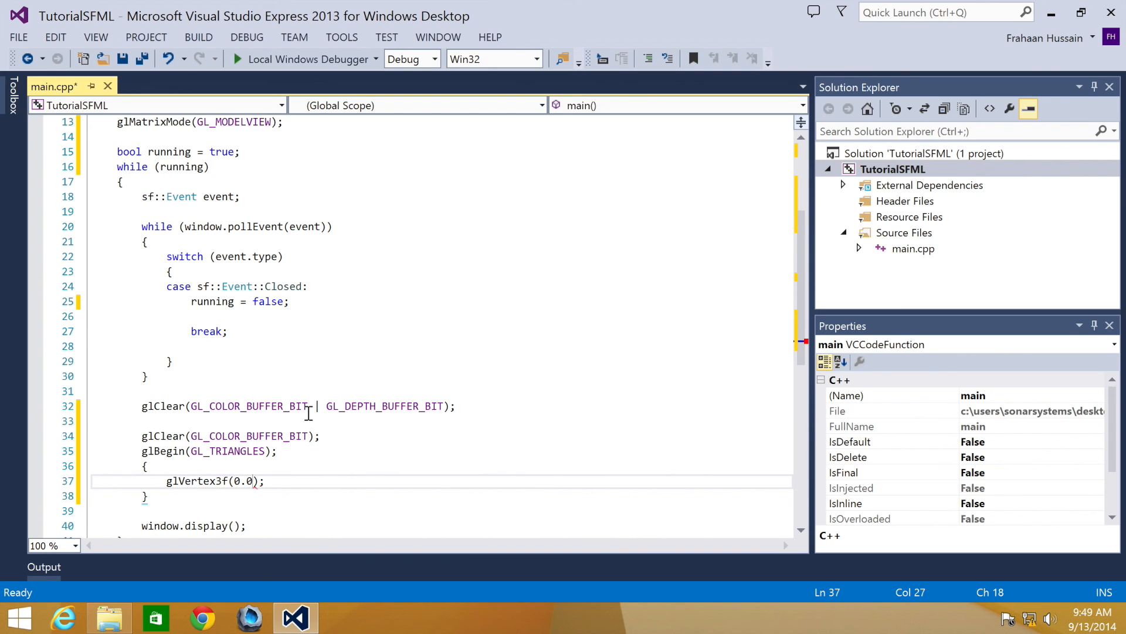
{"action": "type", "text": ", 2.0"}
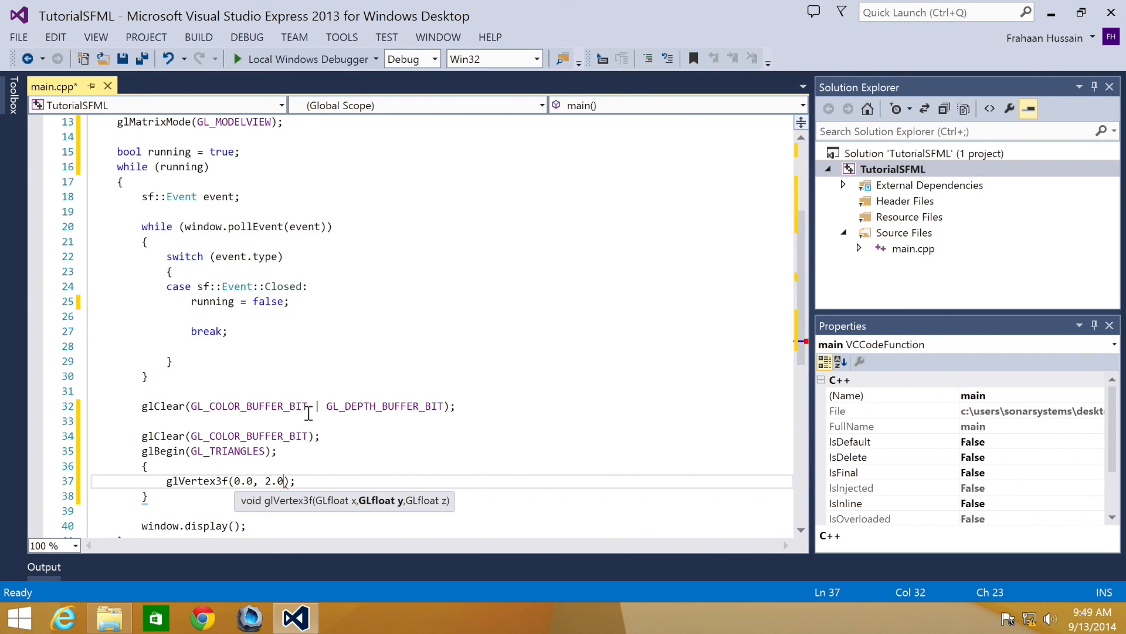
{"action": "type", "text": ", -"}
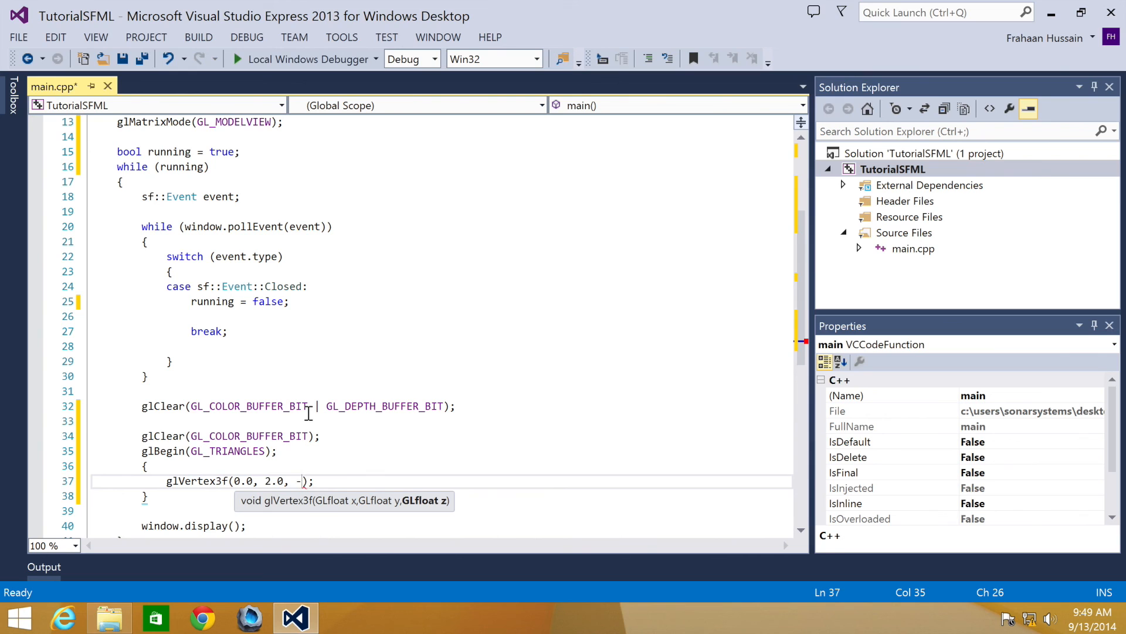
{"action": "type", "text": "5.0"}
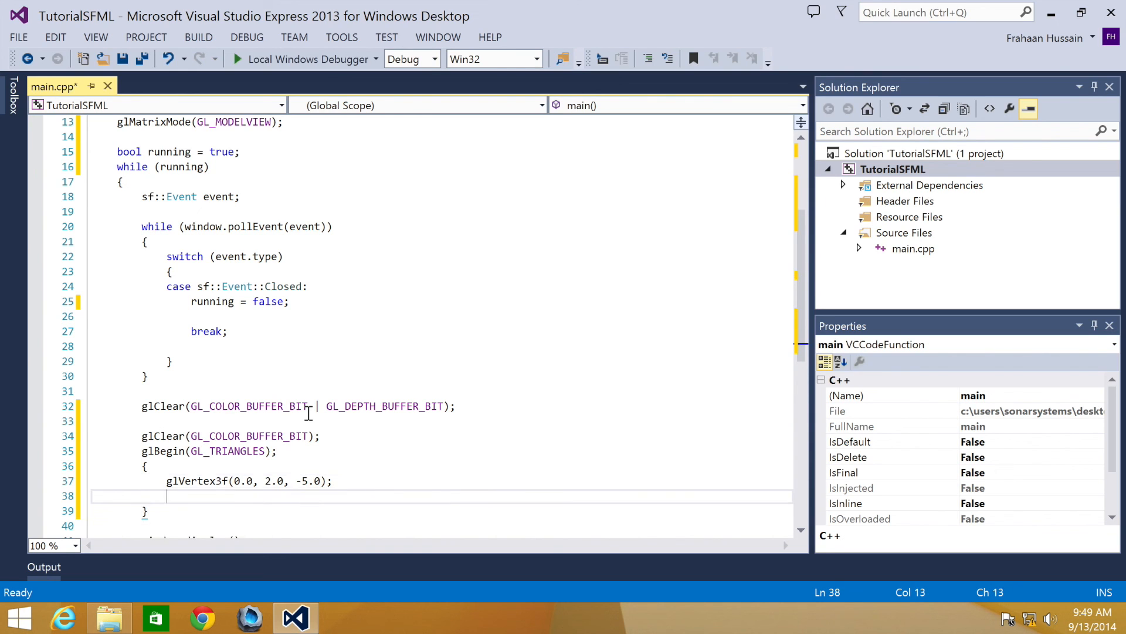
Add the second vertex glVertex3f(-2.0, -2.0, -5.0);, correcting the z value.
{"action": "type", "text": "glvr"}
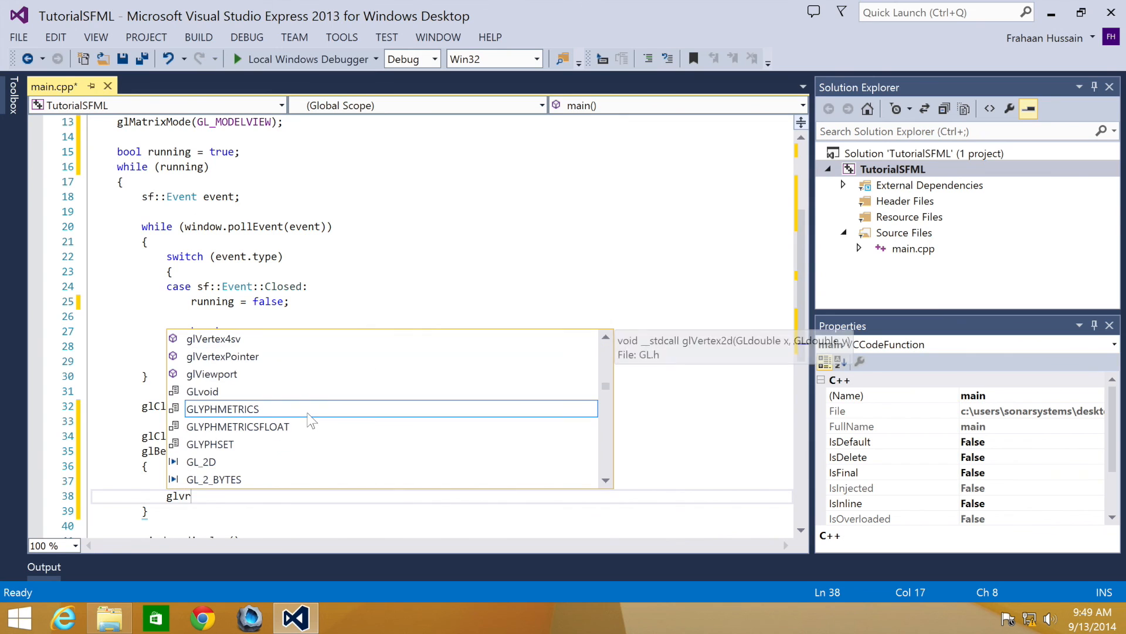
{"action": "type", "text": "ertex3f"}
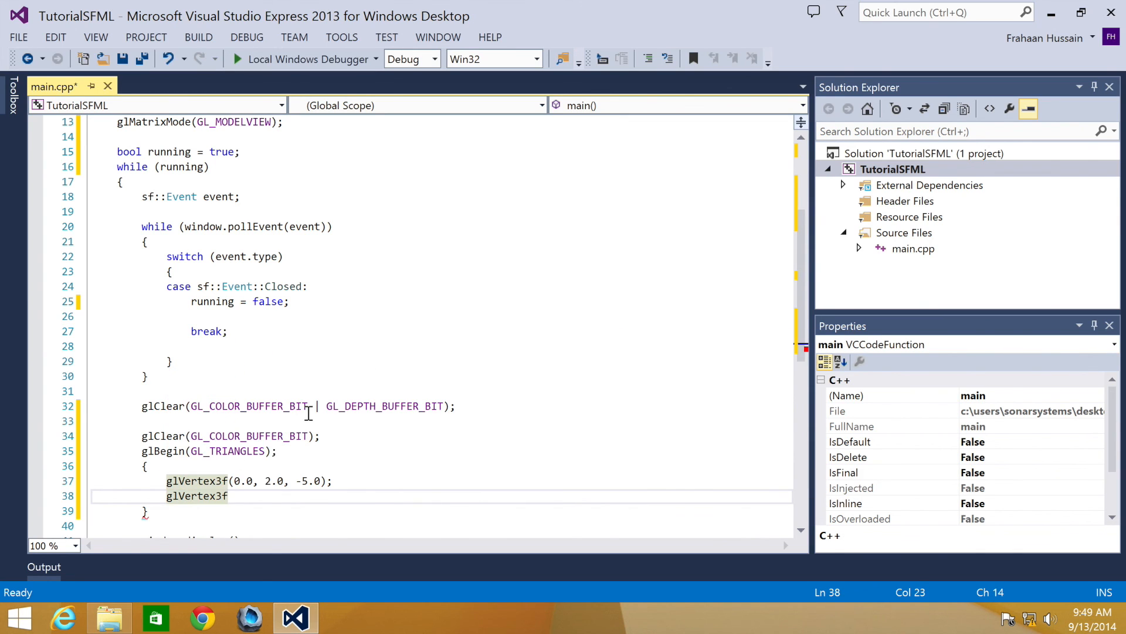
{"action": "type", "text": "();"}
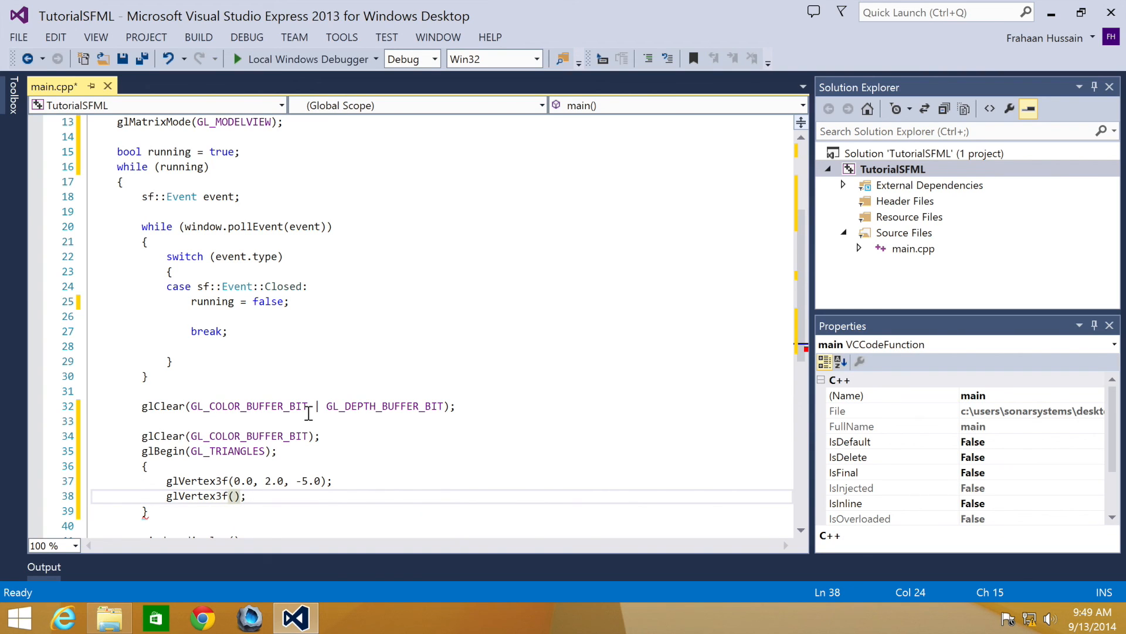
{"action": "type", "text": "-2.0, -2.0, -.50"}
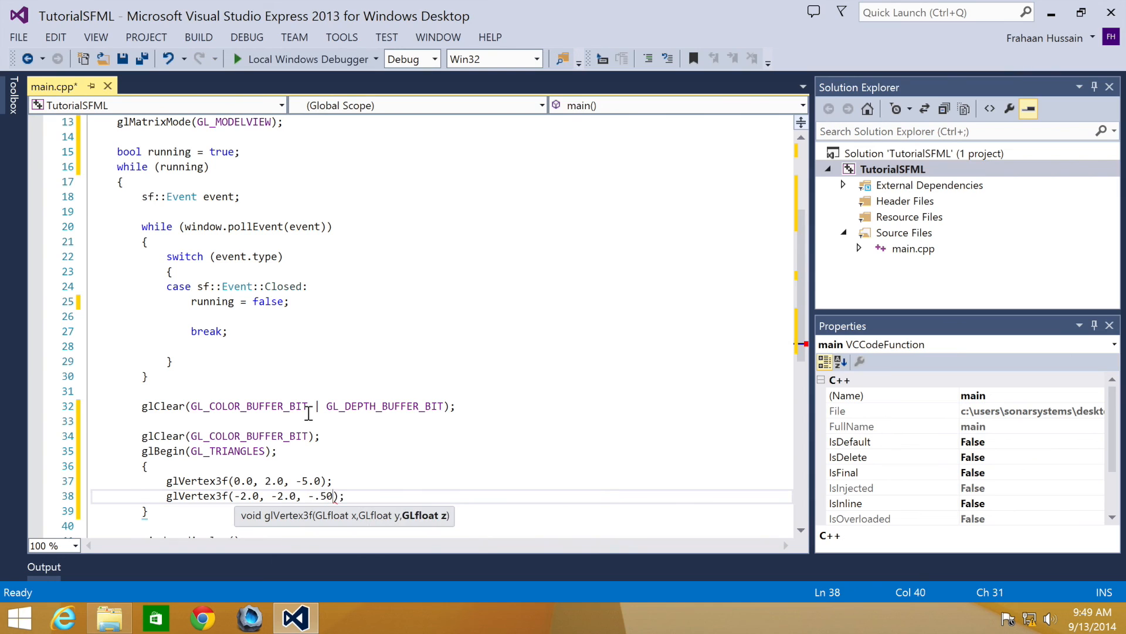
{"action": "key", "text": "Backspace"}
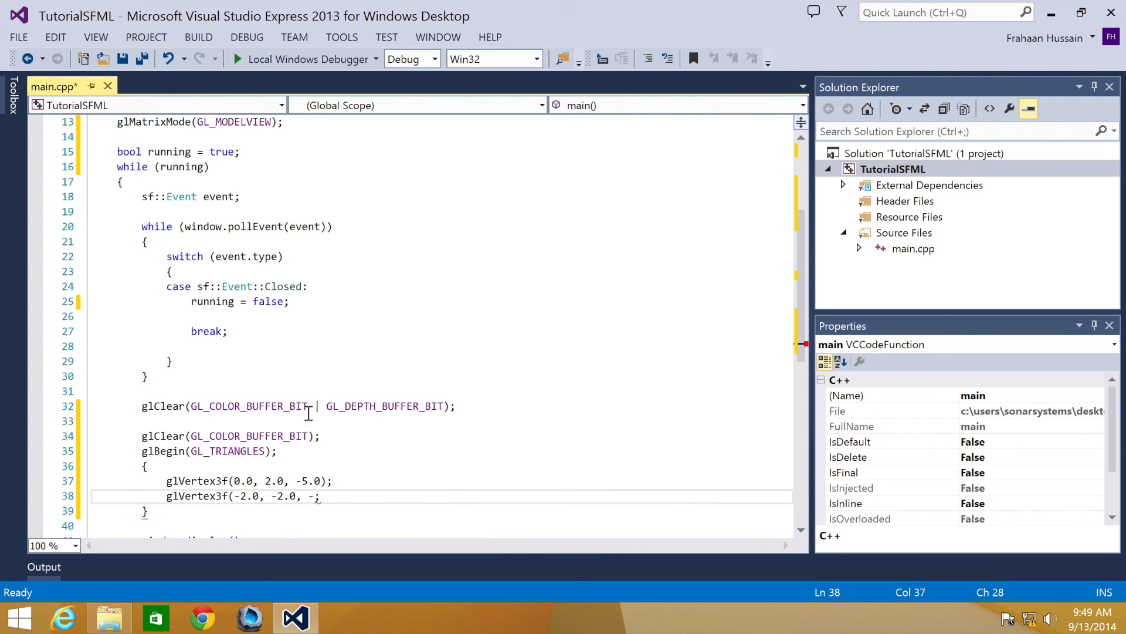
{"action": "type", "text": "5.0"}
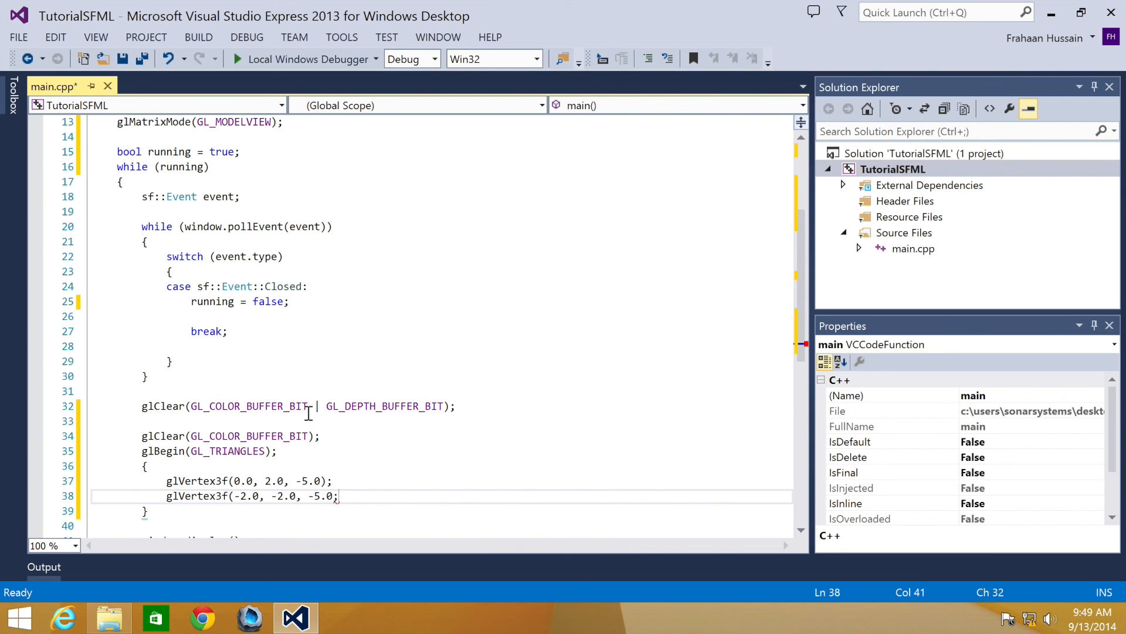
Add the third vertex glVertex3f(2.0, -2.0, -5.0); to complete the triangle.
{"action": "type", "text": "gl"}
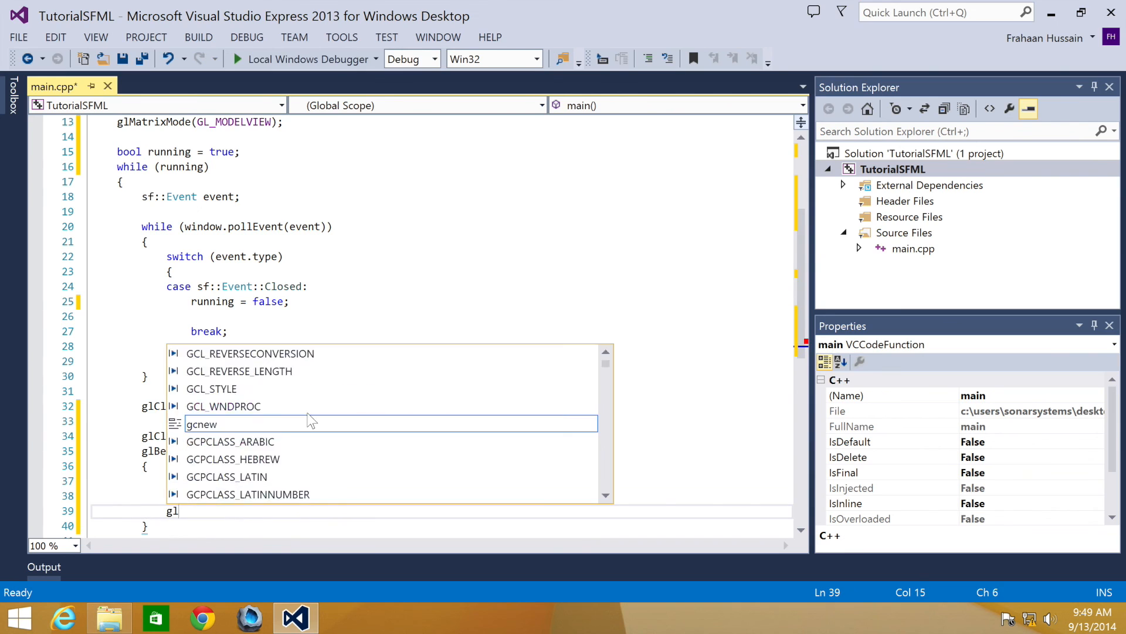
{"action": "type", "text": "ver"}
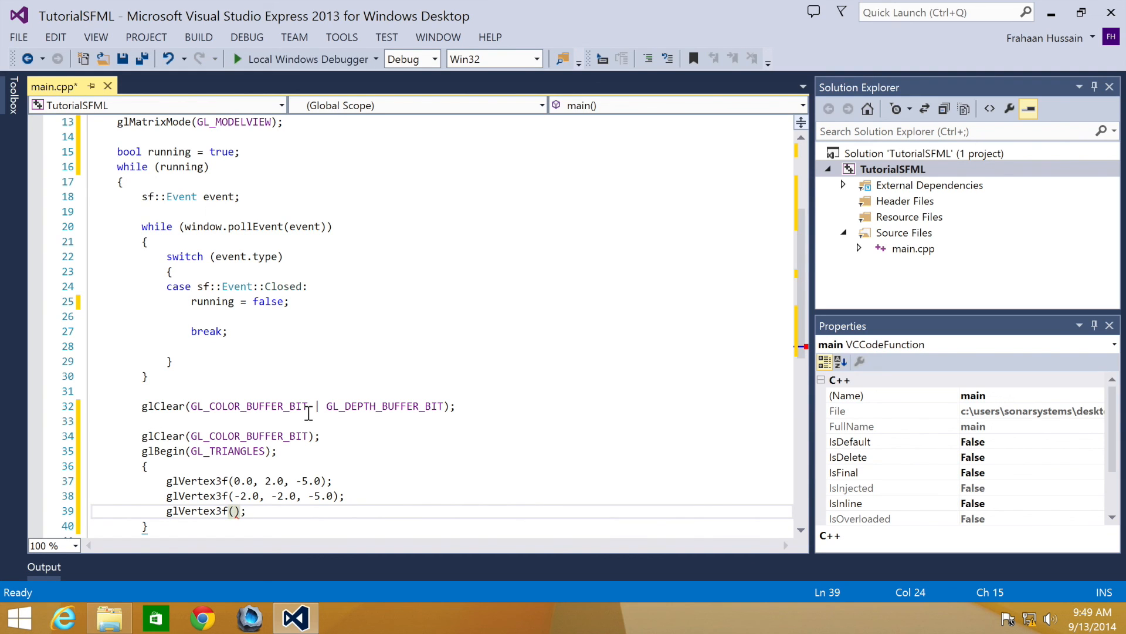
{"action": "type", "text": "2.0"}
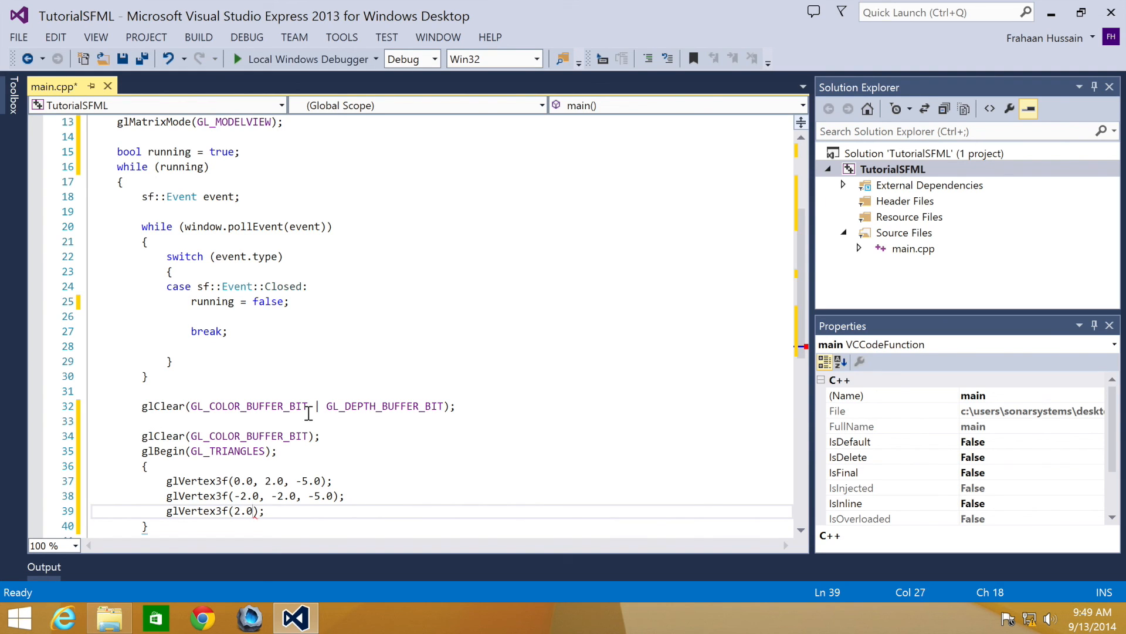
{"action": "type", "text": "\", \""}
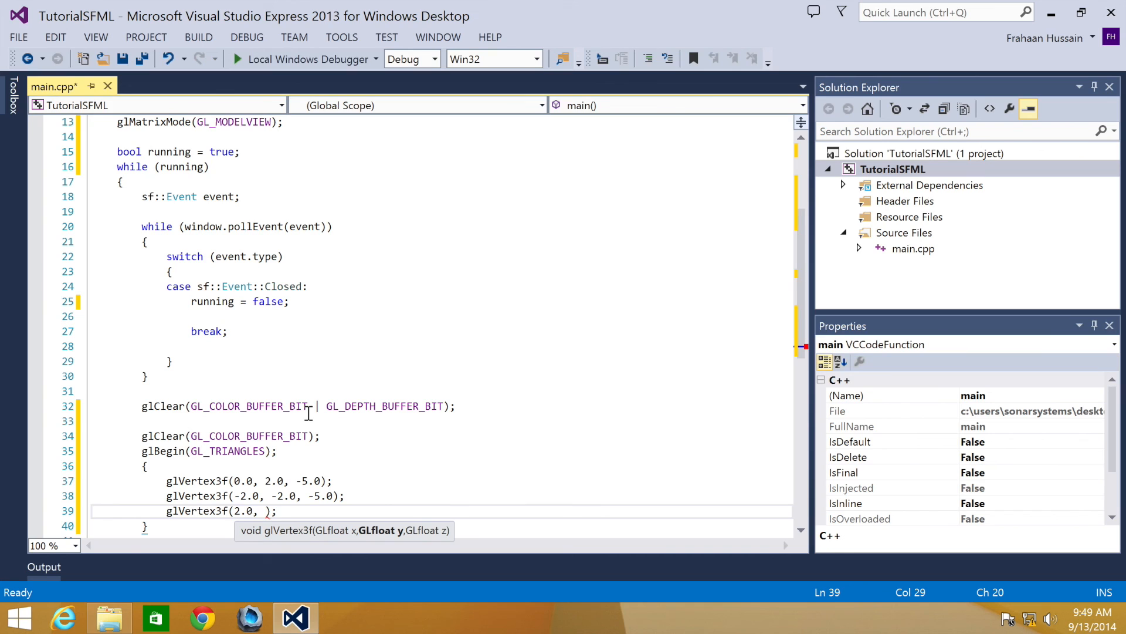
{"action": "type", "text": "-2.0, -."}
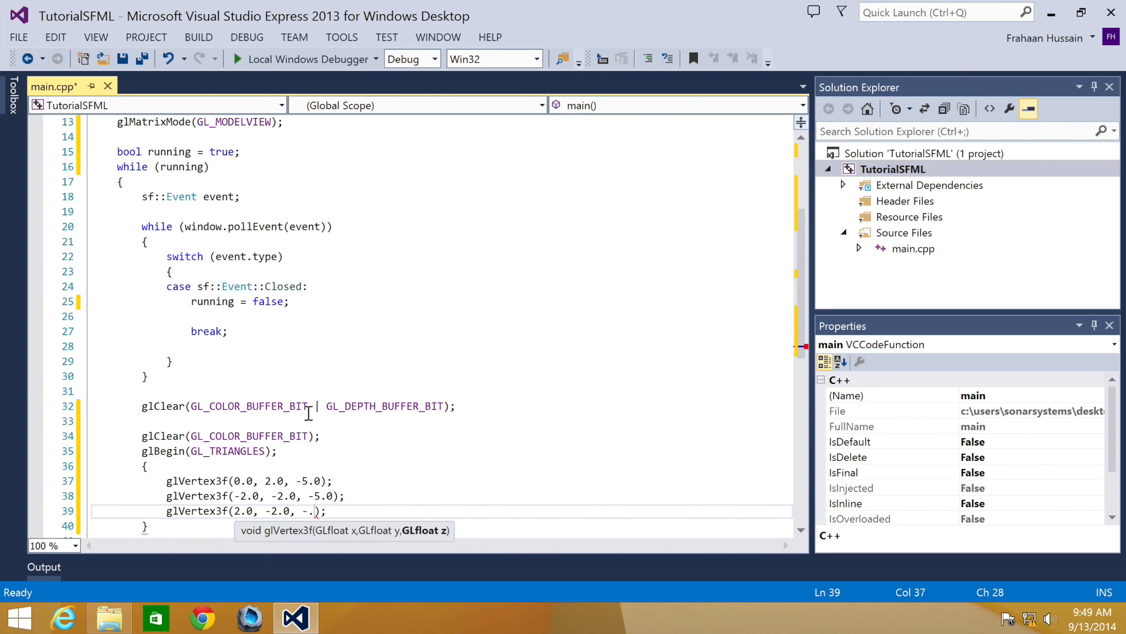
{"action": "type", "text": "5.0"}
{"action": "type", "text": "glEnd();"}
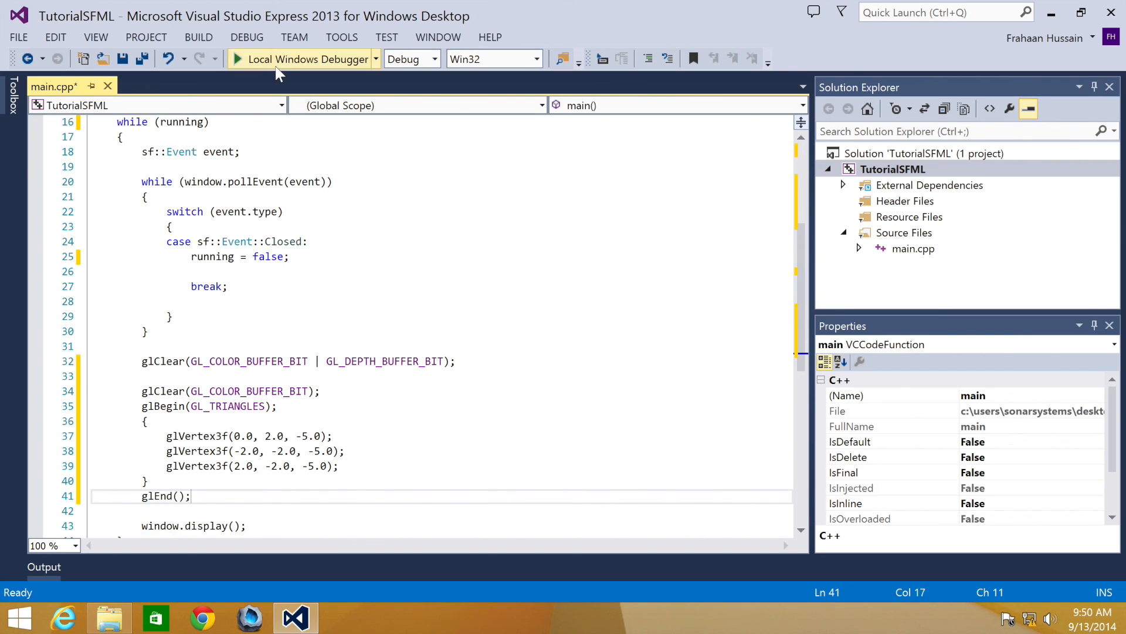
Run with Local Windows Debugger, view the white triangle in 'SFML WORK!', then close it.
{"action": "left_click", "coordinate": [301, 59]}
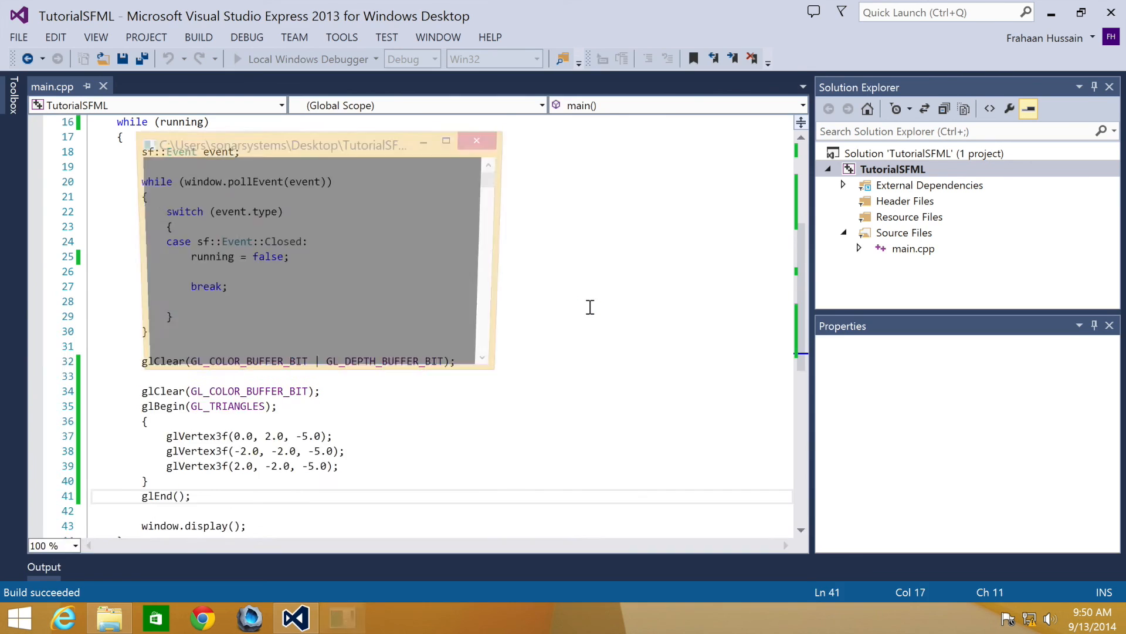
{"action": "left_click", "coordinate": [237, 59]}
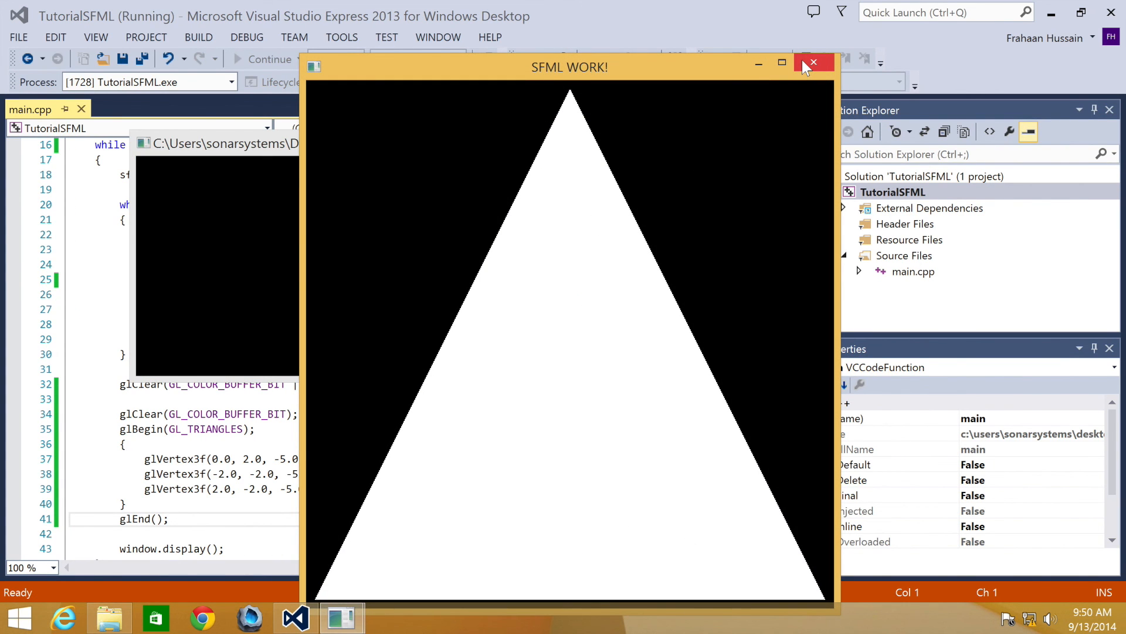
{"action": "left_click", "coordinate": [813, 62]}
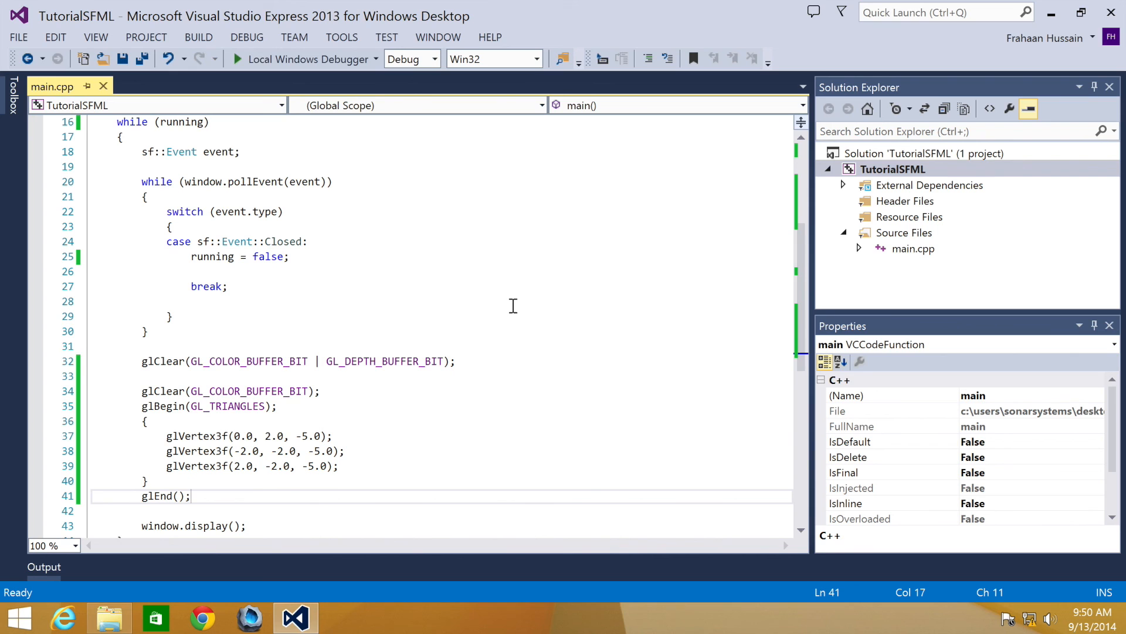
{"action": "mouse_move", "coordinate": [325, 357]}
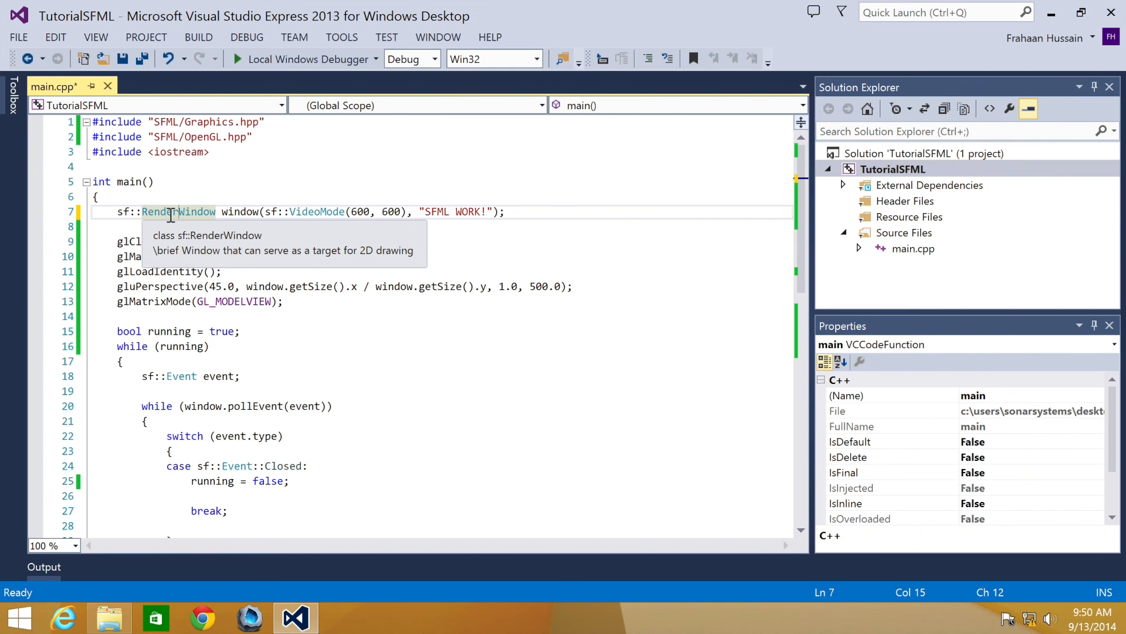
Place the cursor after glEnd(); to open blank lines before window.display().
{"action": "scroll", "scroll_direction": "down", "scroll_amount": 3}
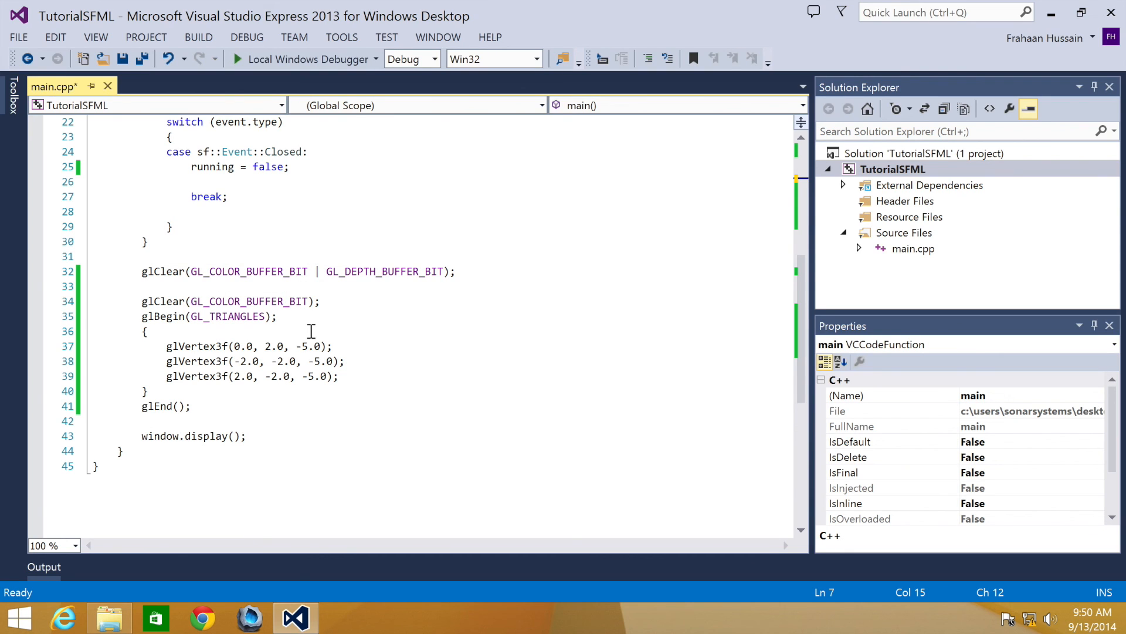
{"action": "left_click", "coordinate": [221, 406]}
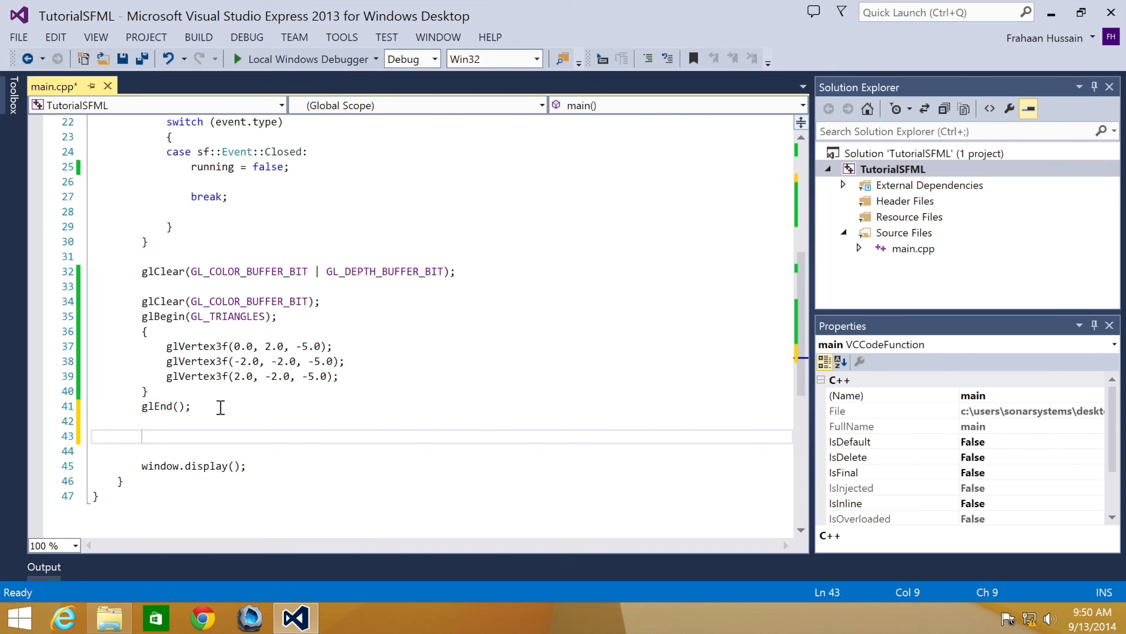
Add window.pushGLStates(); after glEnd() followed by a '// draw sfml' comment.
{"action": "type", "text": "window.pushGLStates"}
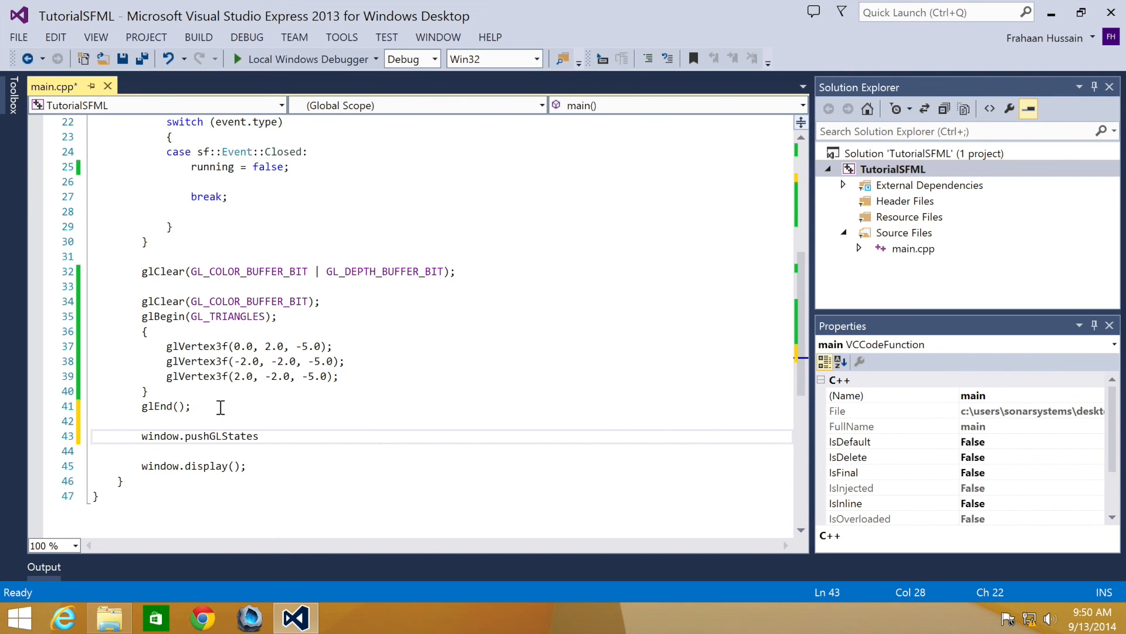
{"action": "type", "text": "();"}
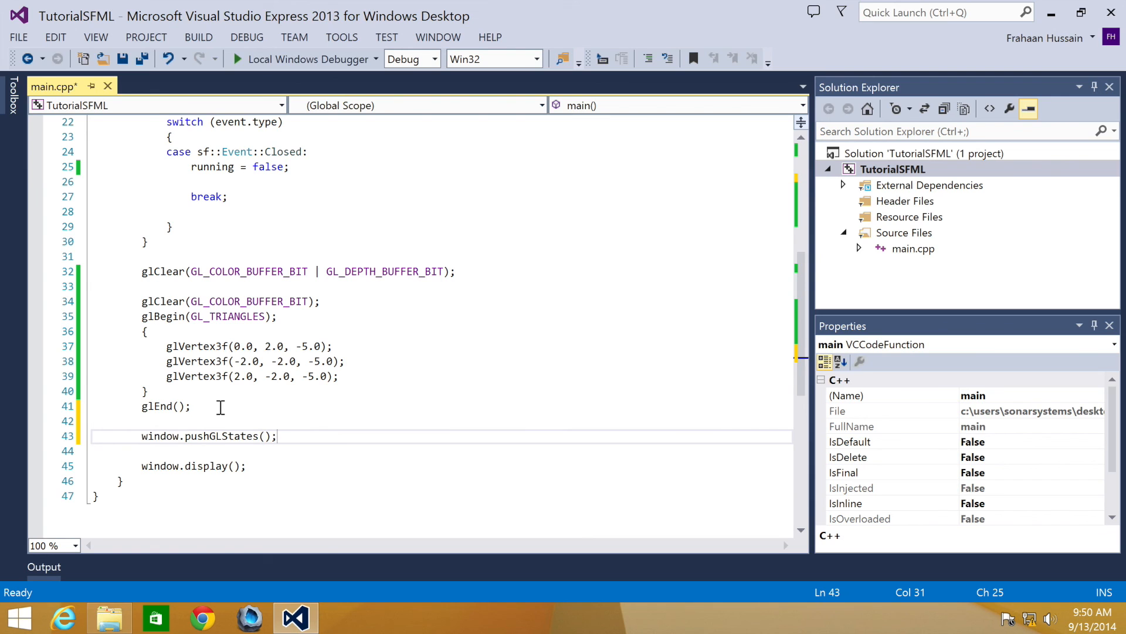
{"action": "type", "text": "window.popGLStates();"}
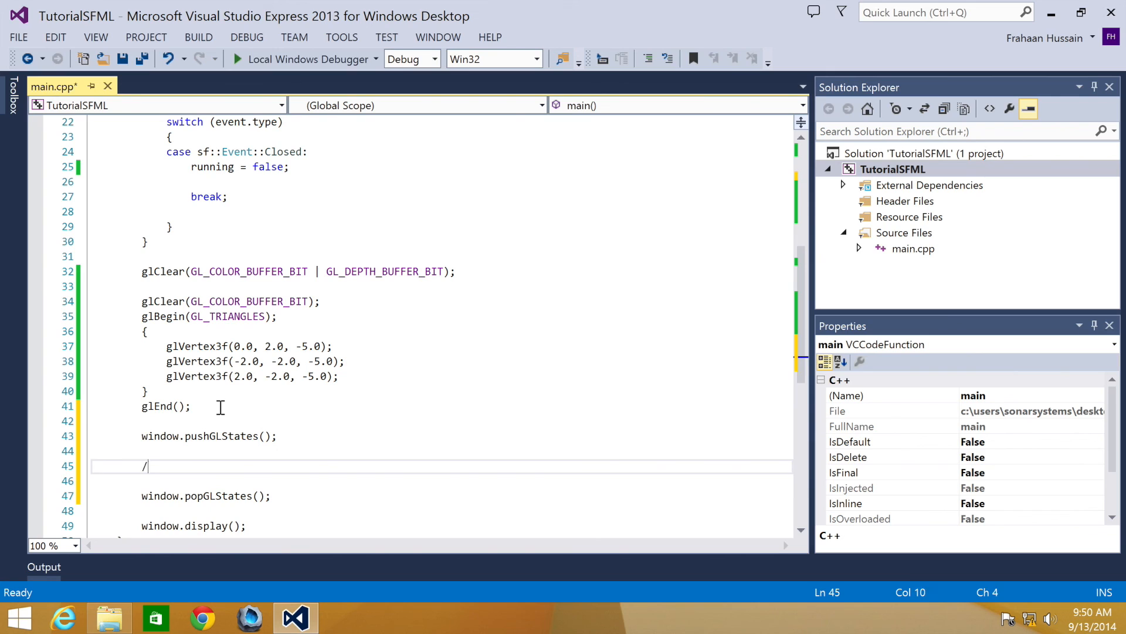
{"action": "type", "text": "/ draw sfml"}
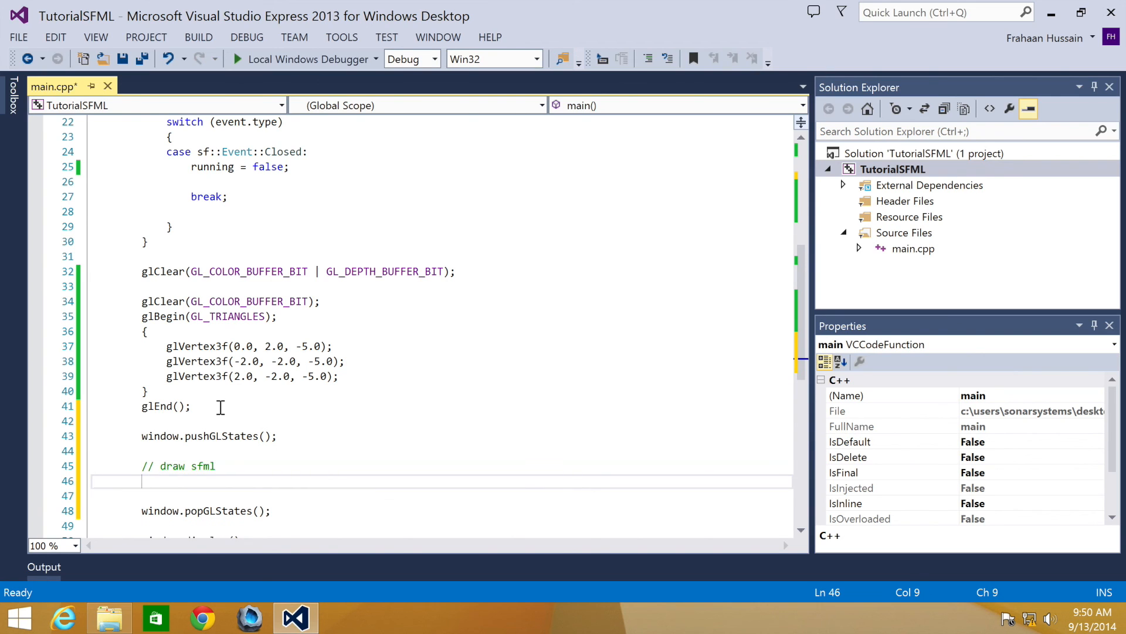
Add commented '// window.draw(sfml item to draw);' placeholder and window.popGLStates();.
{"action": "type", "text": "// window.dr"}
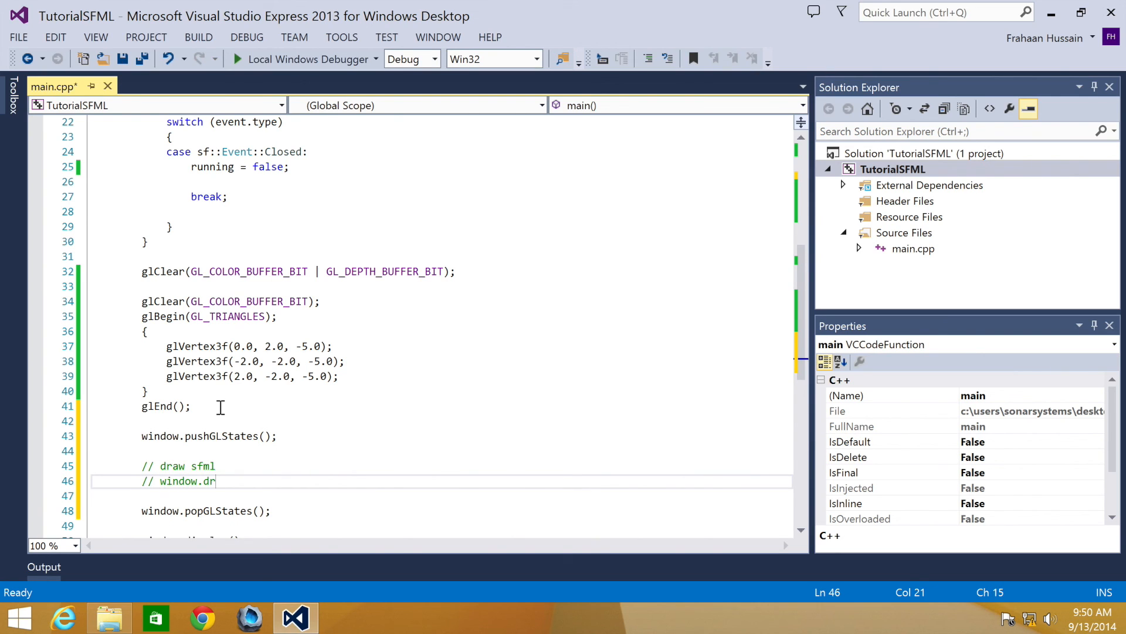
{"action": "type", "text": "aw();"}
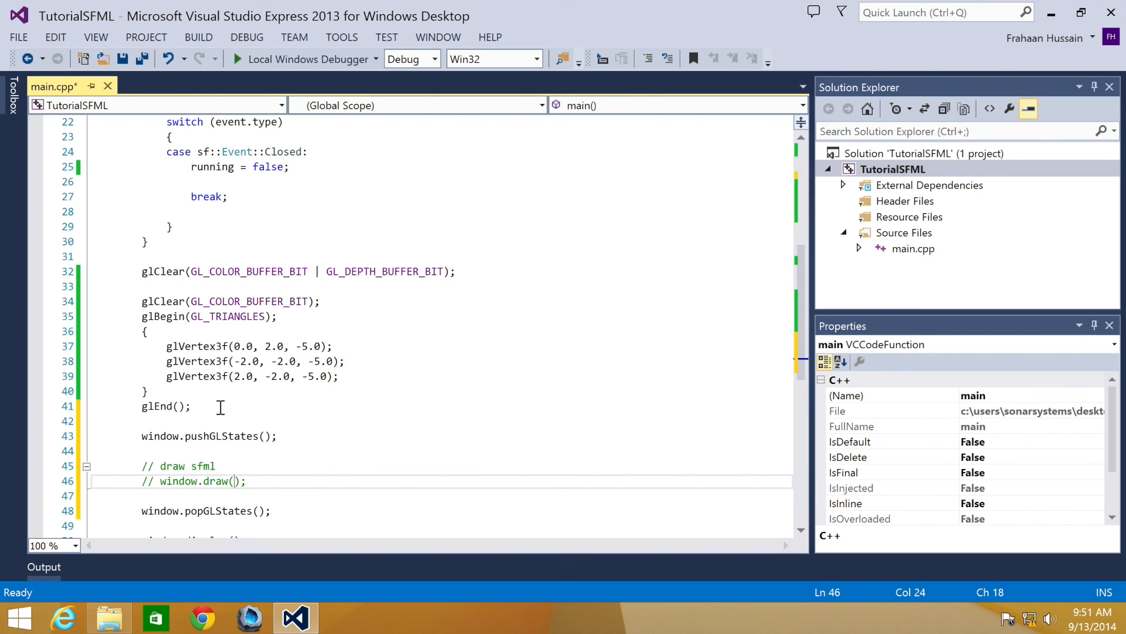
{"action": "type", "text": "sfmlit"}
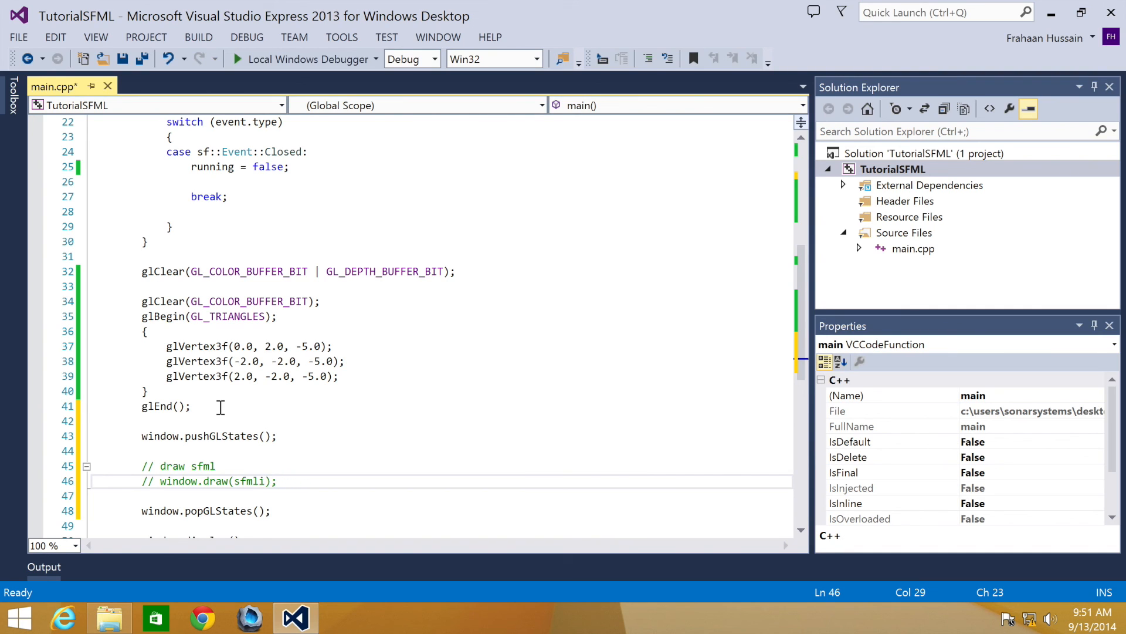
{"action": "key", "text": "Backspace"}
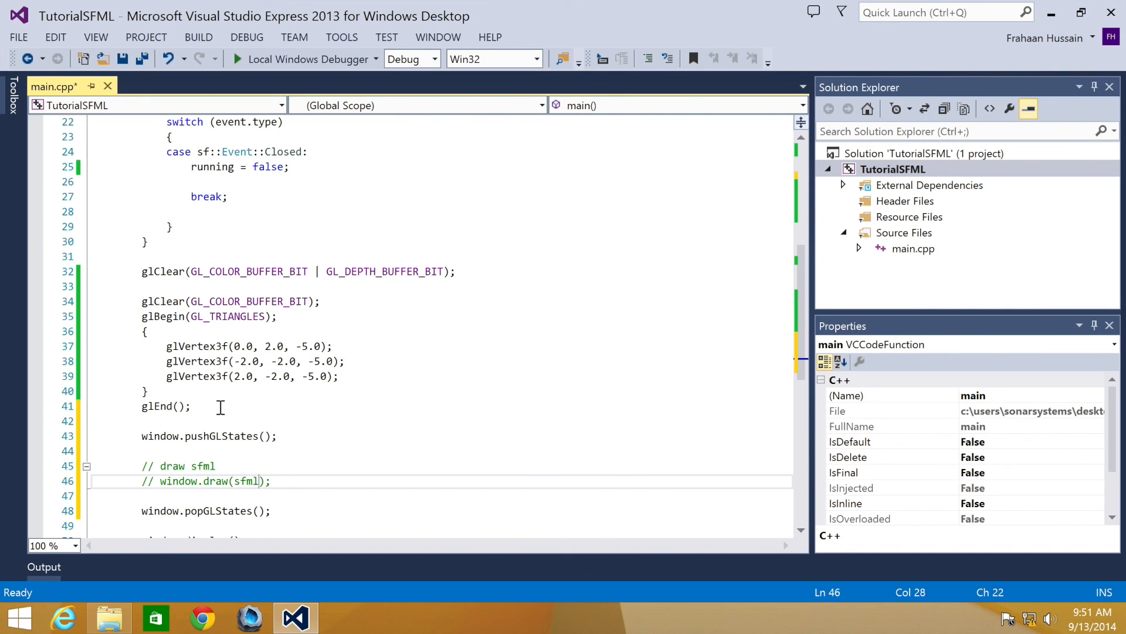
{"action": "type", "text": "item to draw"}
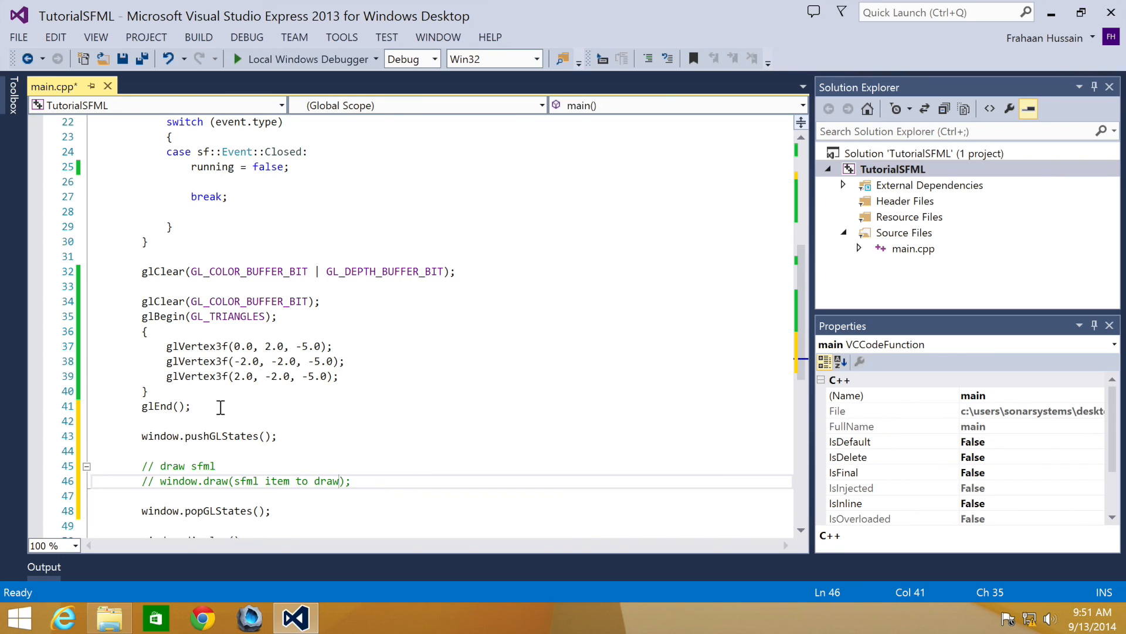
{"action": "scroll", "scroll_direction": "down", "scroll_amount": 3}
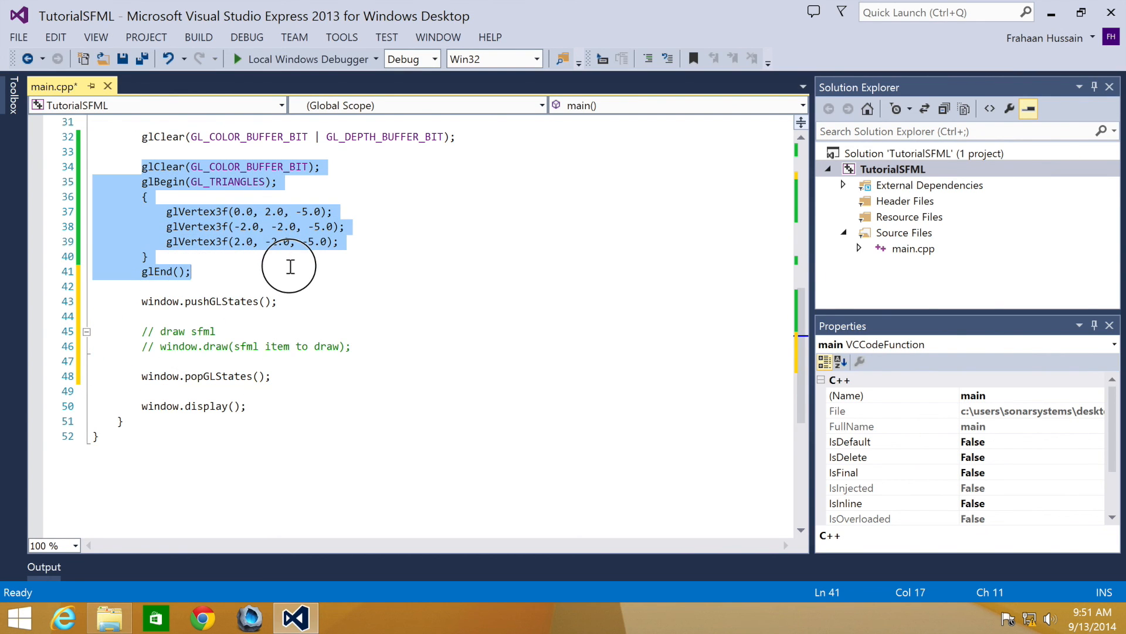
{"action": "mouse_move", "coordinate": [290, 268]}
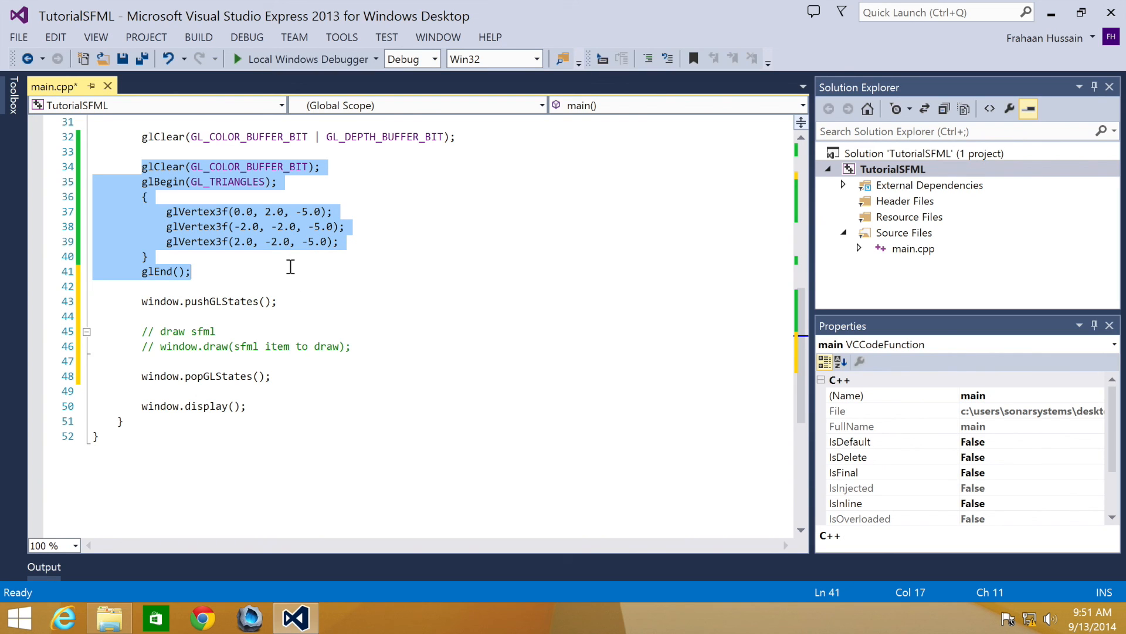